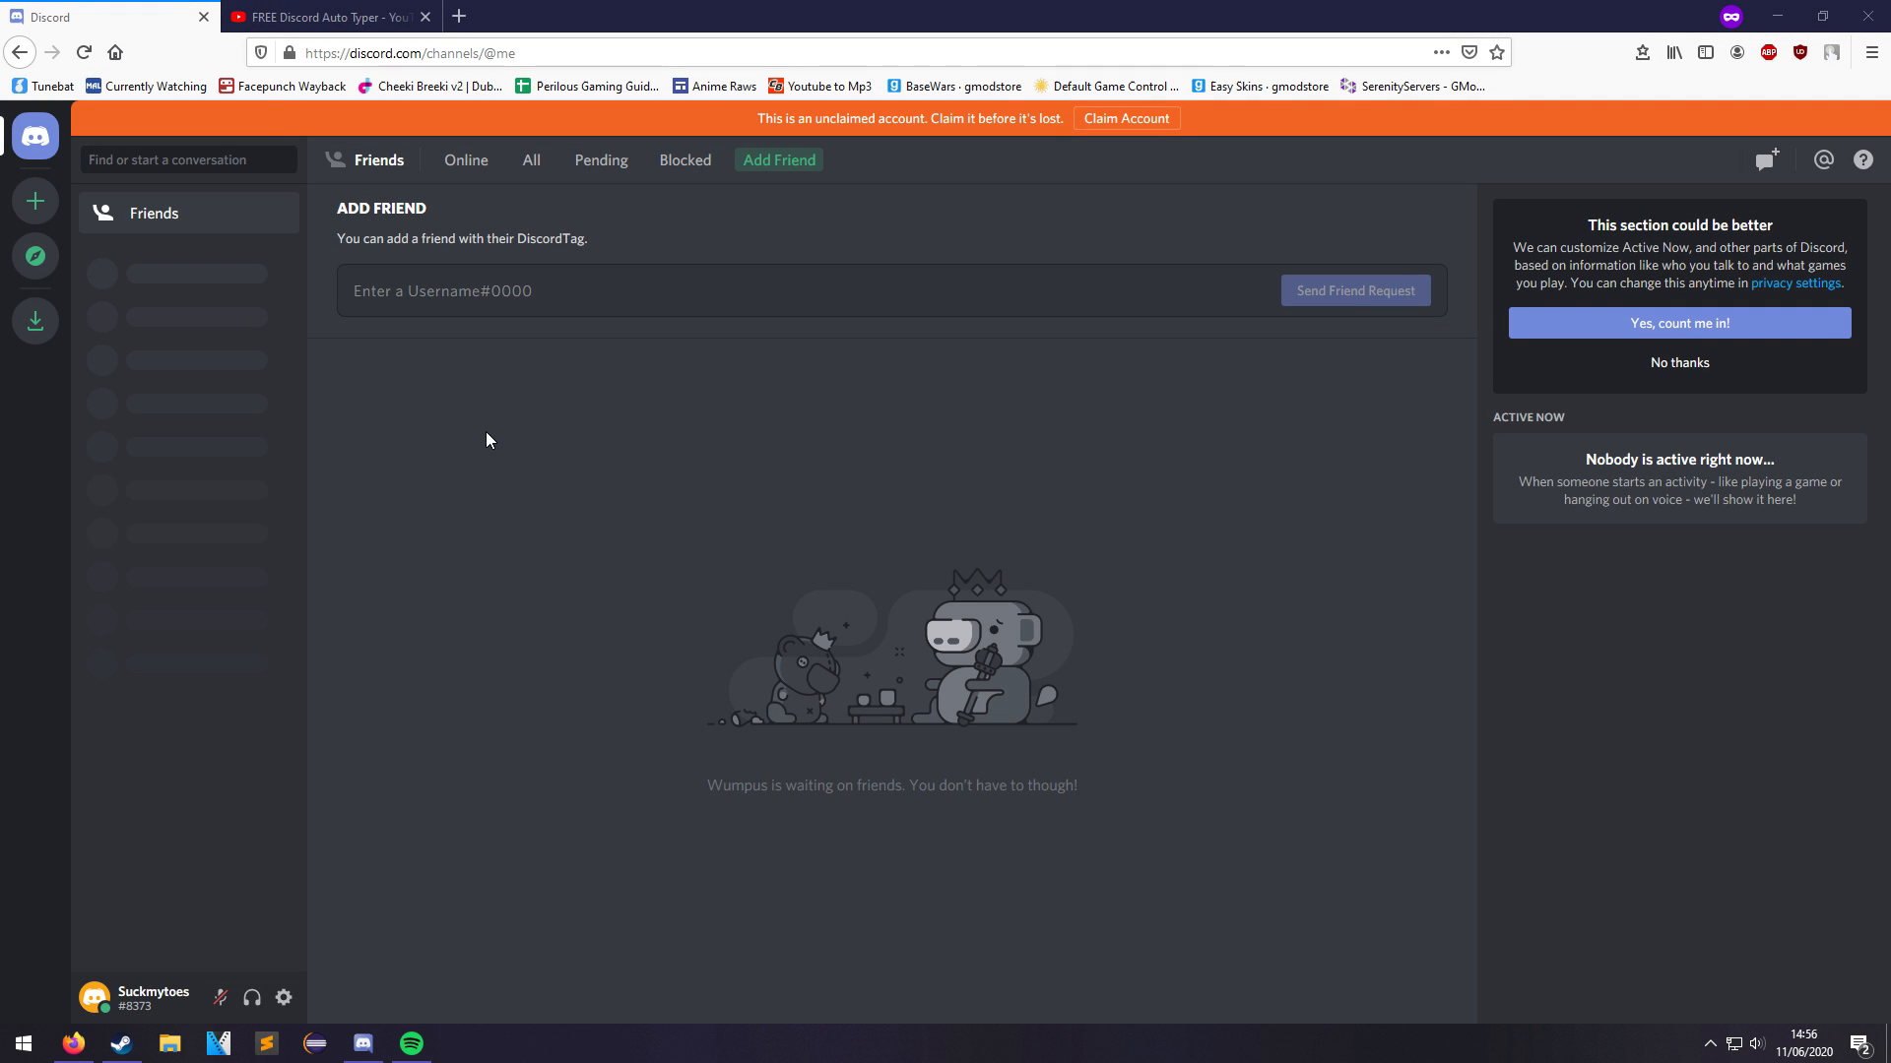
mouse_move(532, 431)
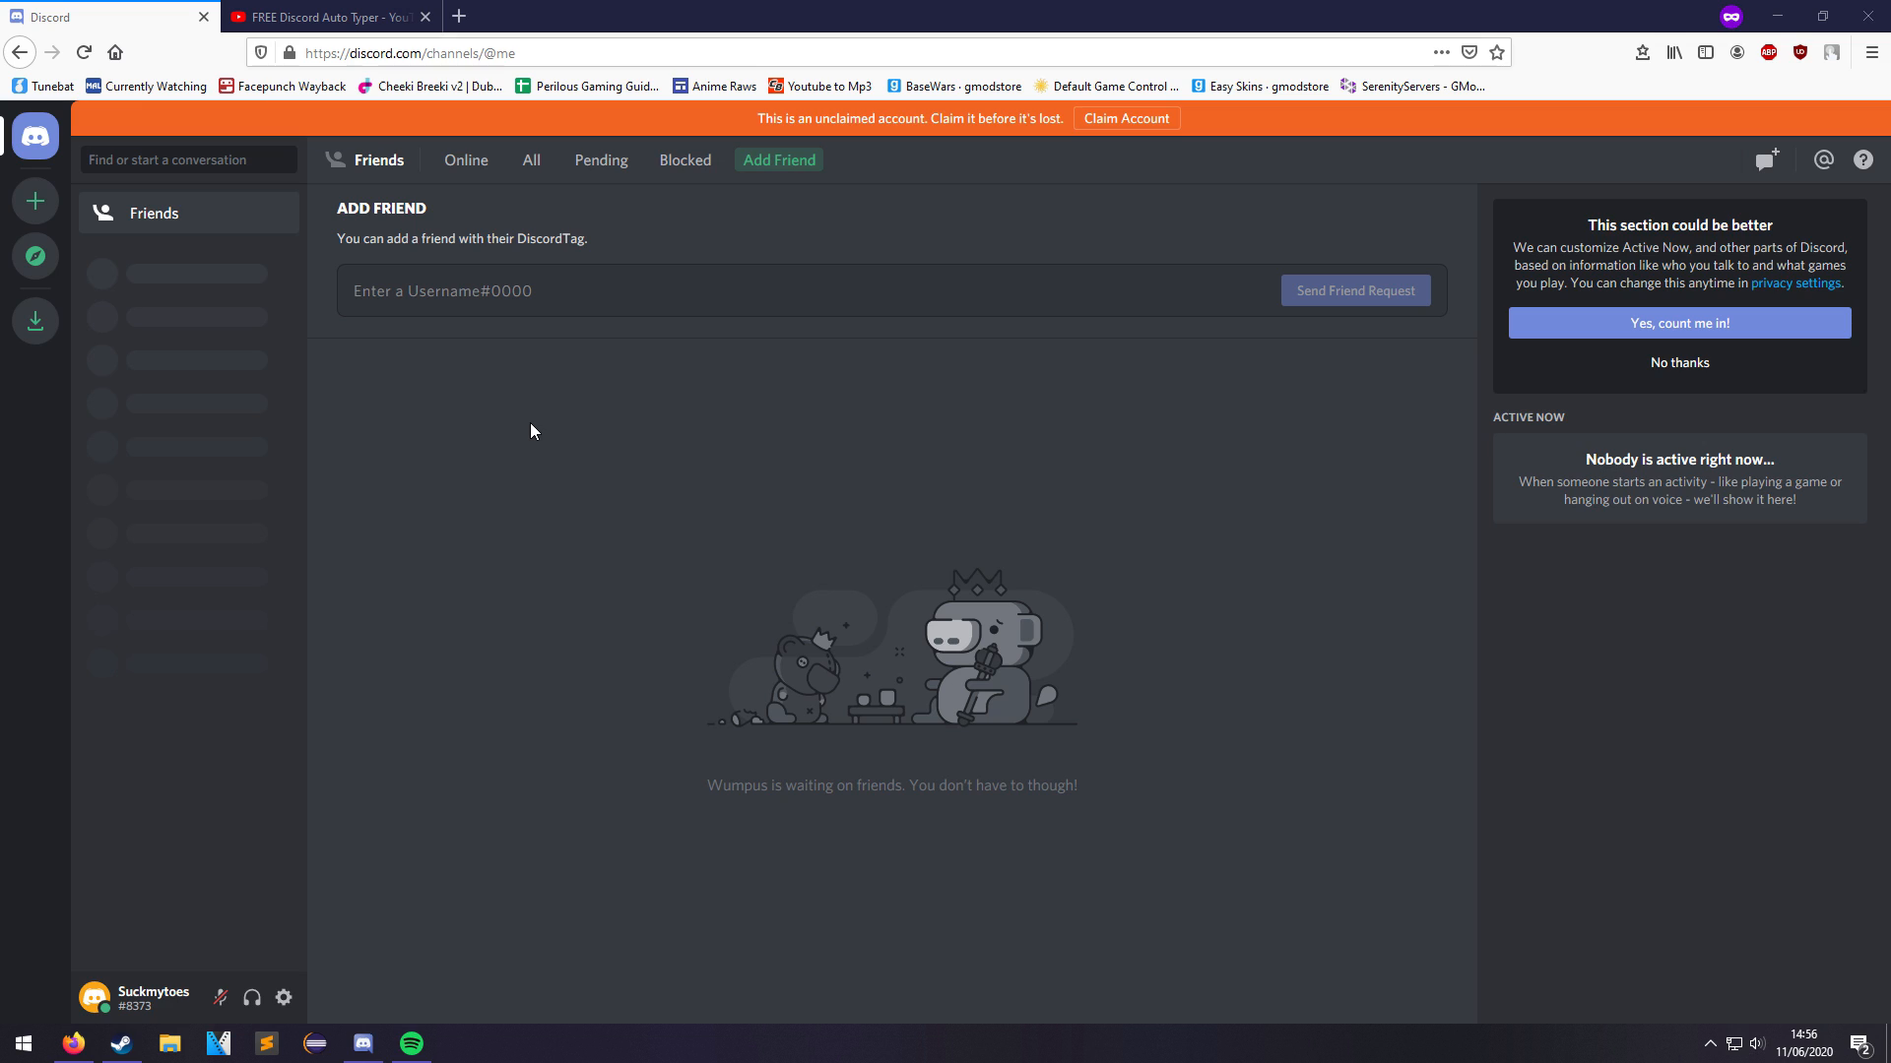
mouse_move(792, 421)
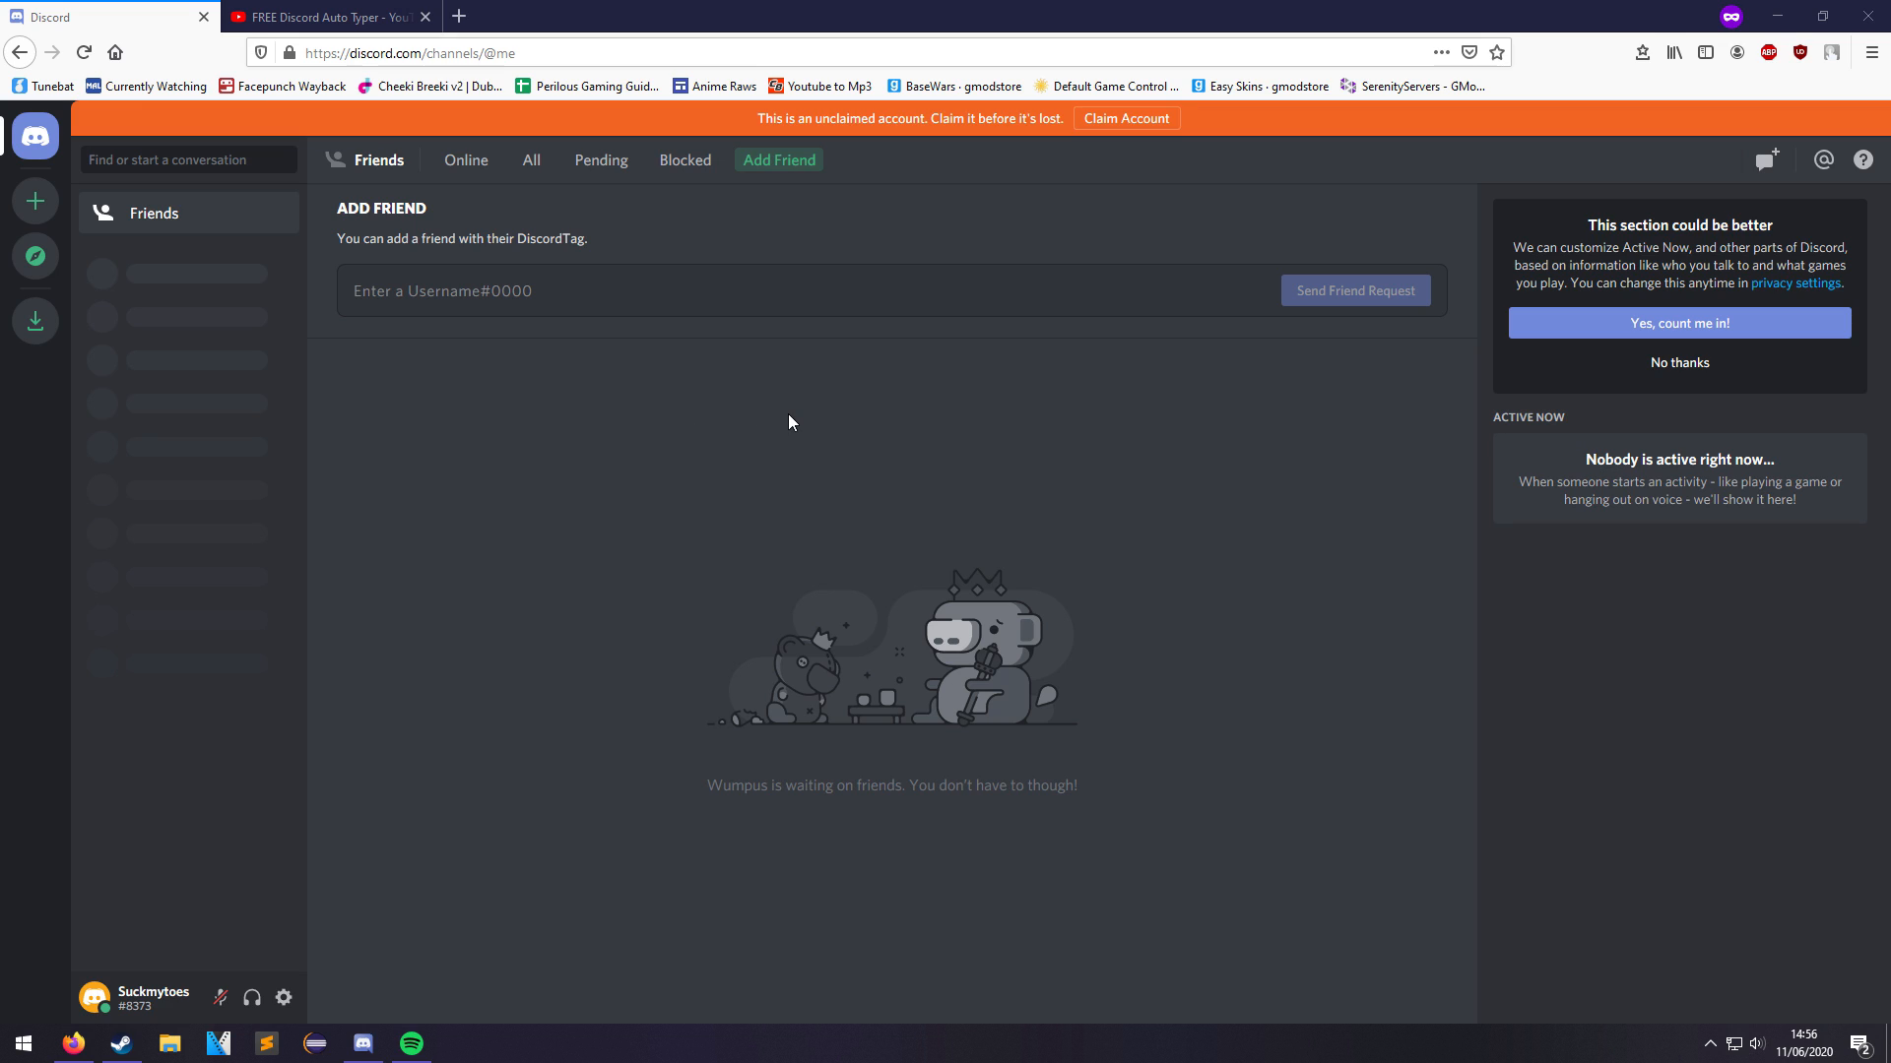
mouse_move(783, 422)
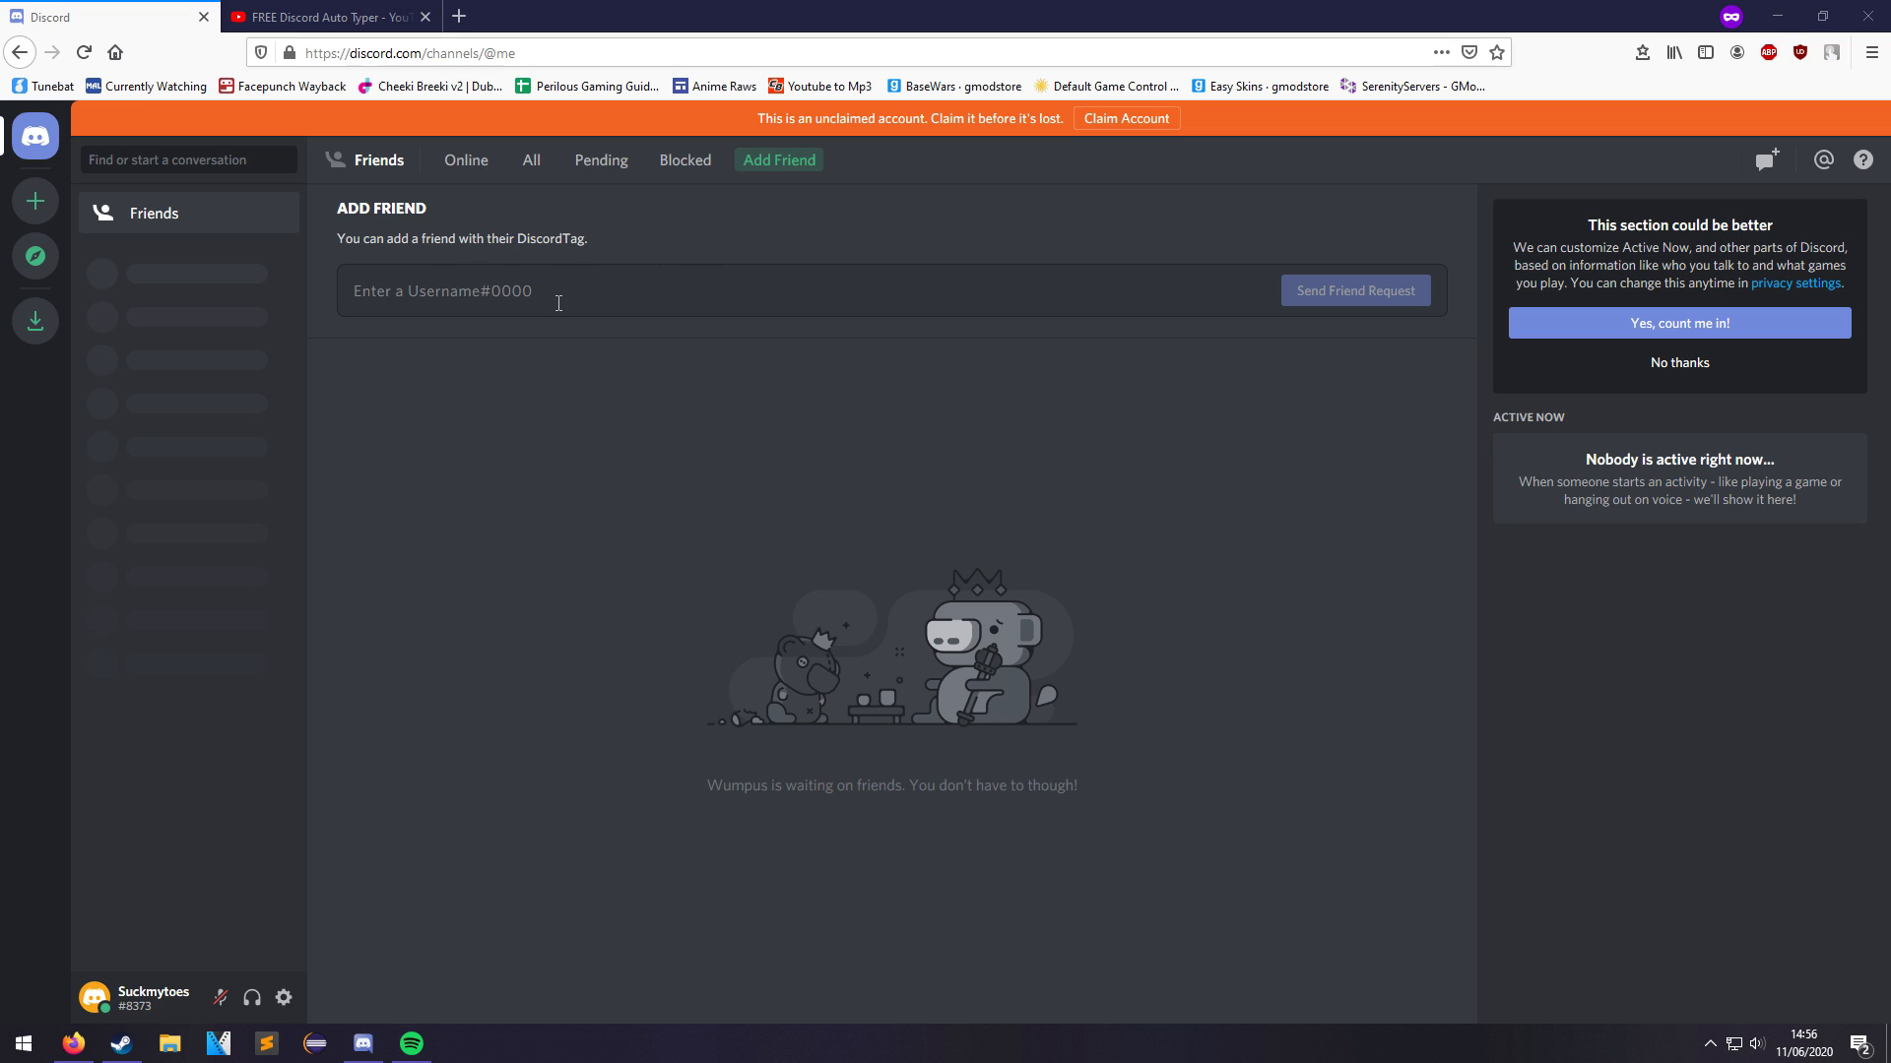
mouse_move(506, 280)
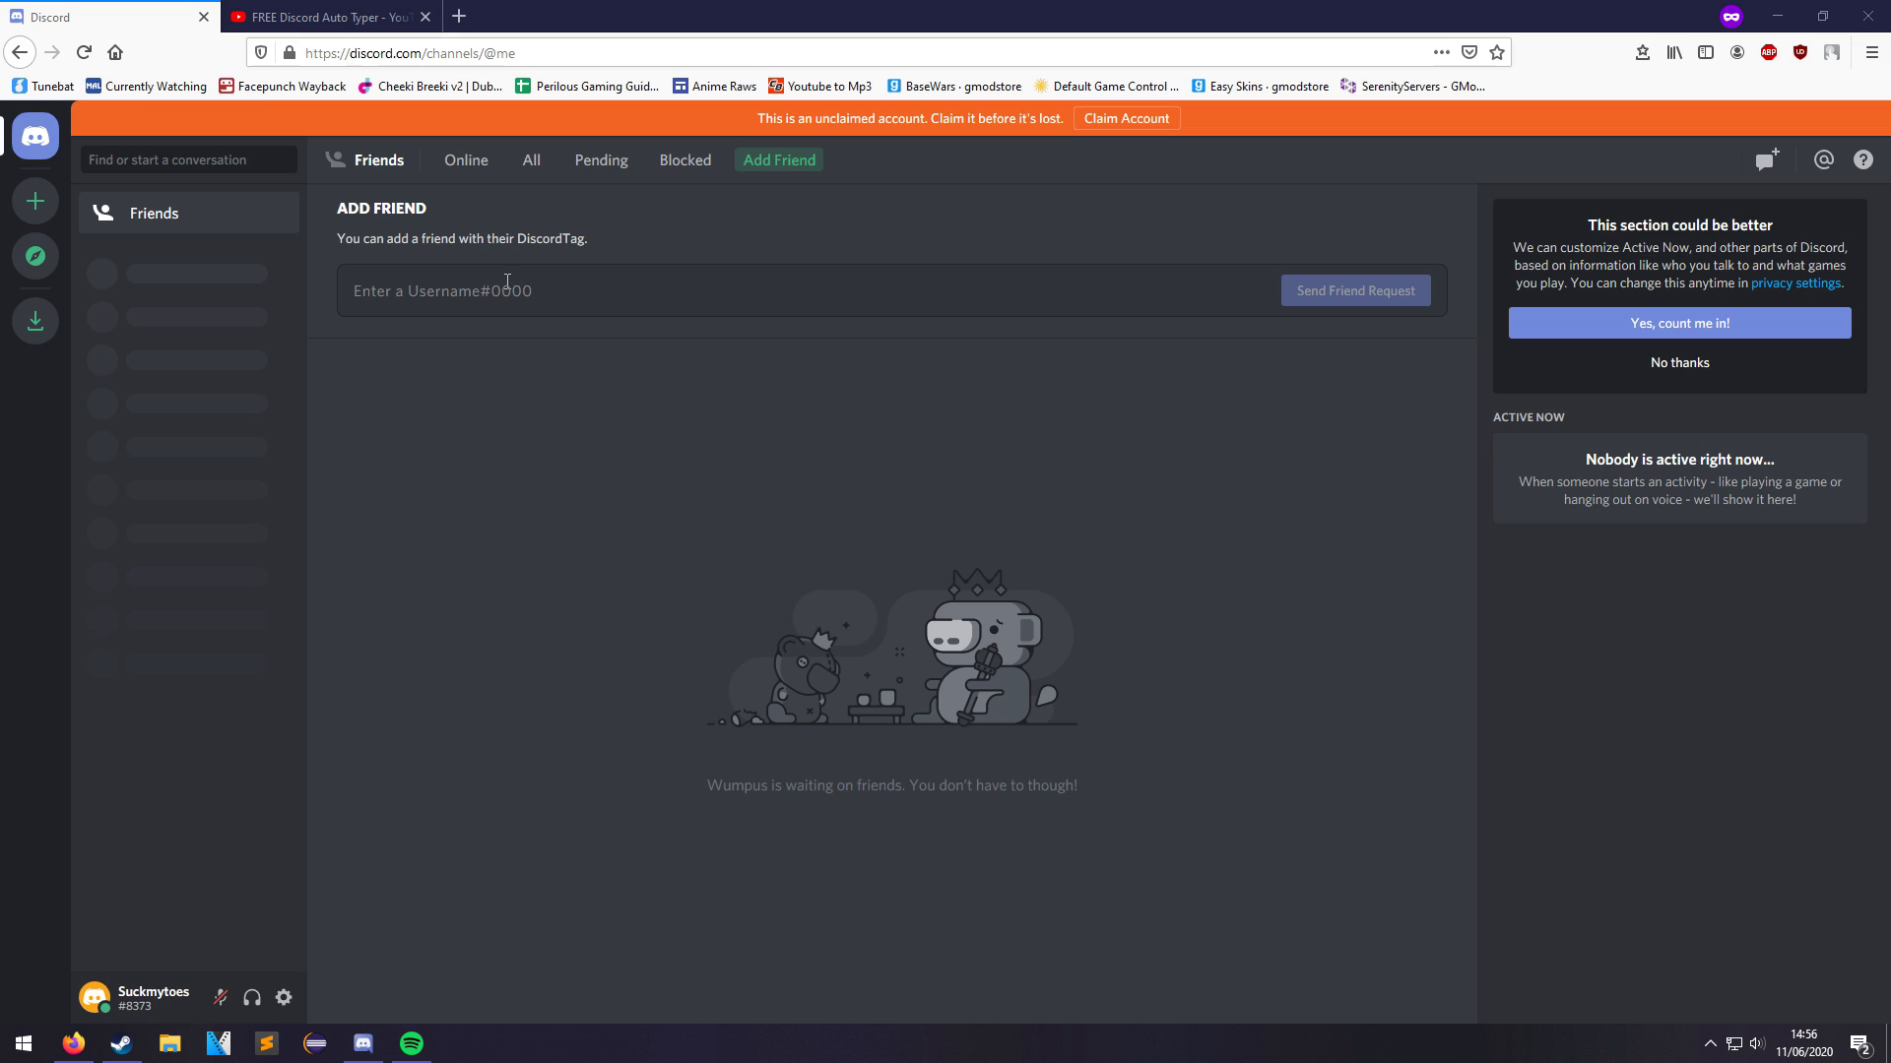
mouse_move(646, 288)
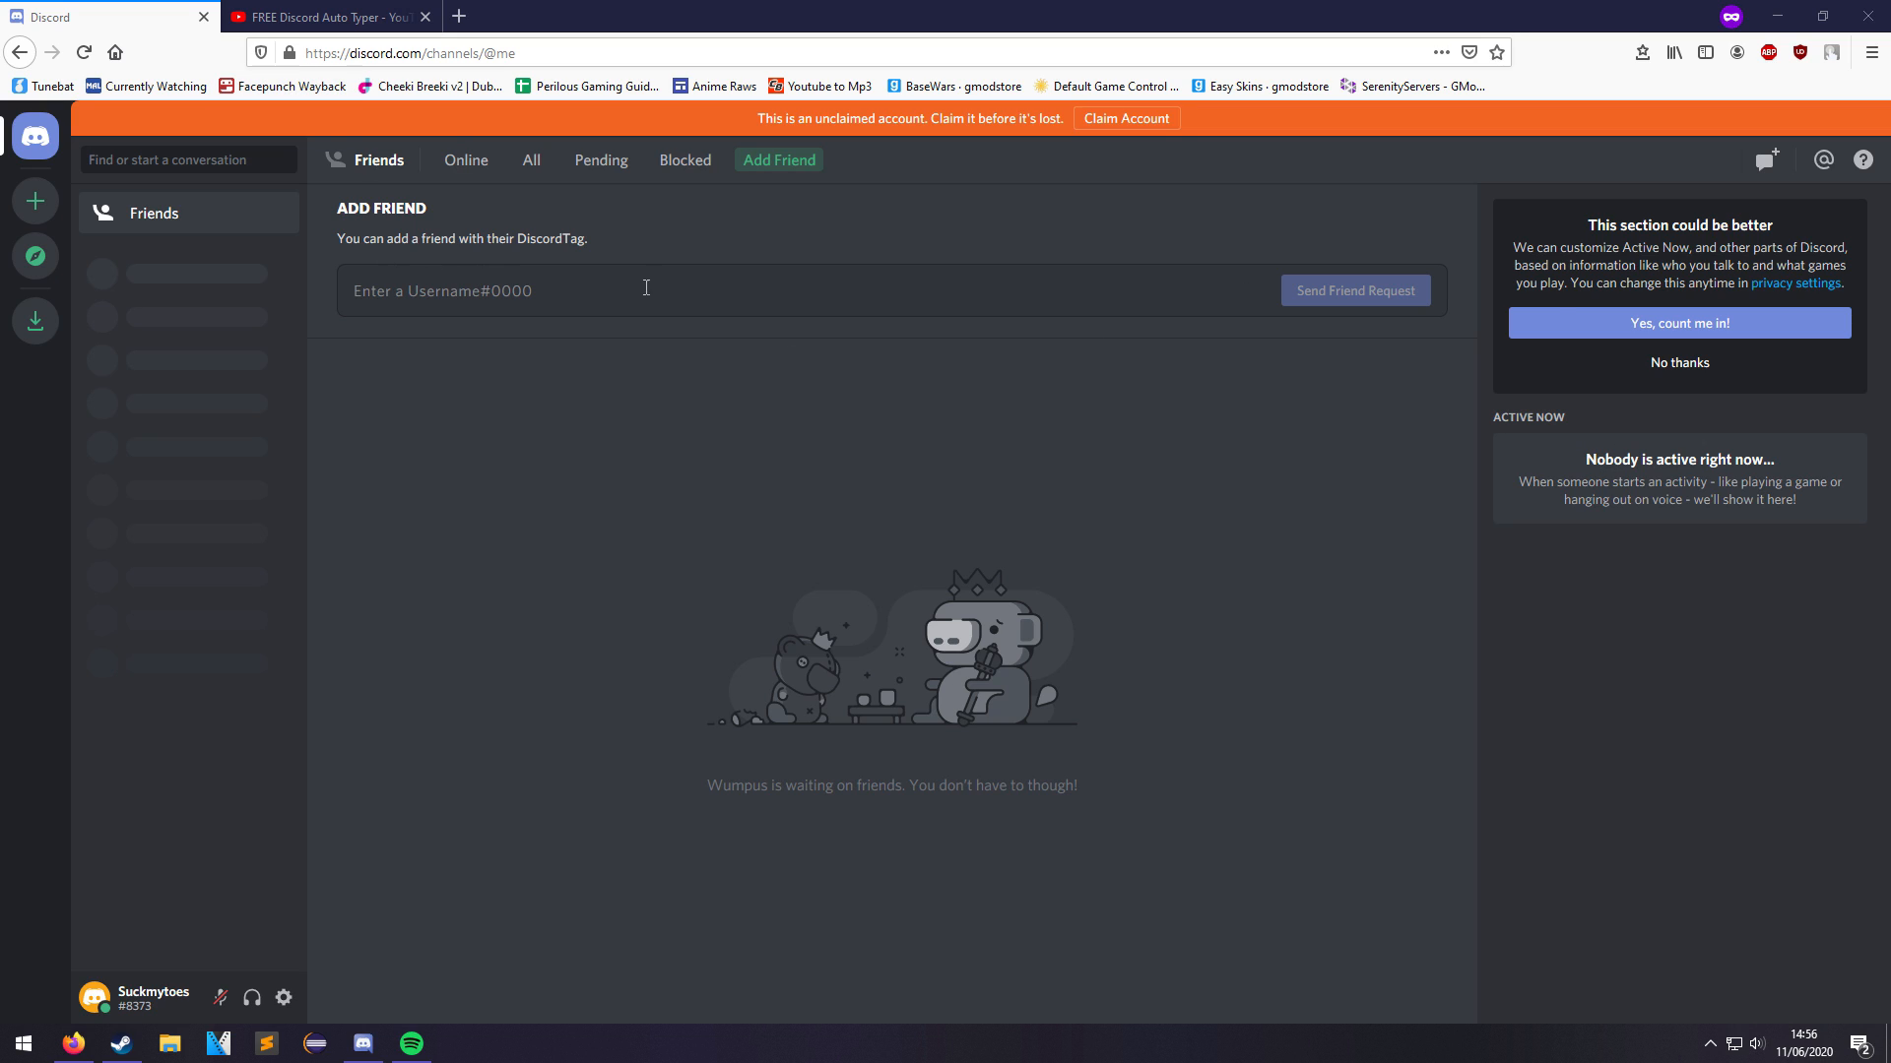
mouse_move(747, 21)
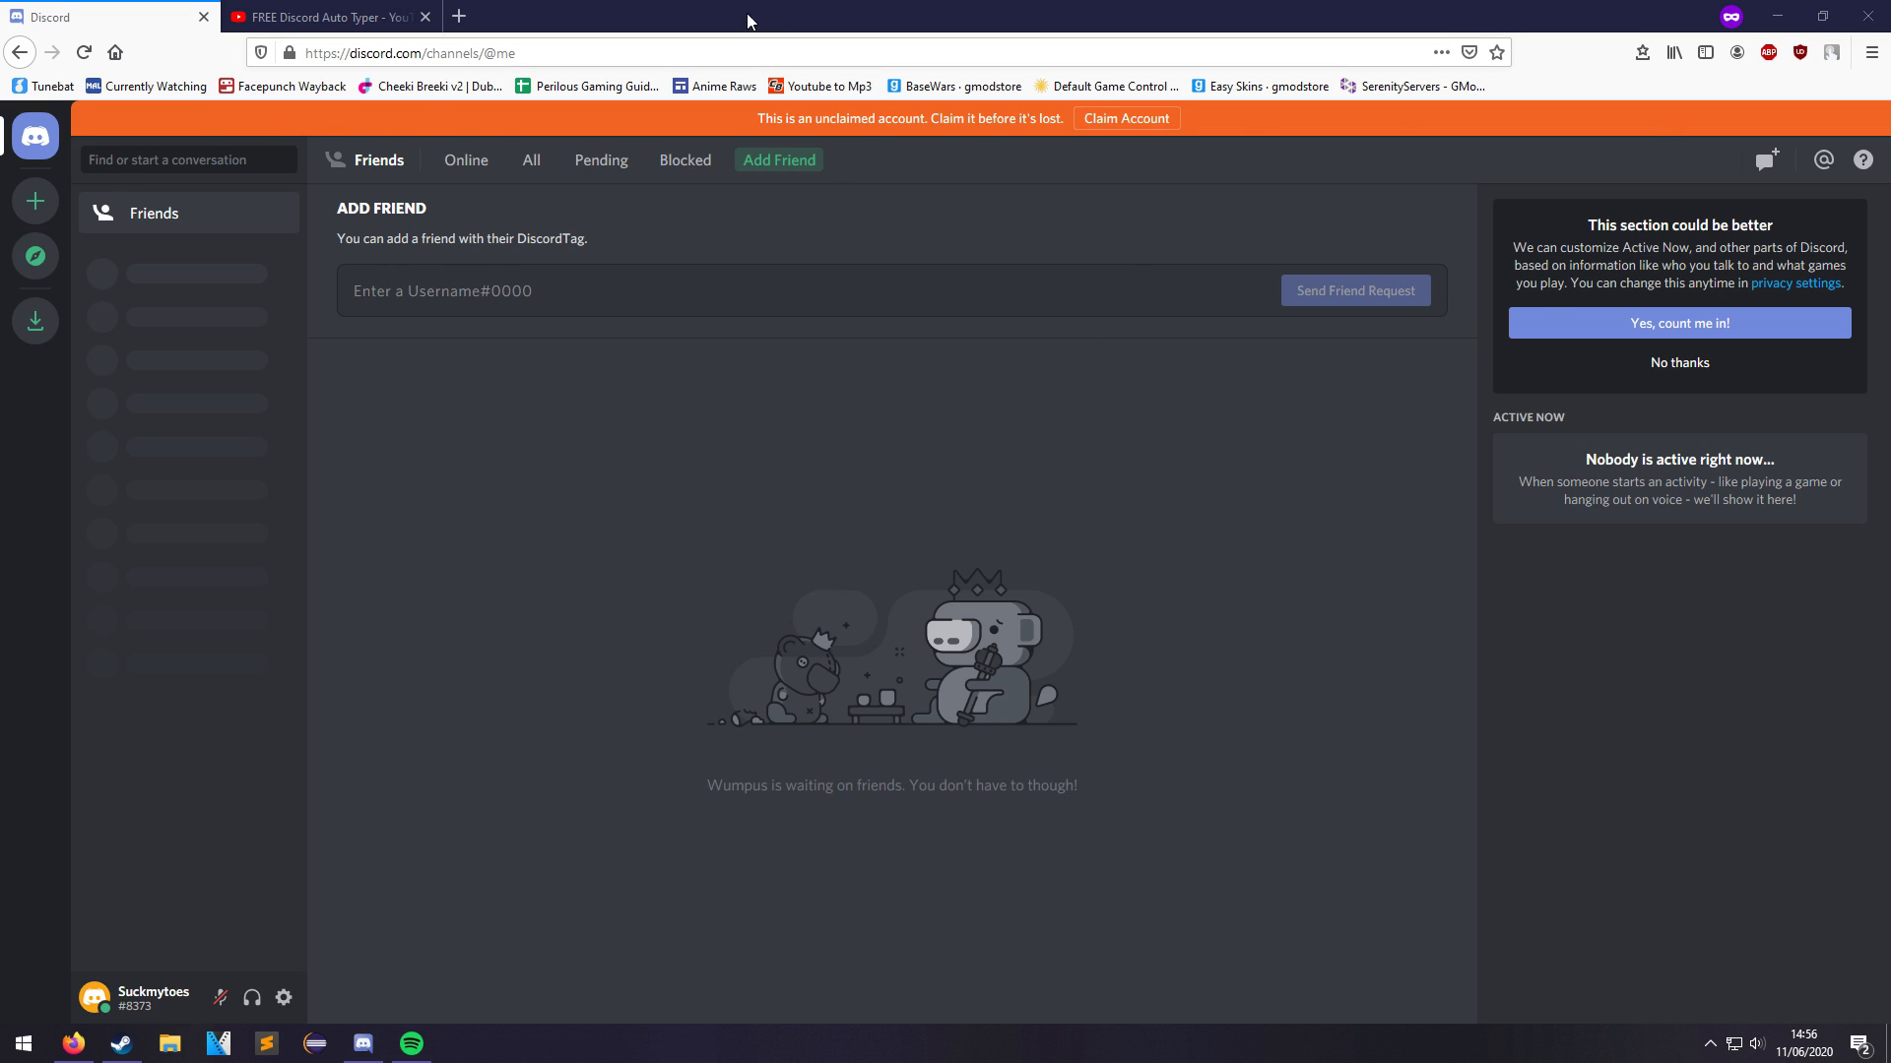
mouse_move(439, 636)
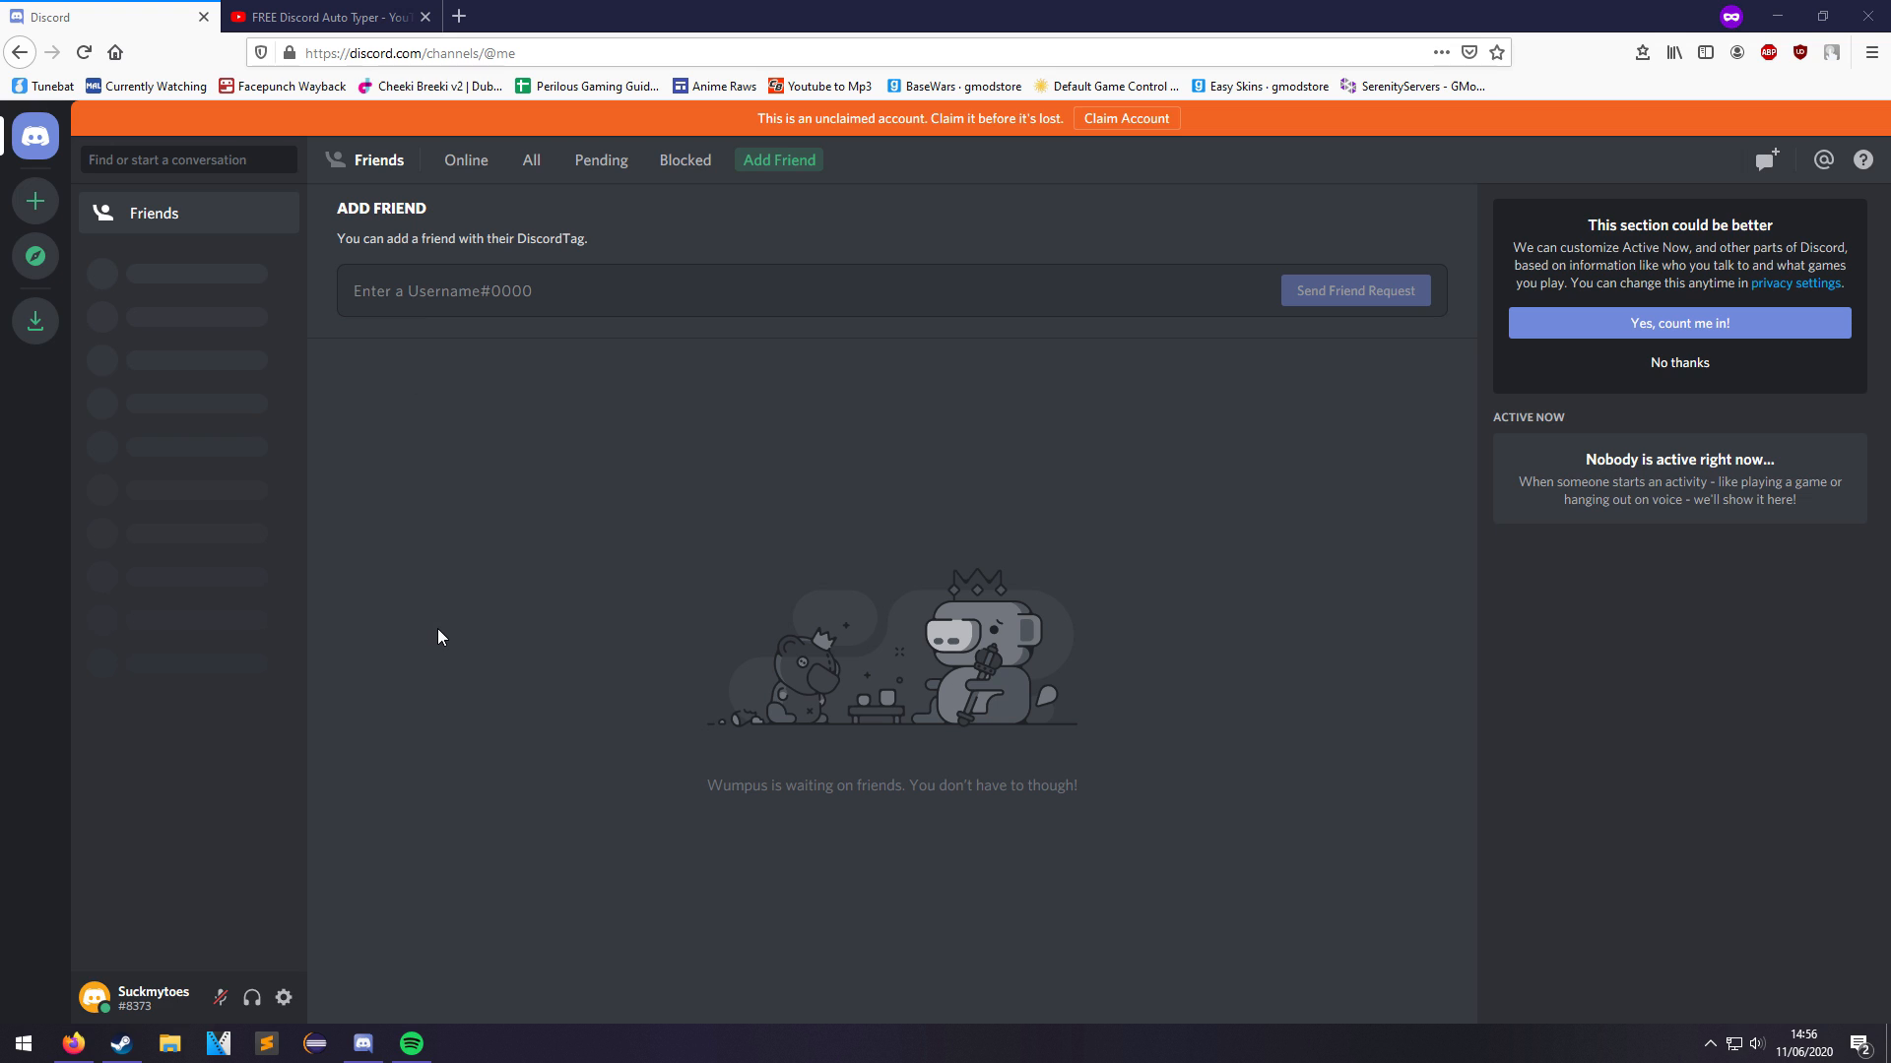
click(325, 18)
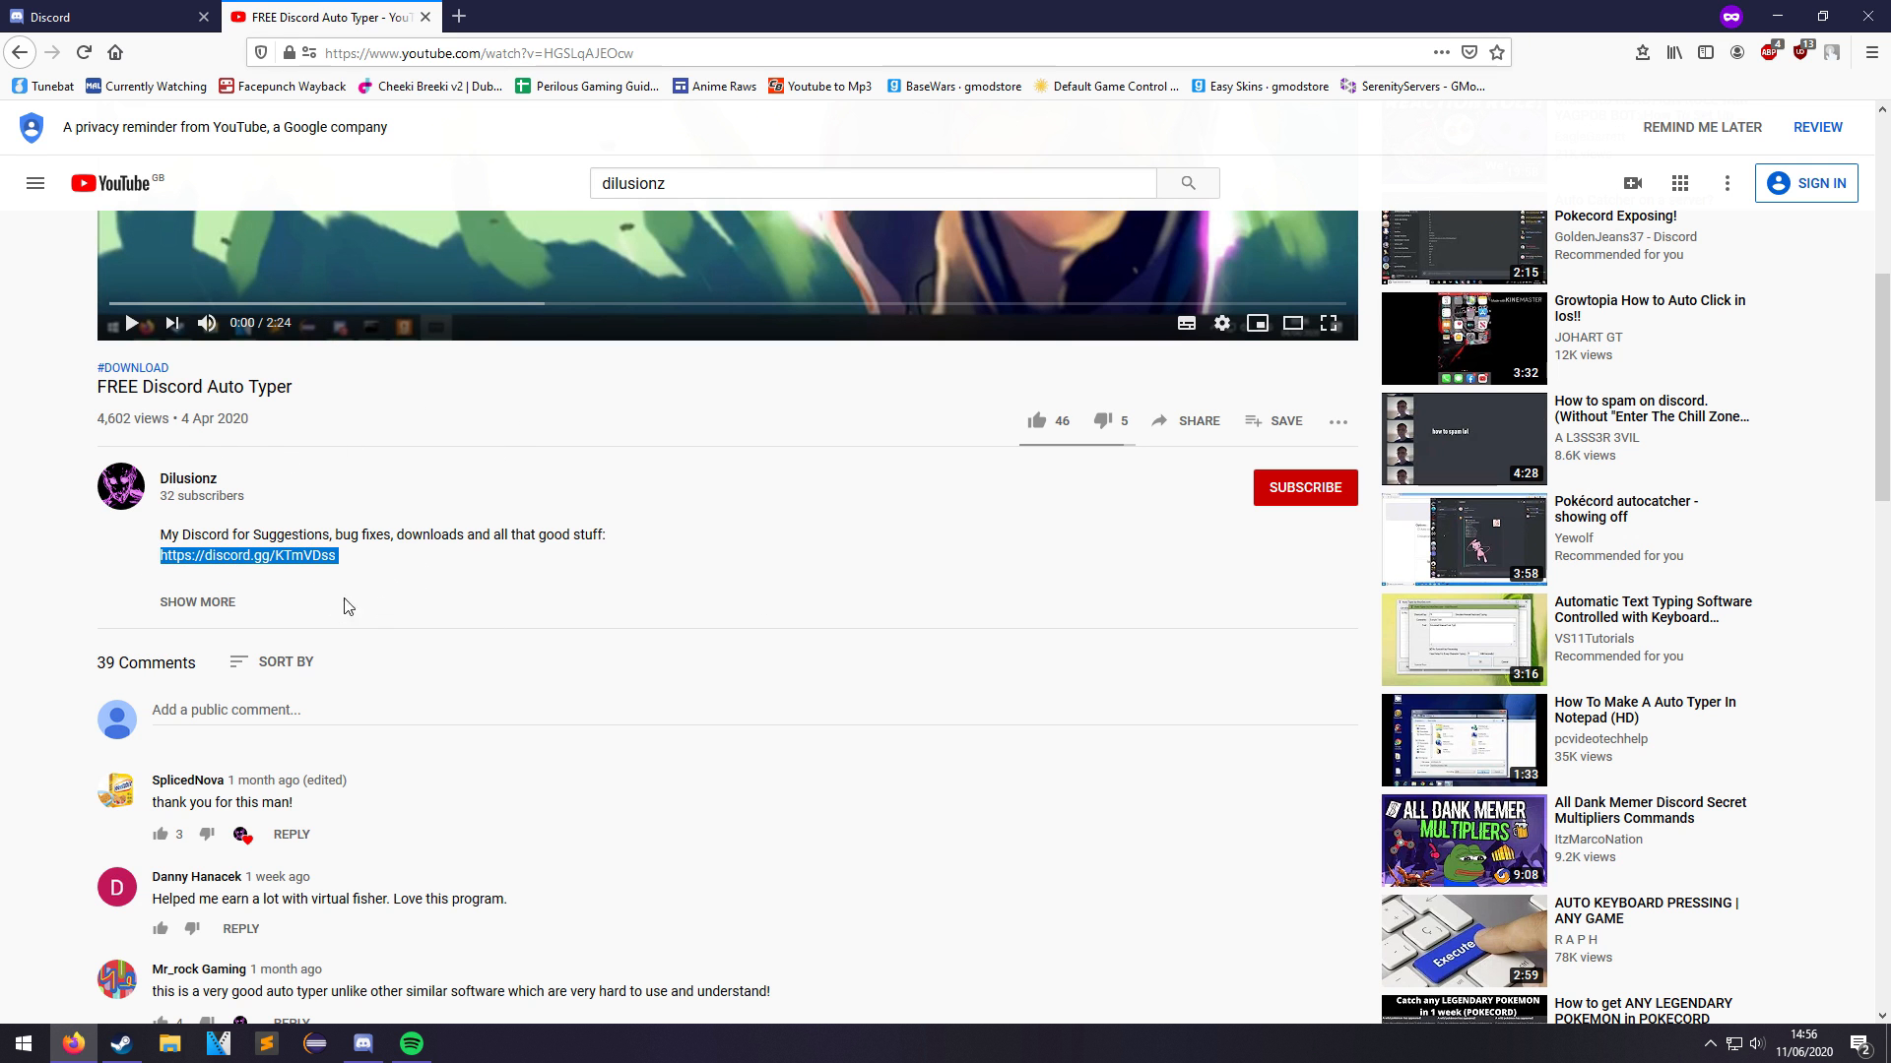
click(108, 18)
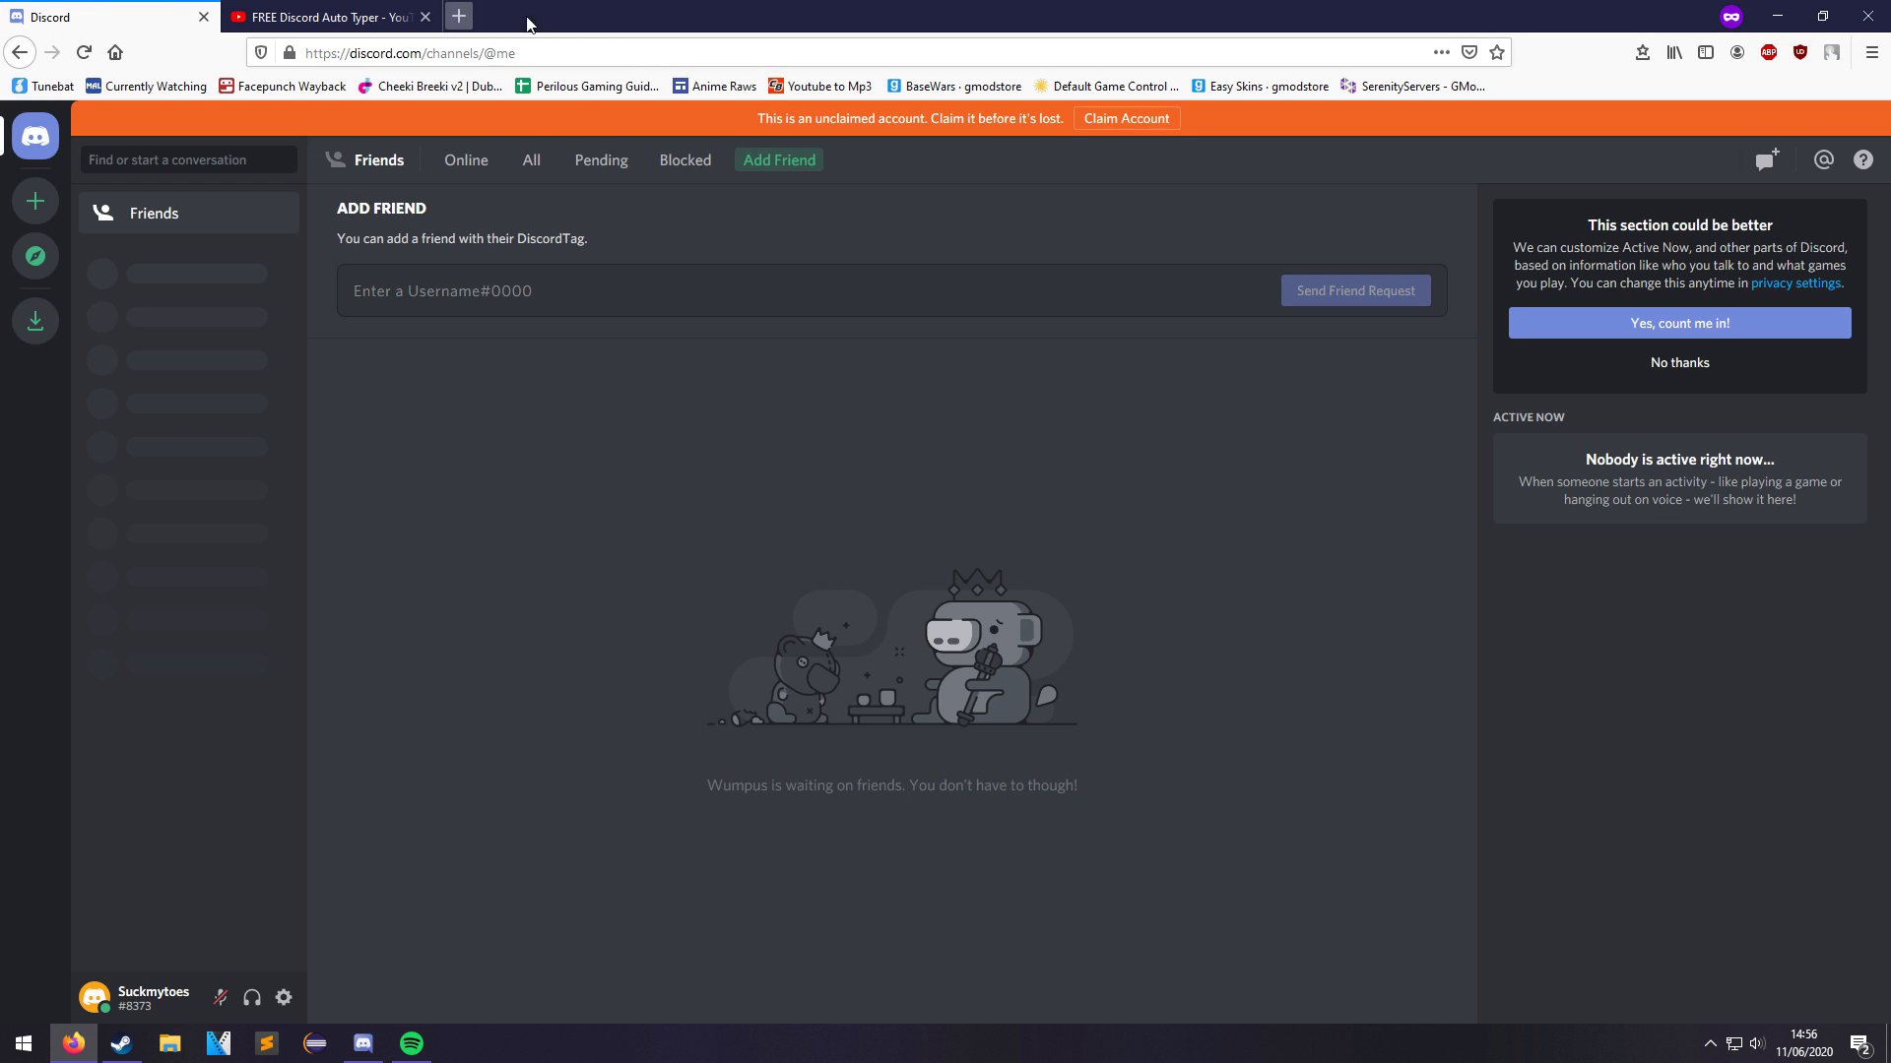
click(35, 201)
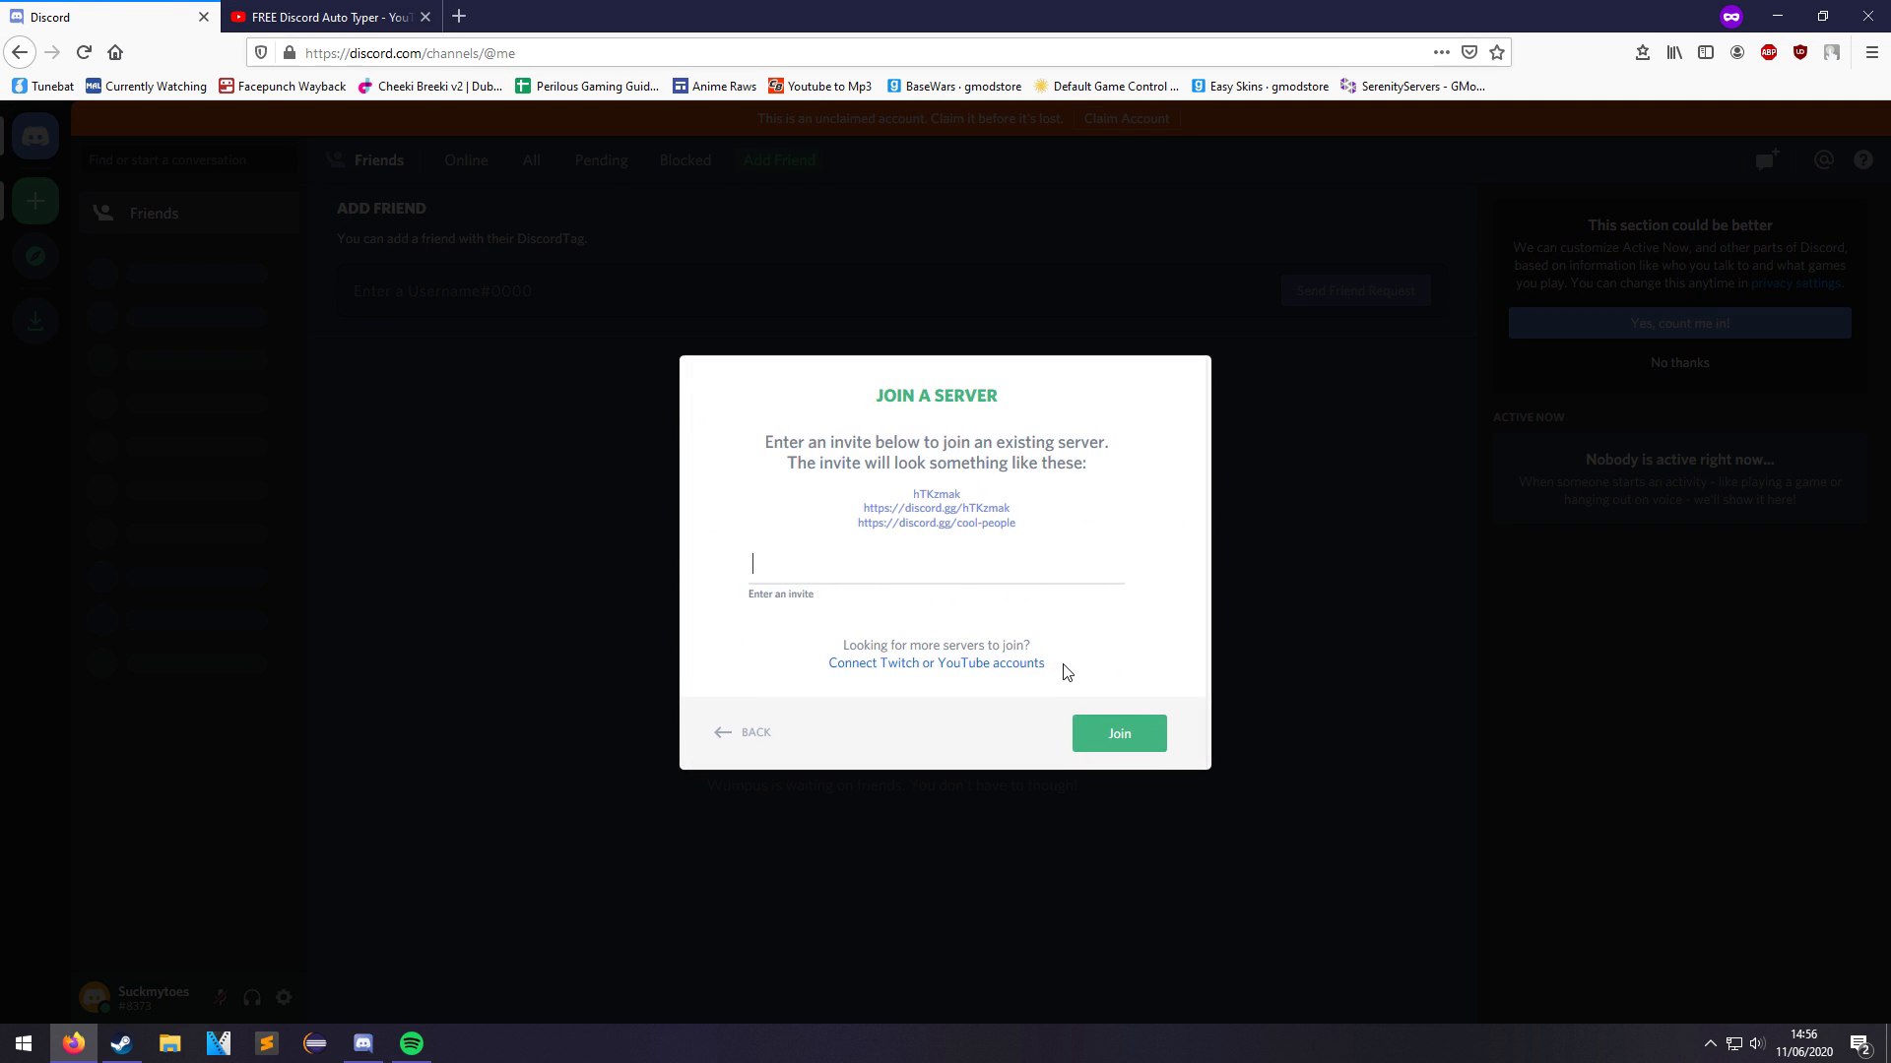
text(https://discord.gg/KTmVDss)
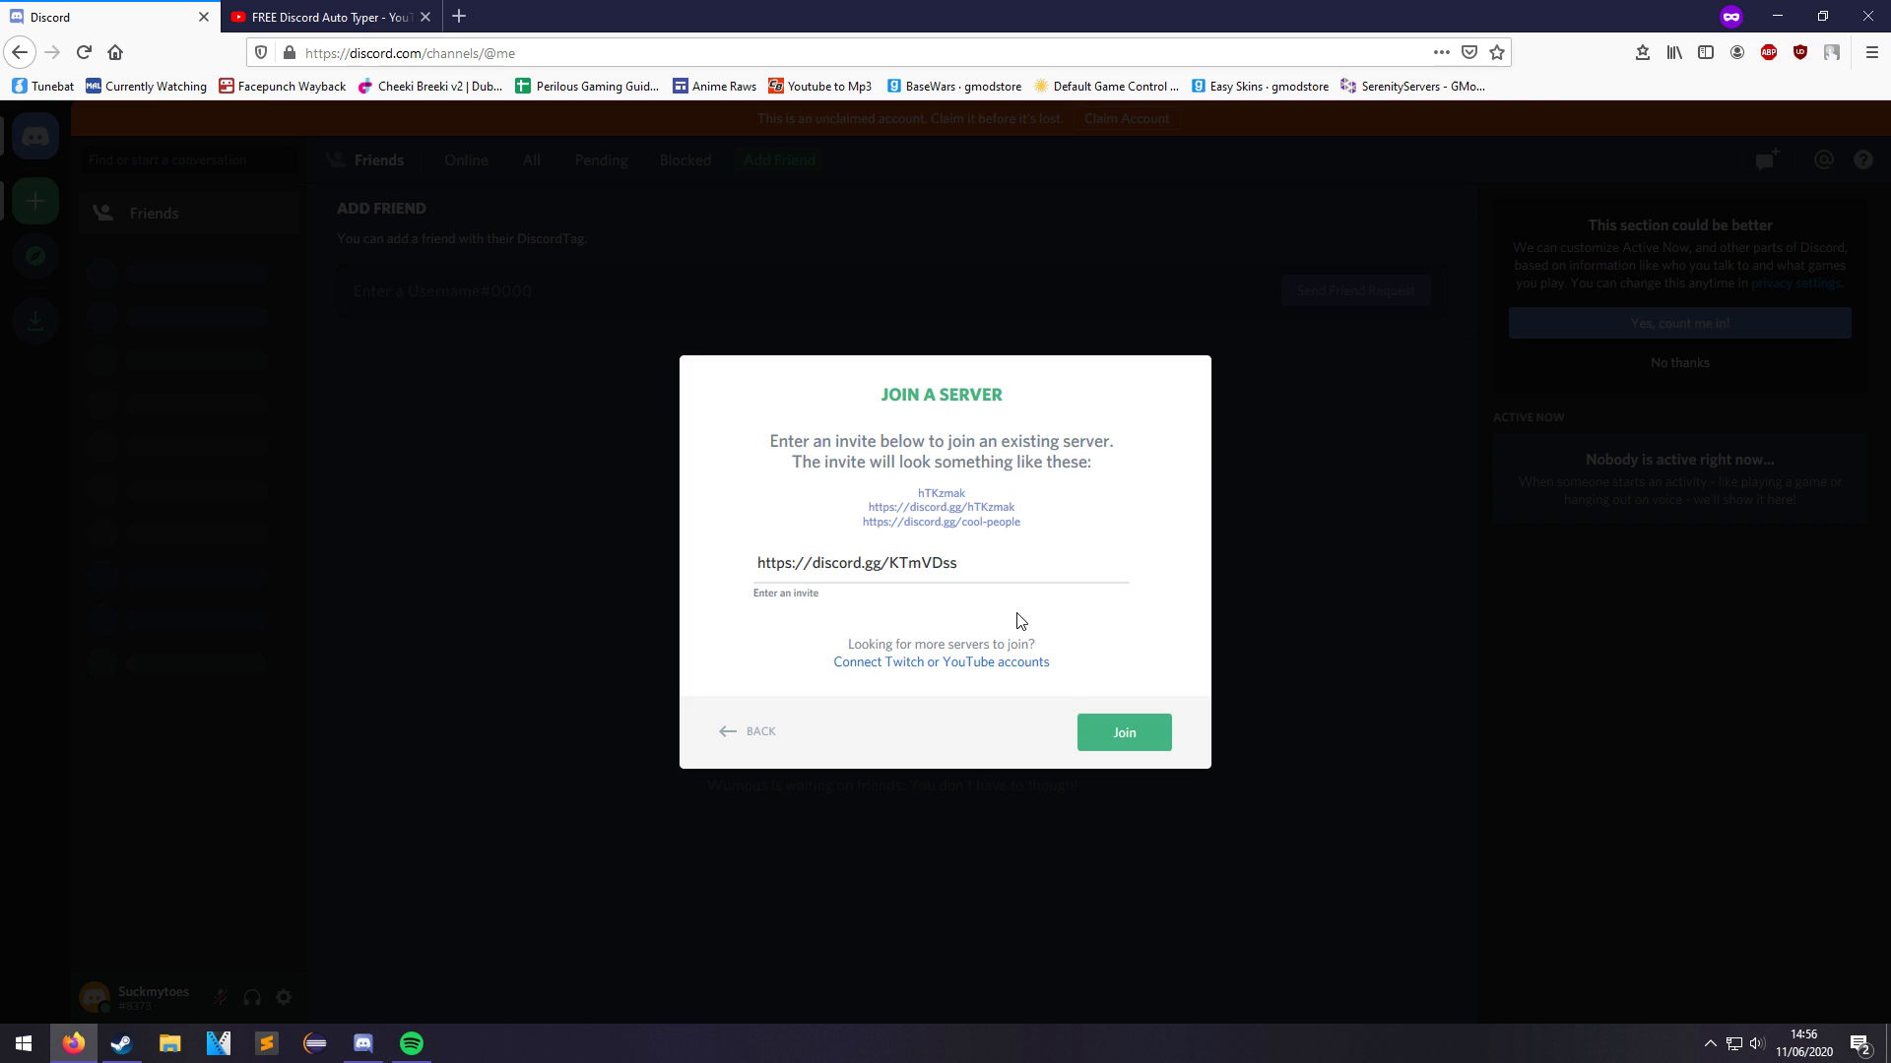
click(1120, 733)
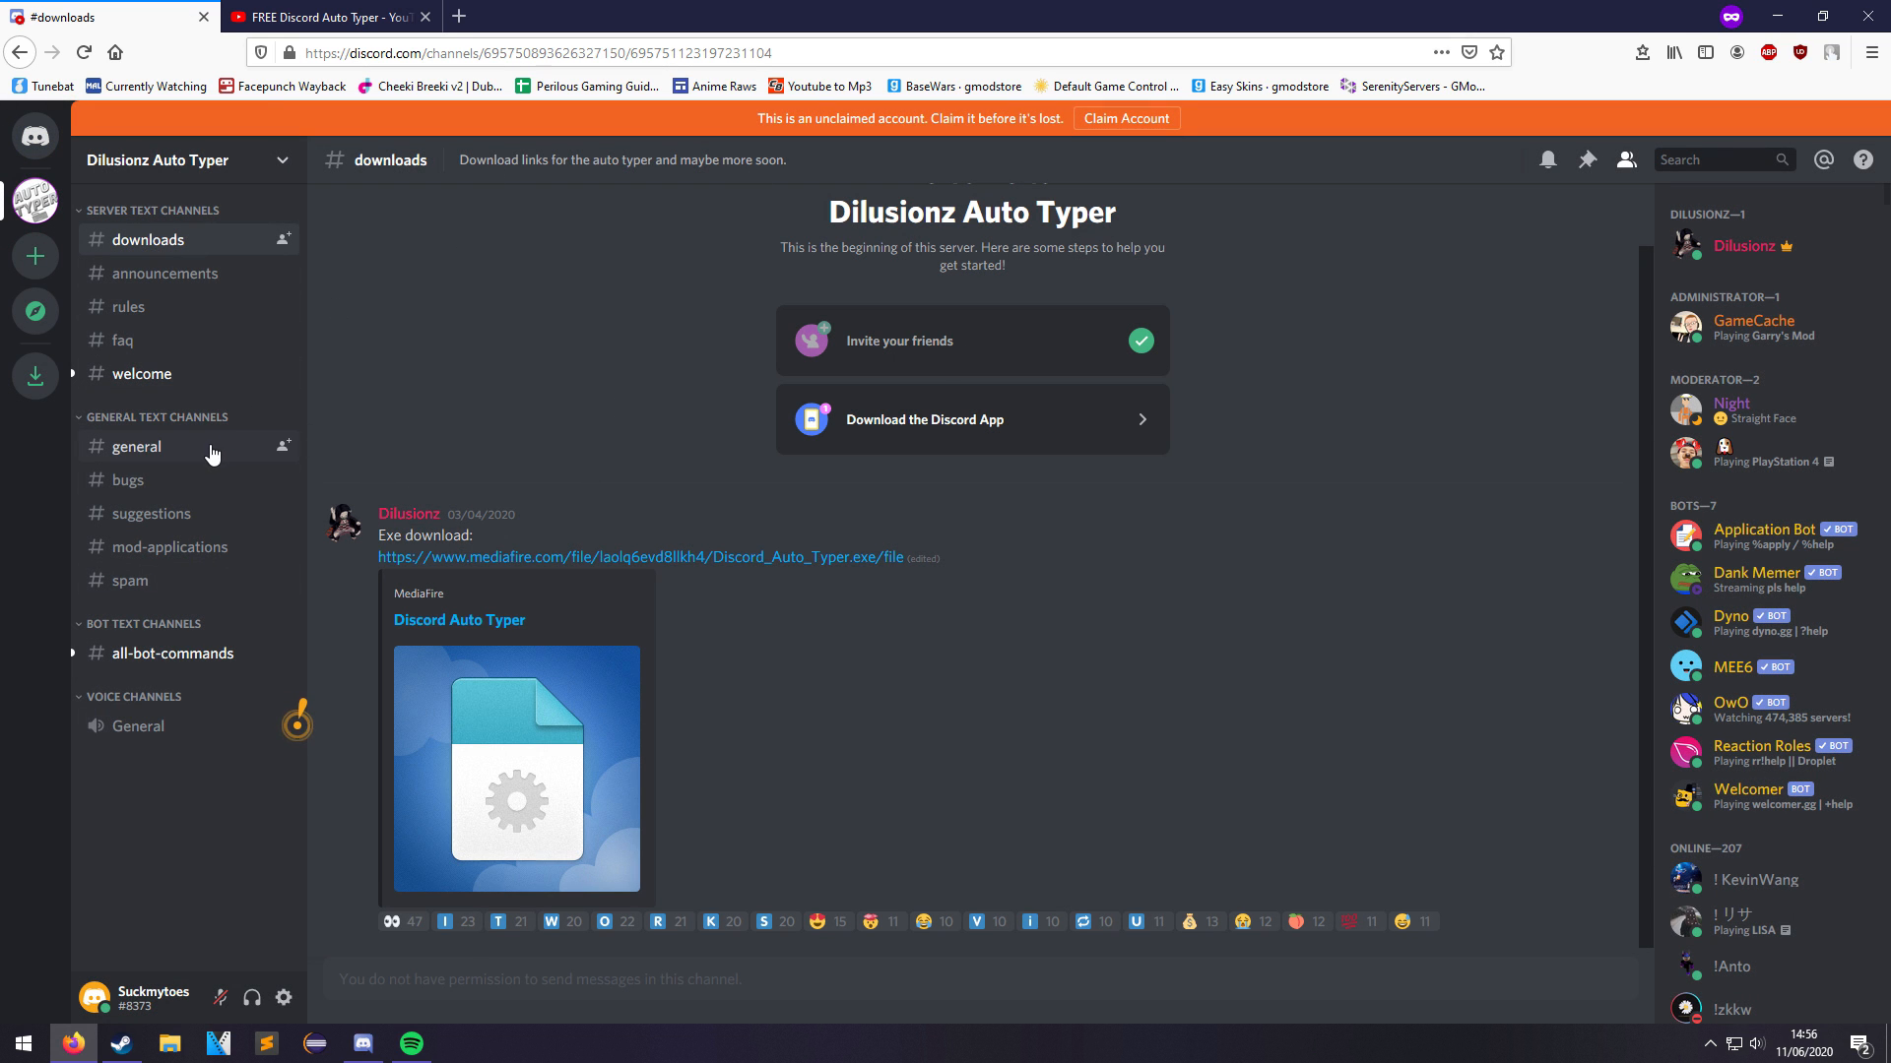
Browse the #general and #spam channels, then return to #downloads for the MediaFire link.
click(136, 447)
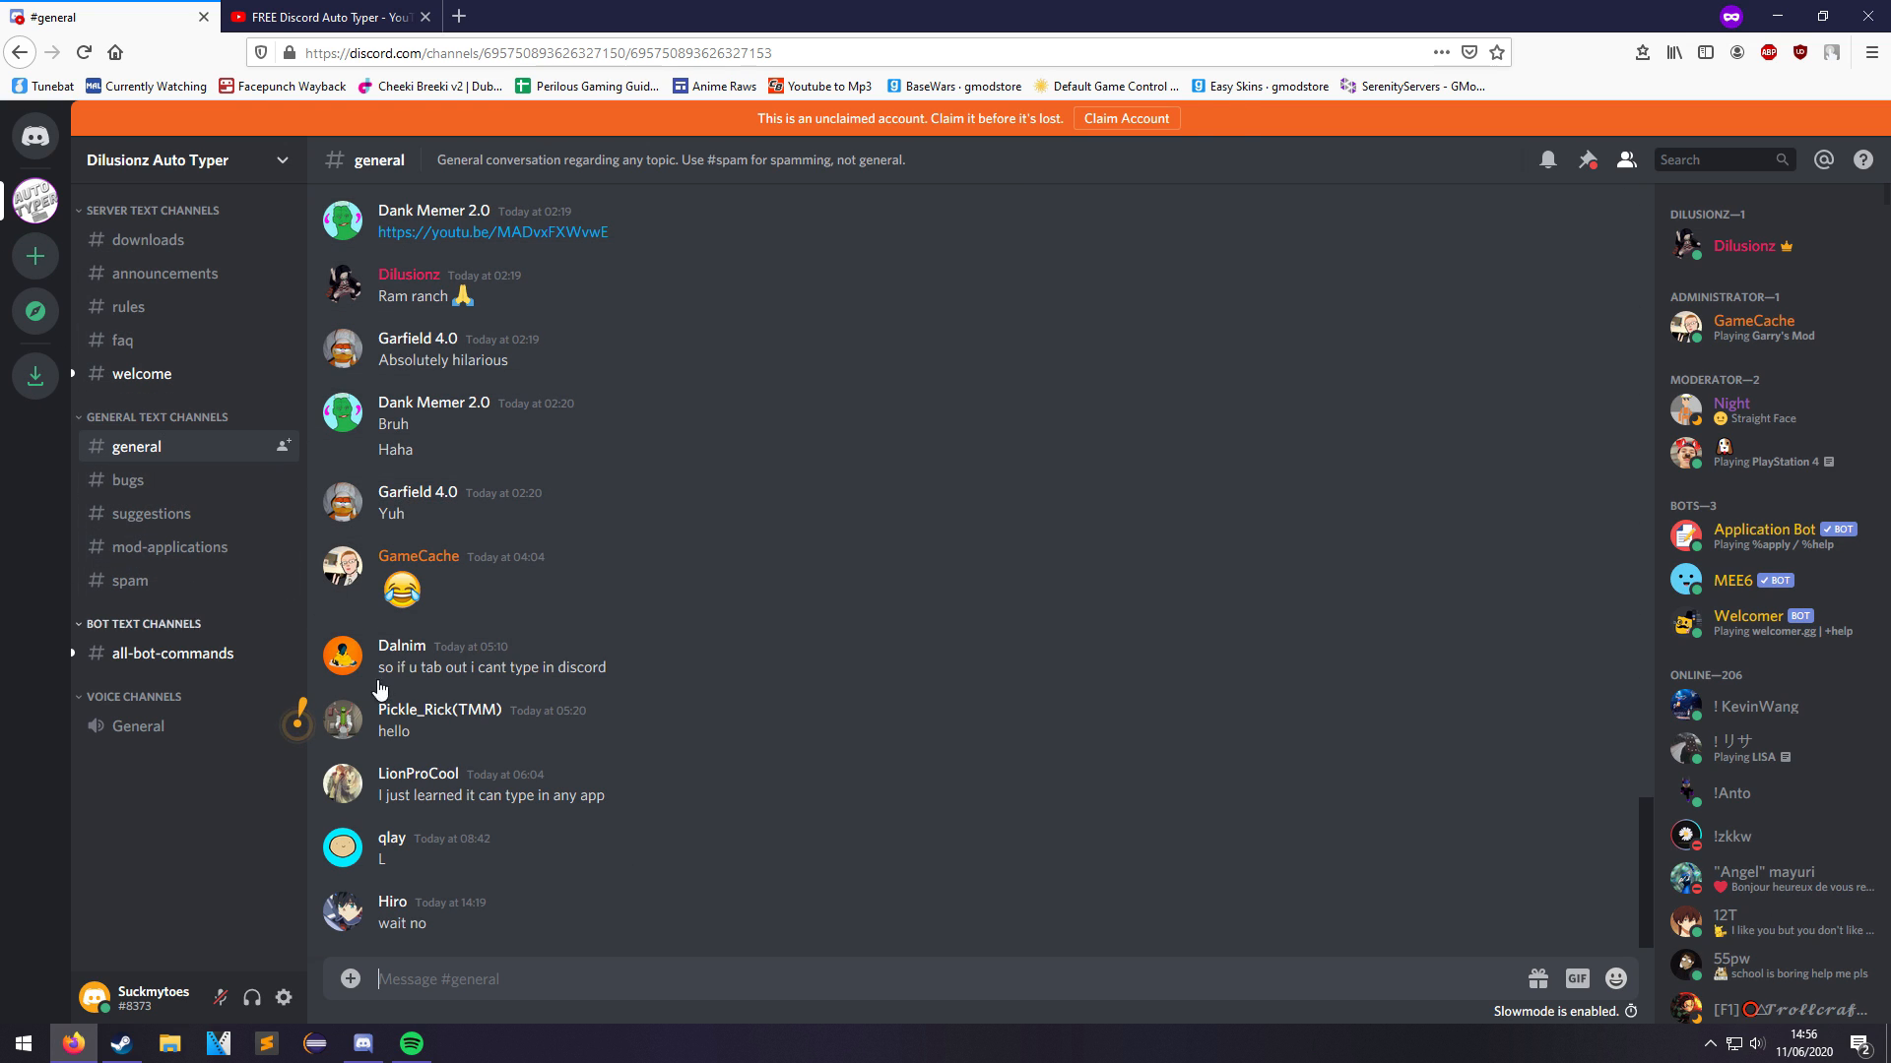
click(130, 579)
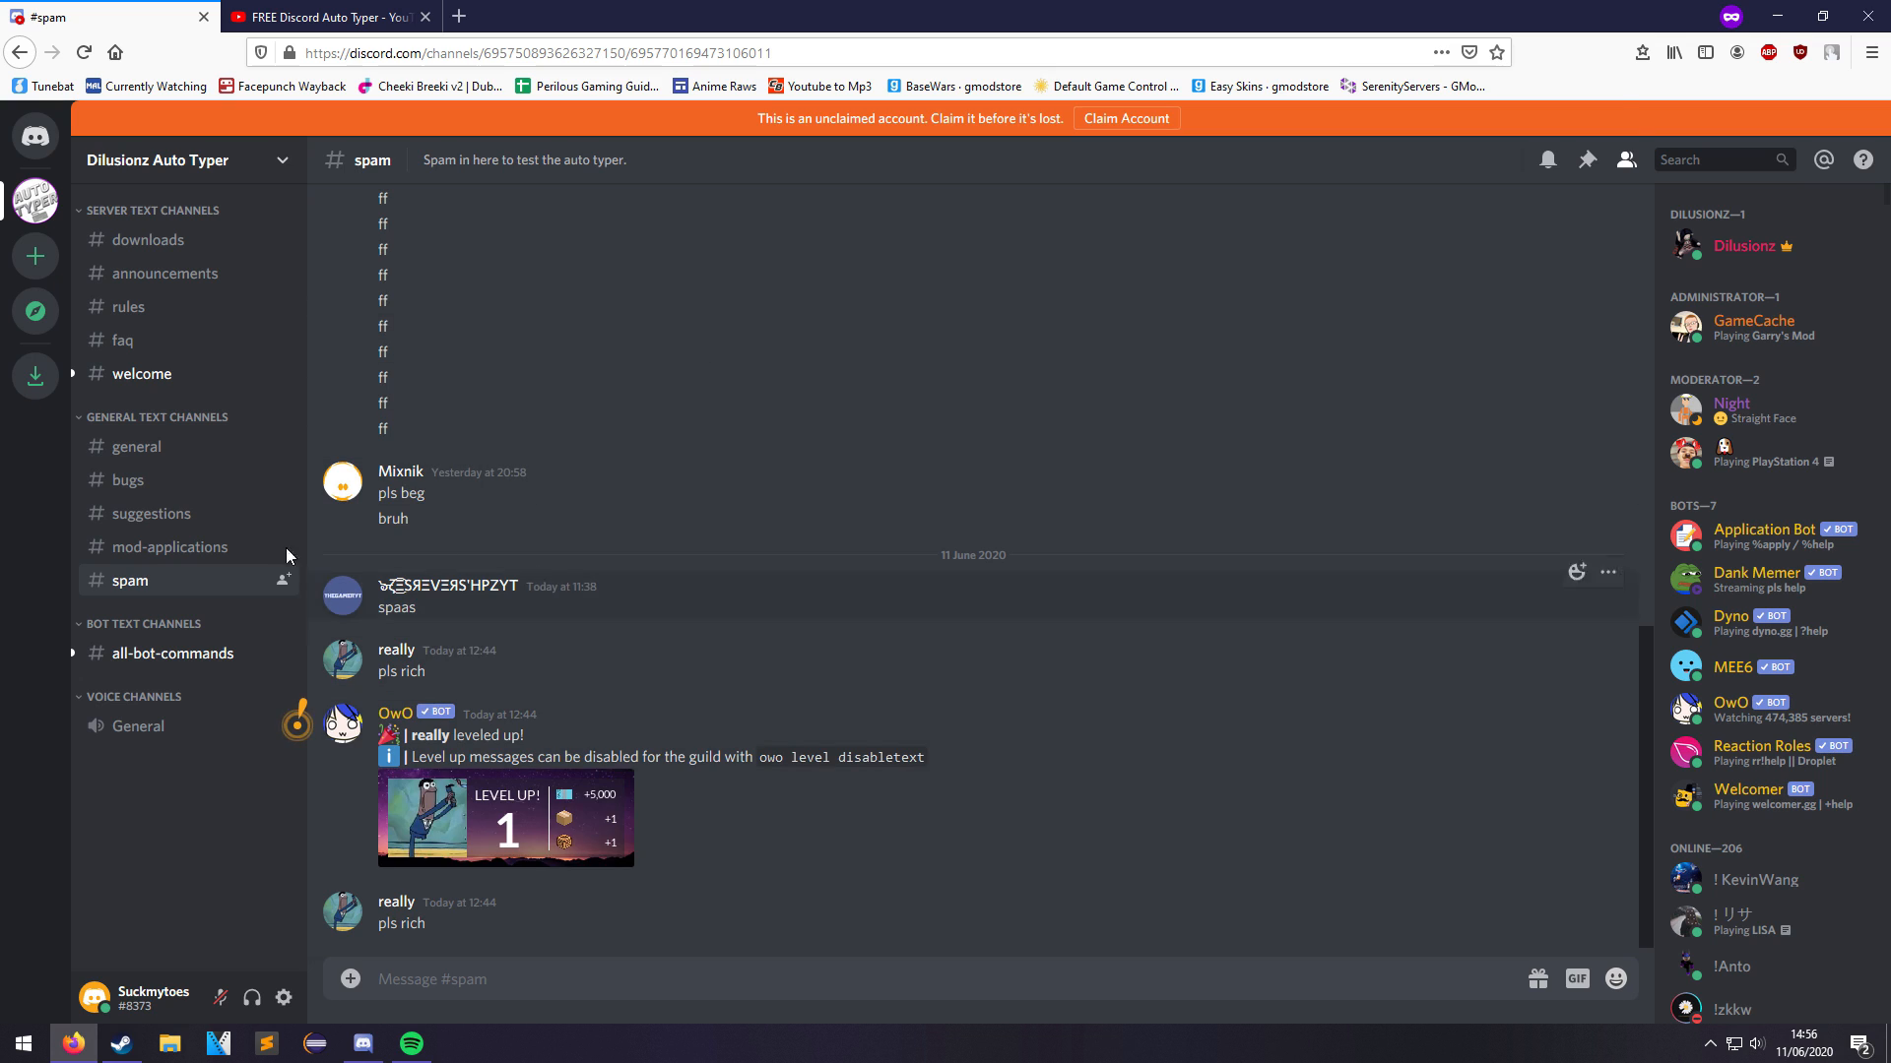
click(148, 240)
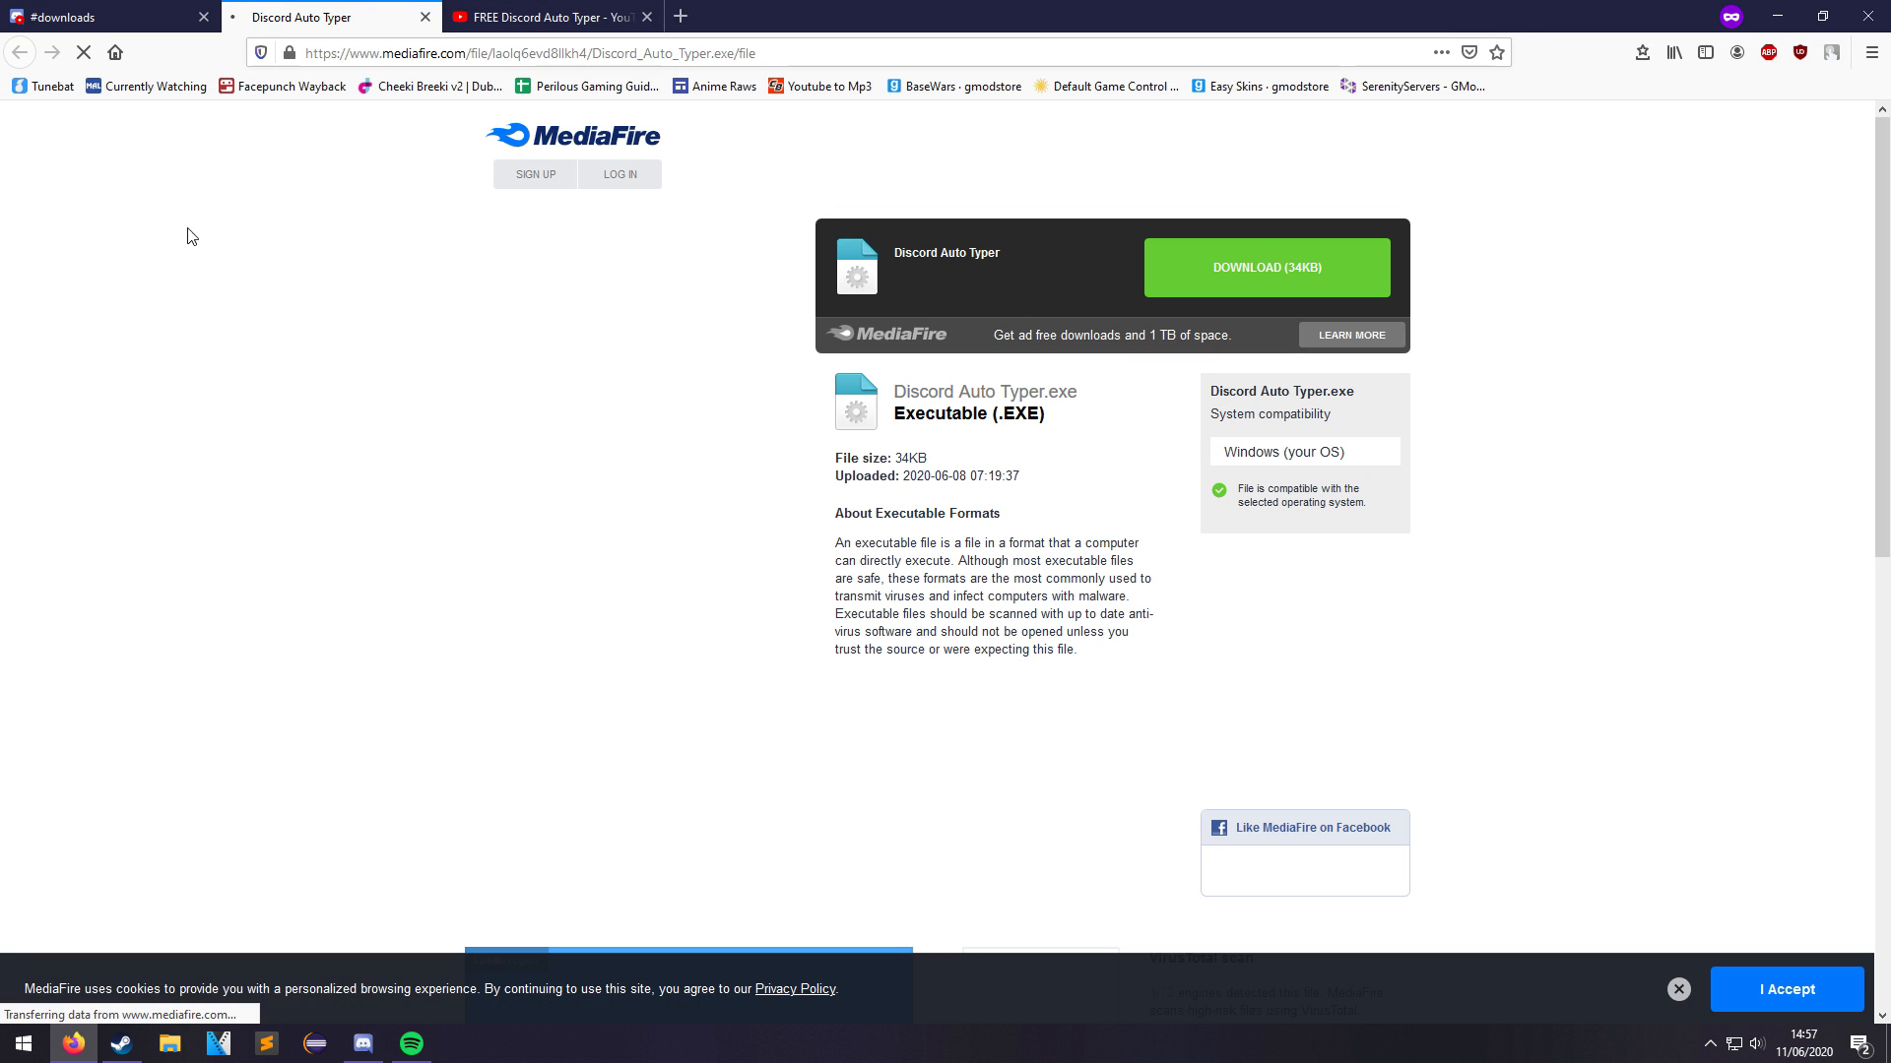
Start the 34KB download of Discord Auto Typer.exe from MediaFire.
click(1264, 266)
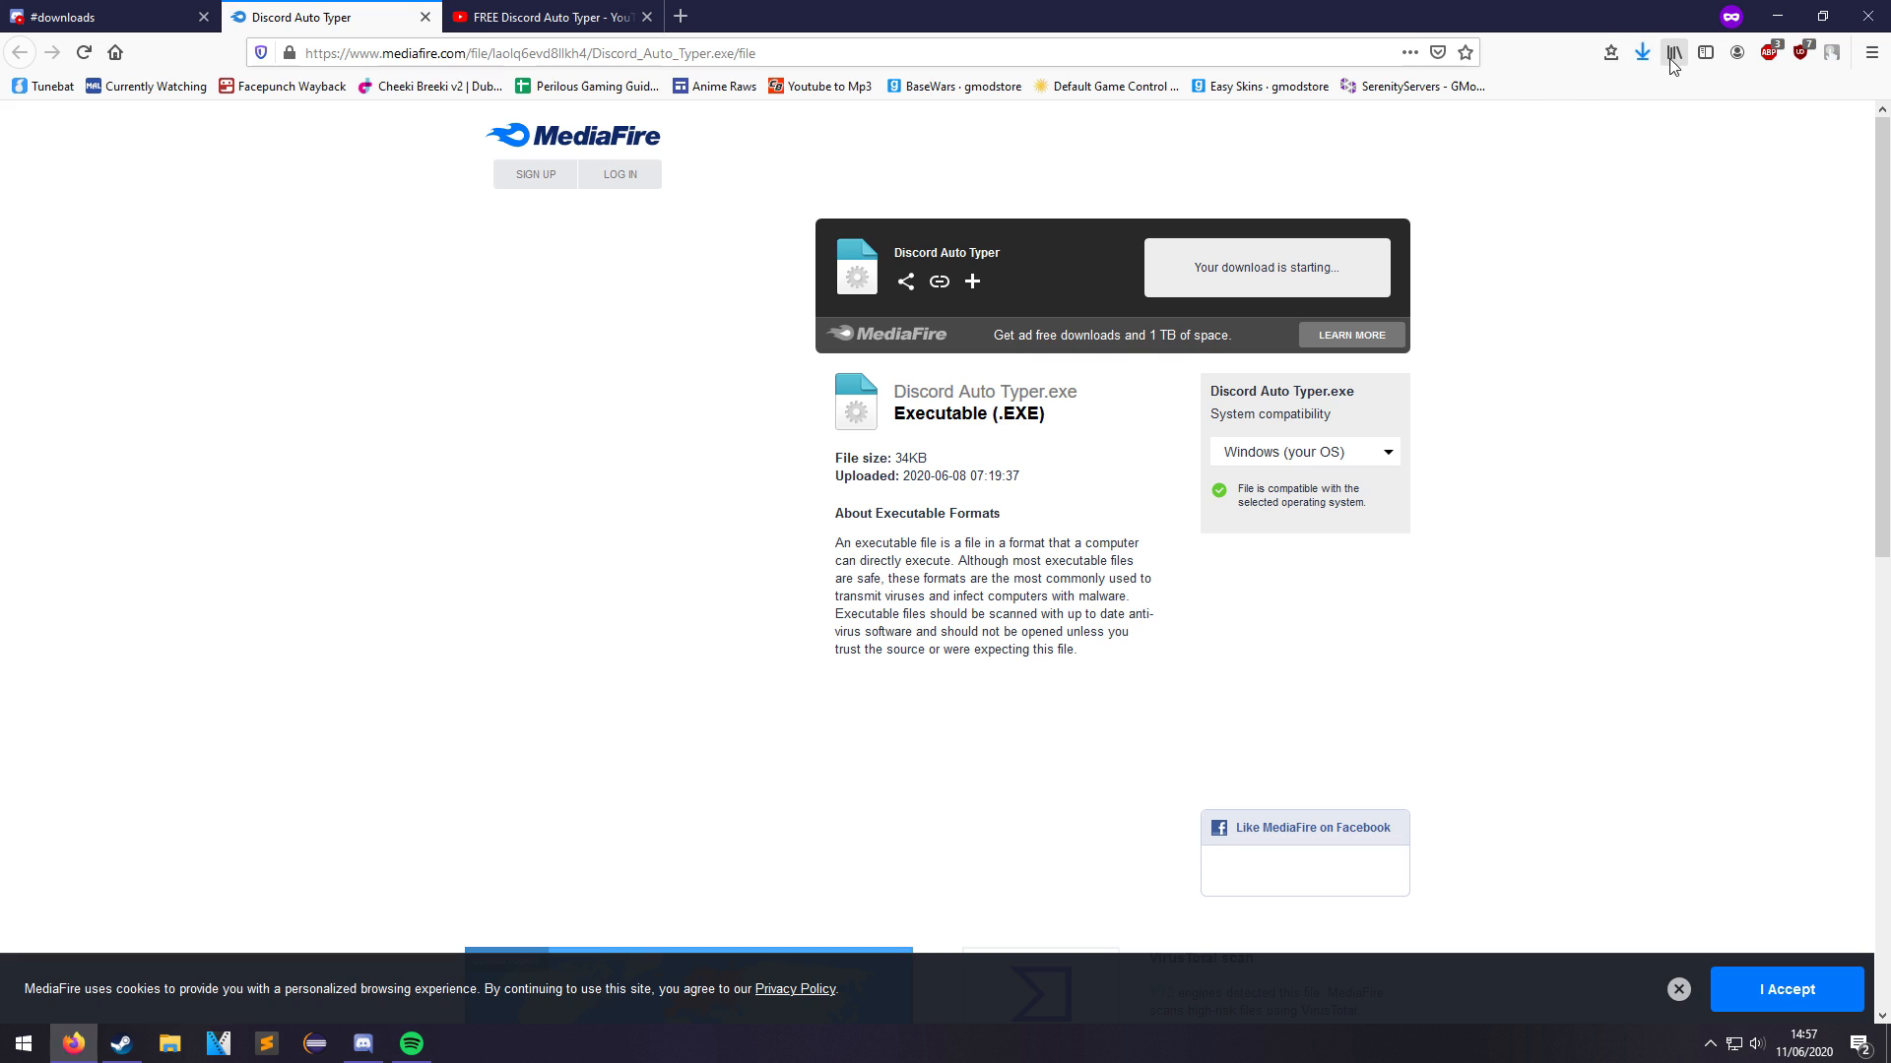
mouse_move(1765, 95)
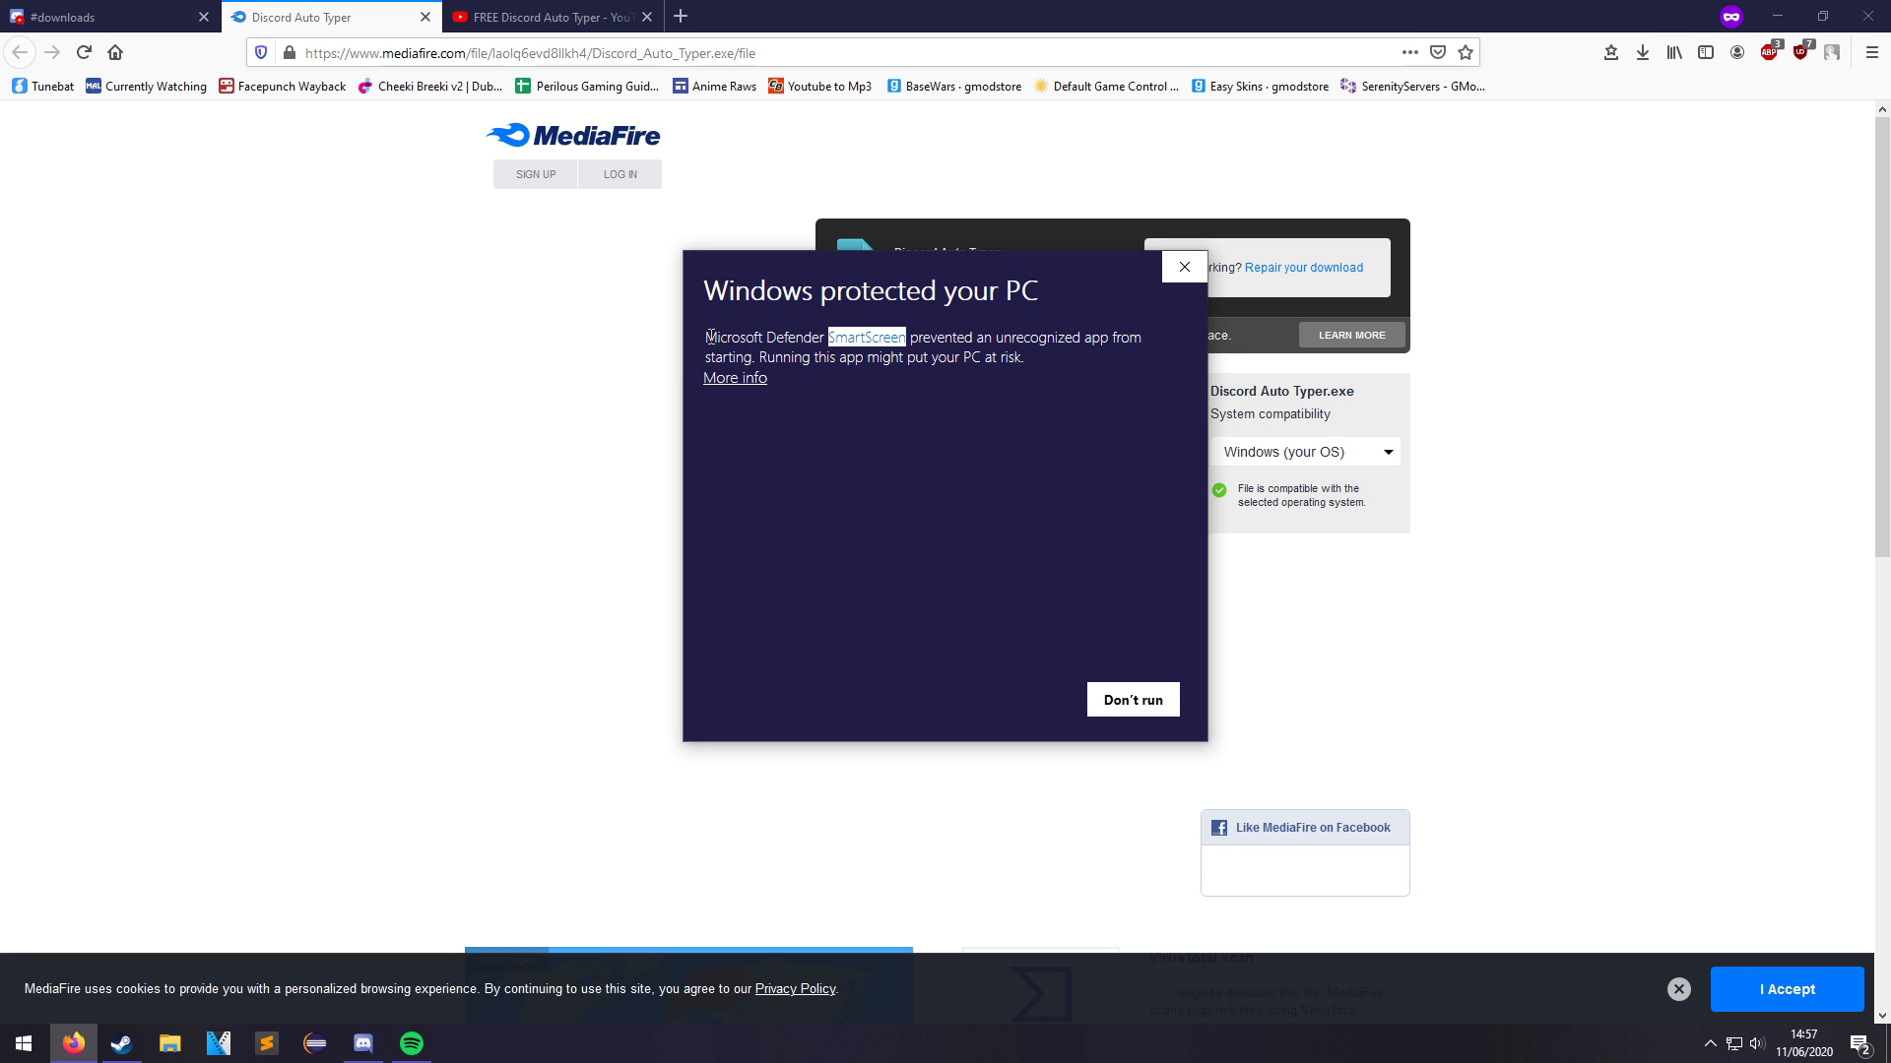
Bypass the 'Windows protected your PC' warning via More info and Run anyway.
click(732, 378)
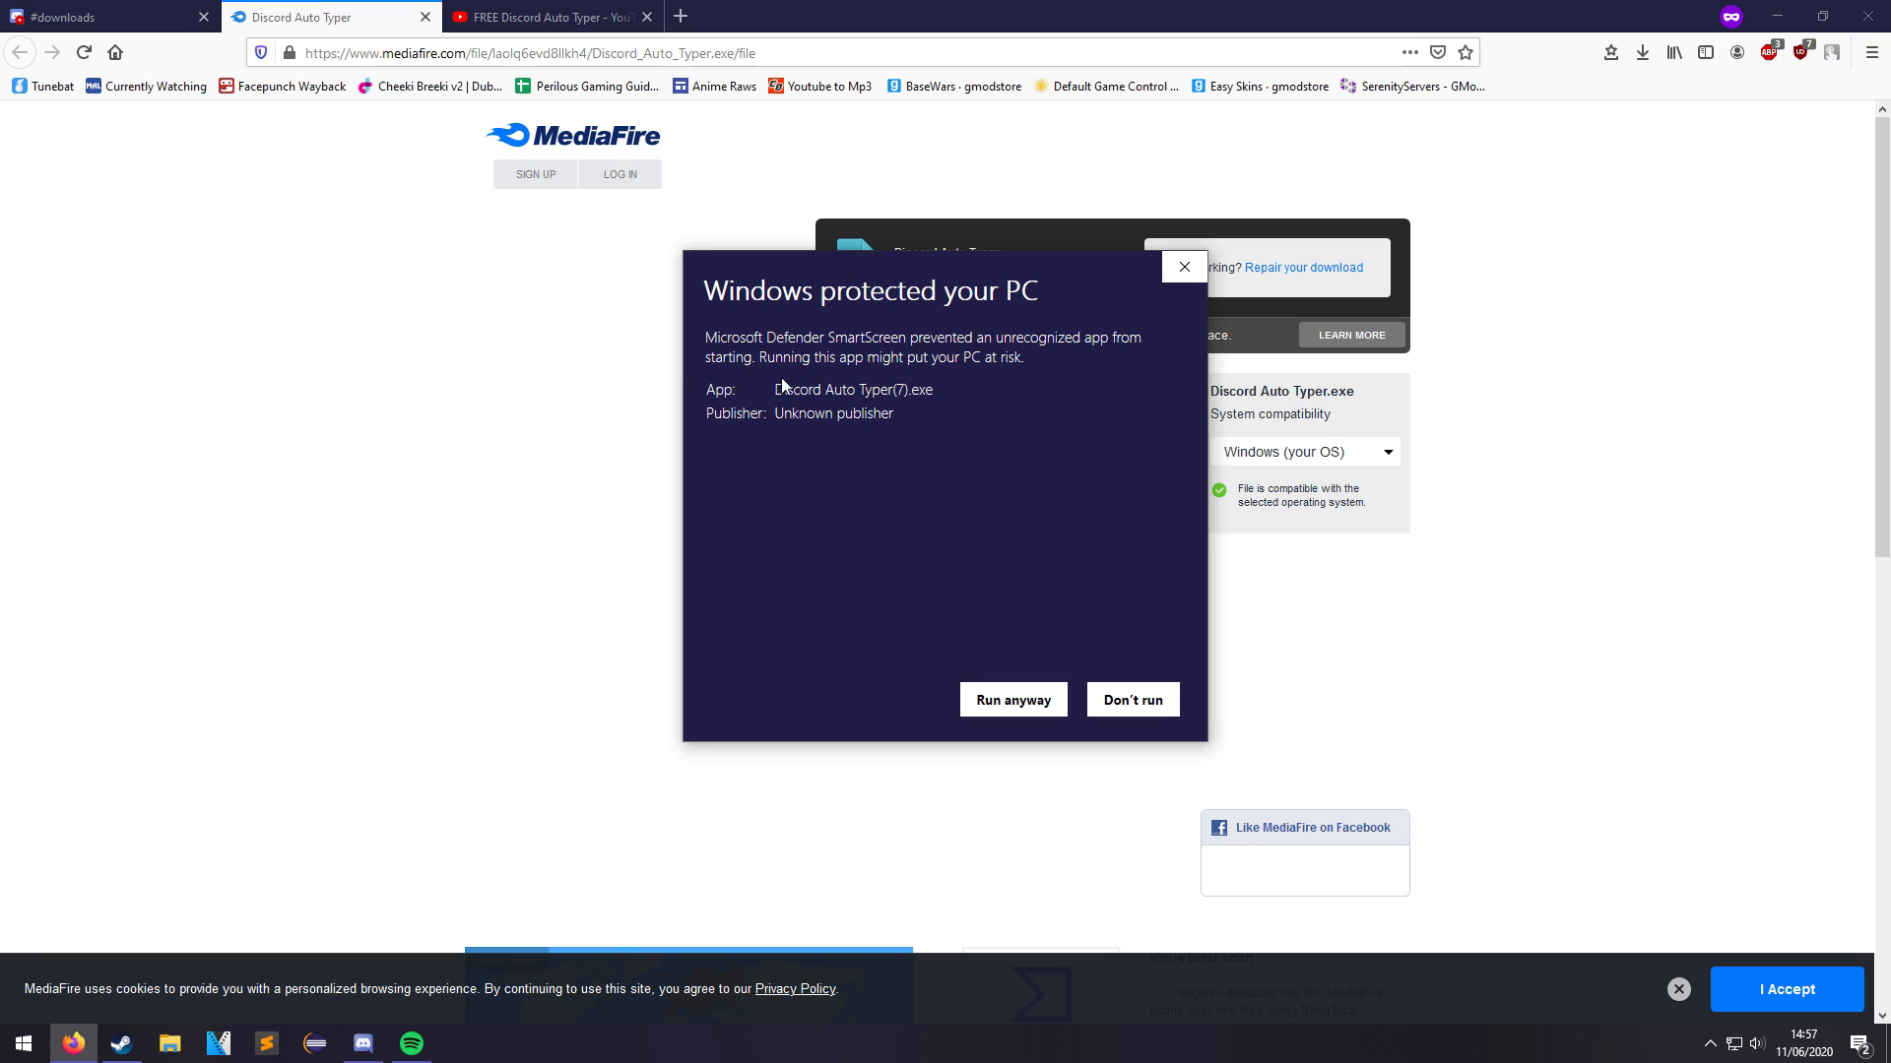
mouse_move(1119, 272)
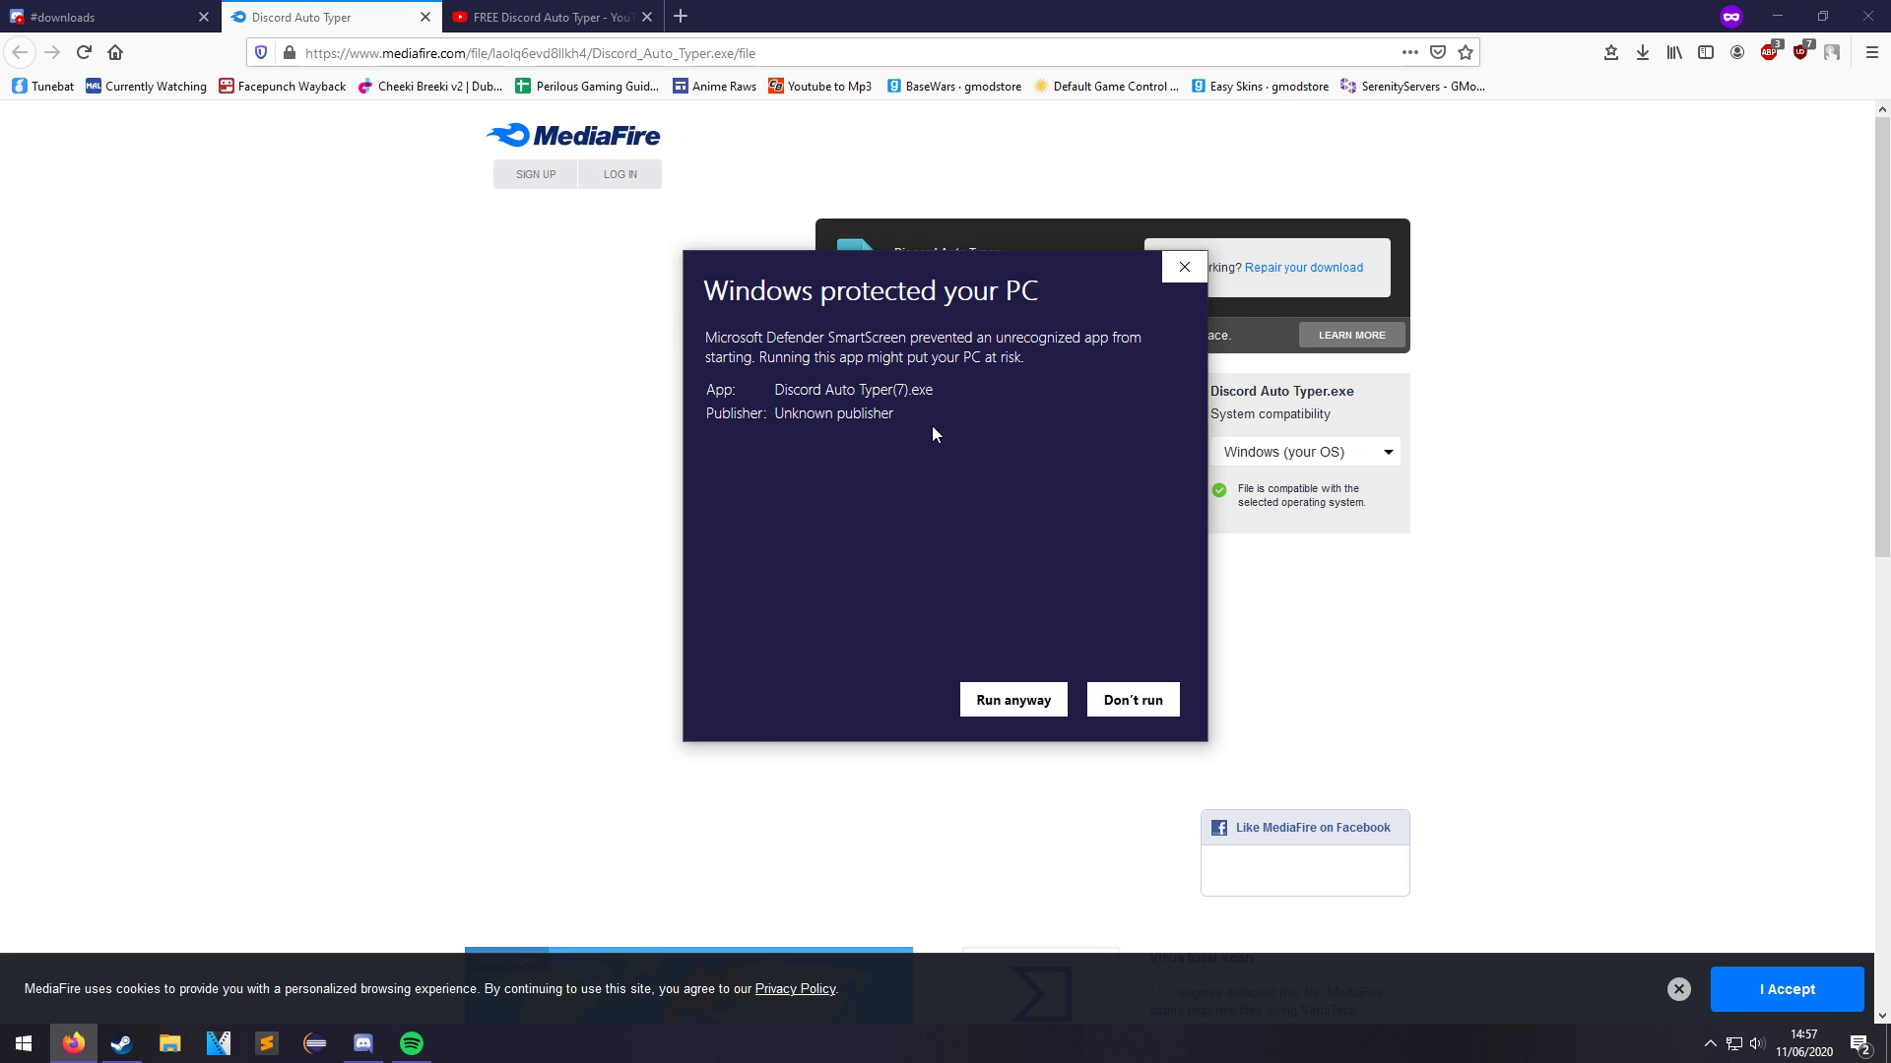
mouse_move(717, 332)
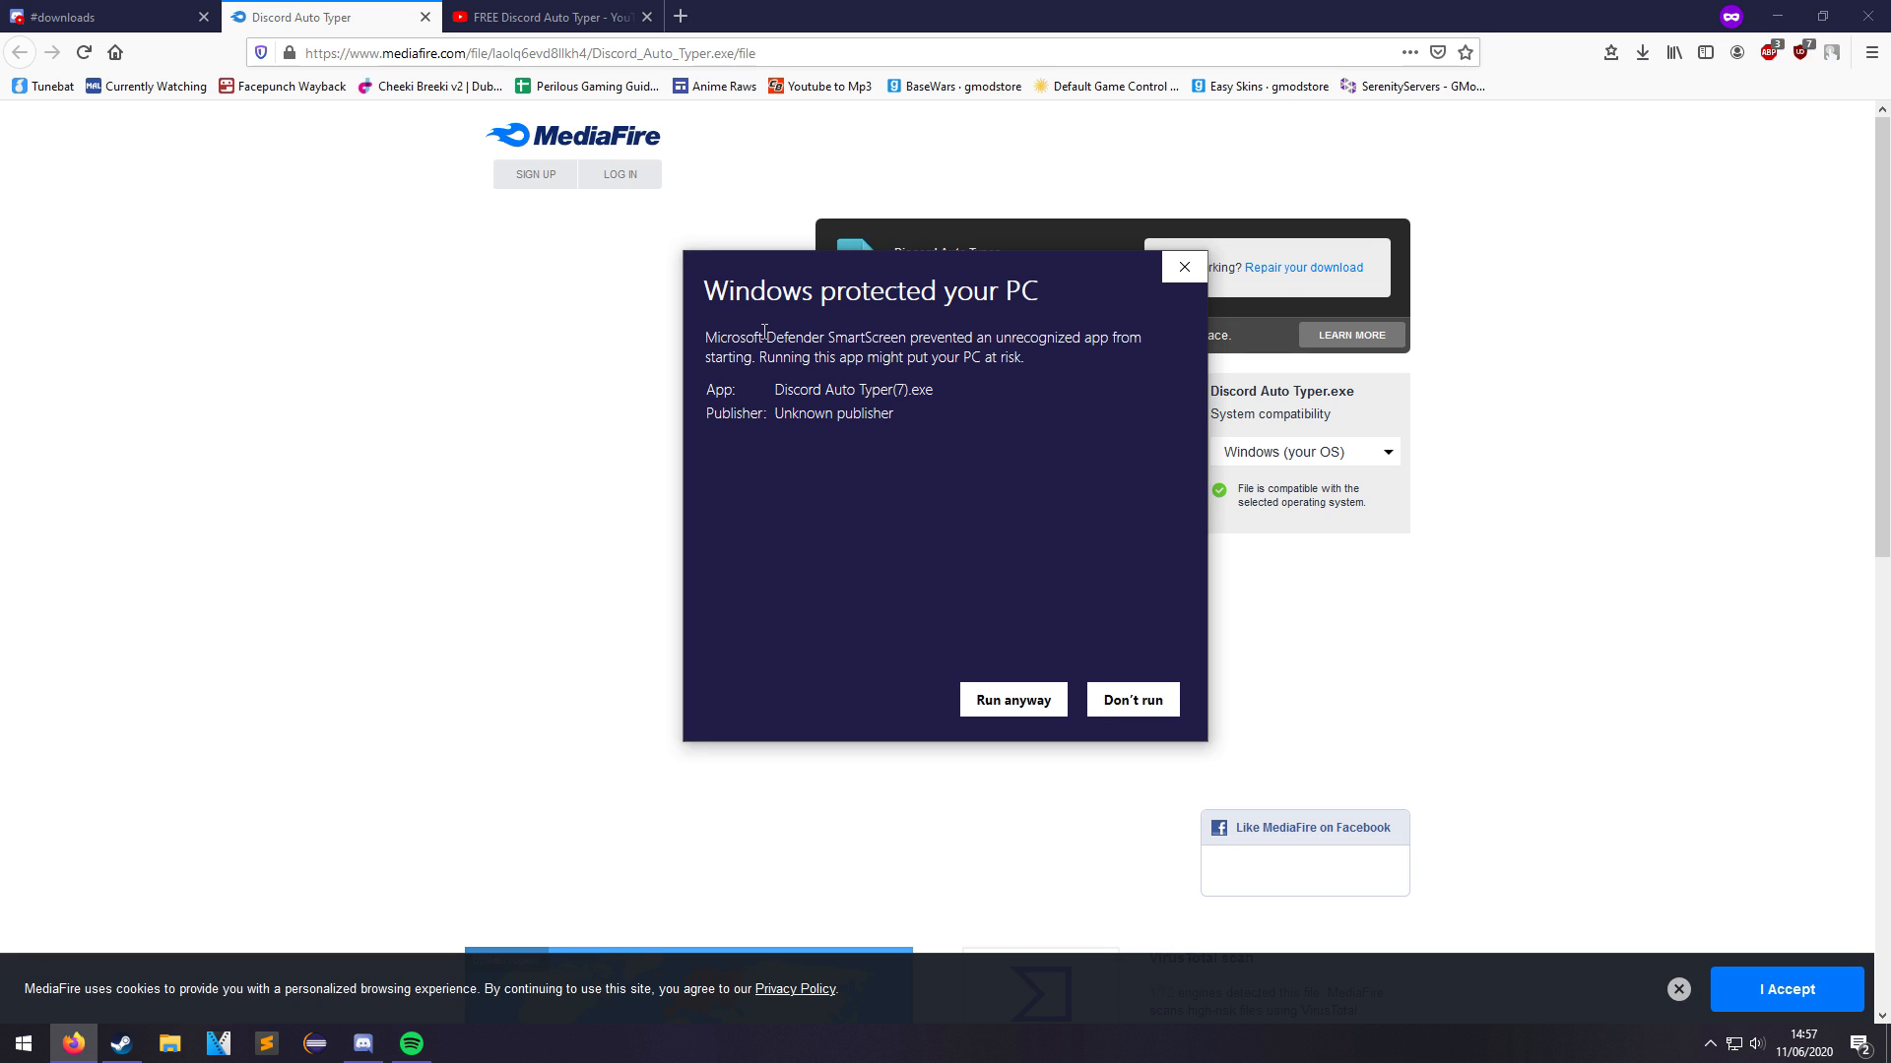
mouse_move(863, 469)
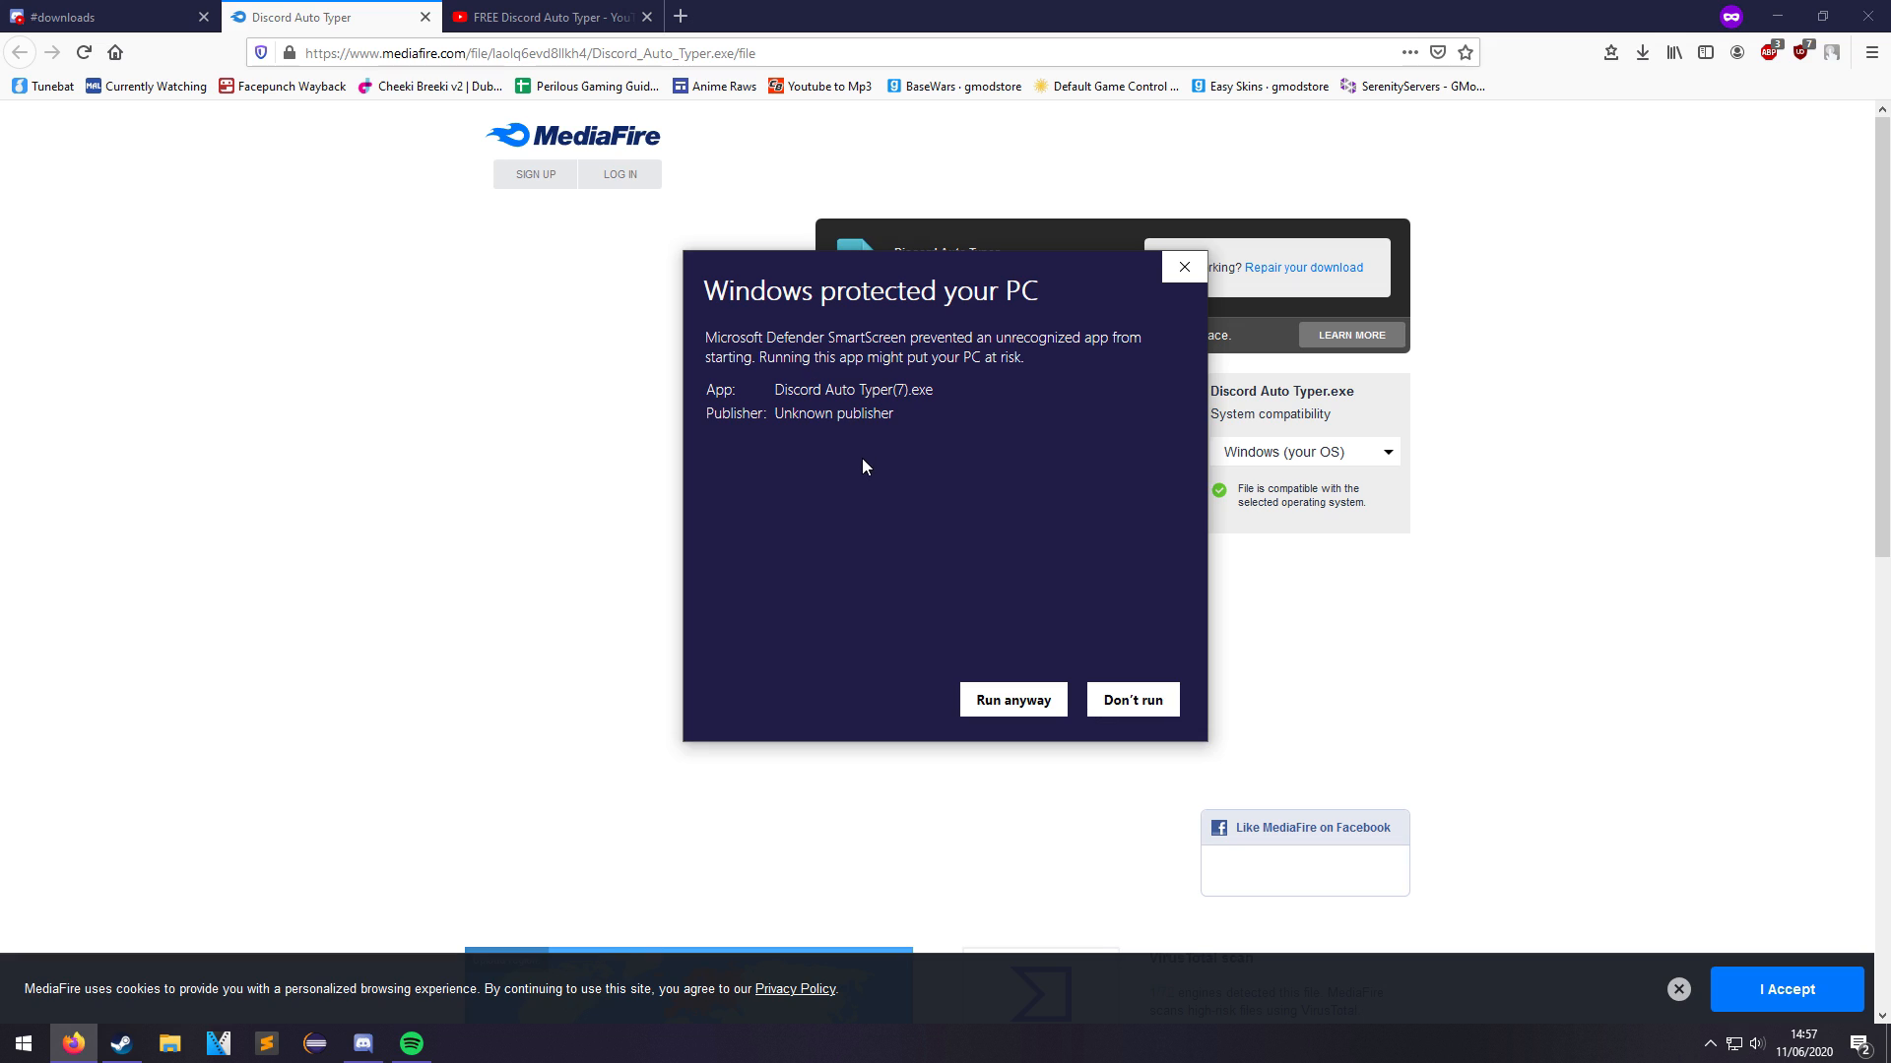
mouse_move(985, 579)
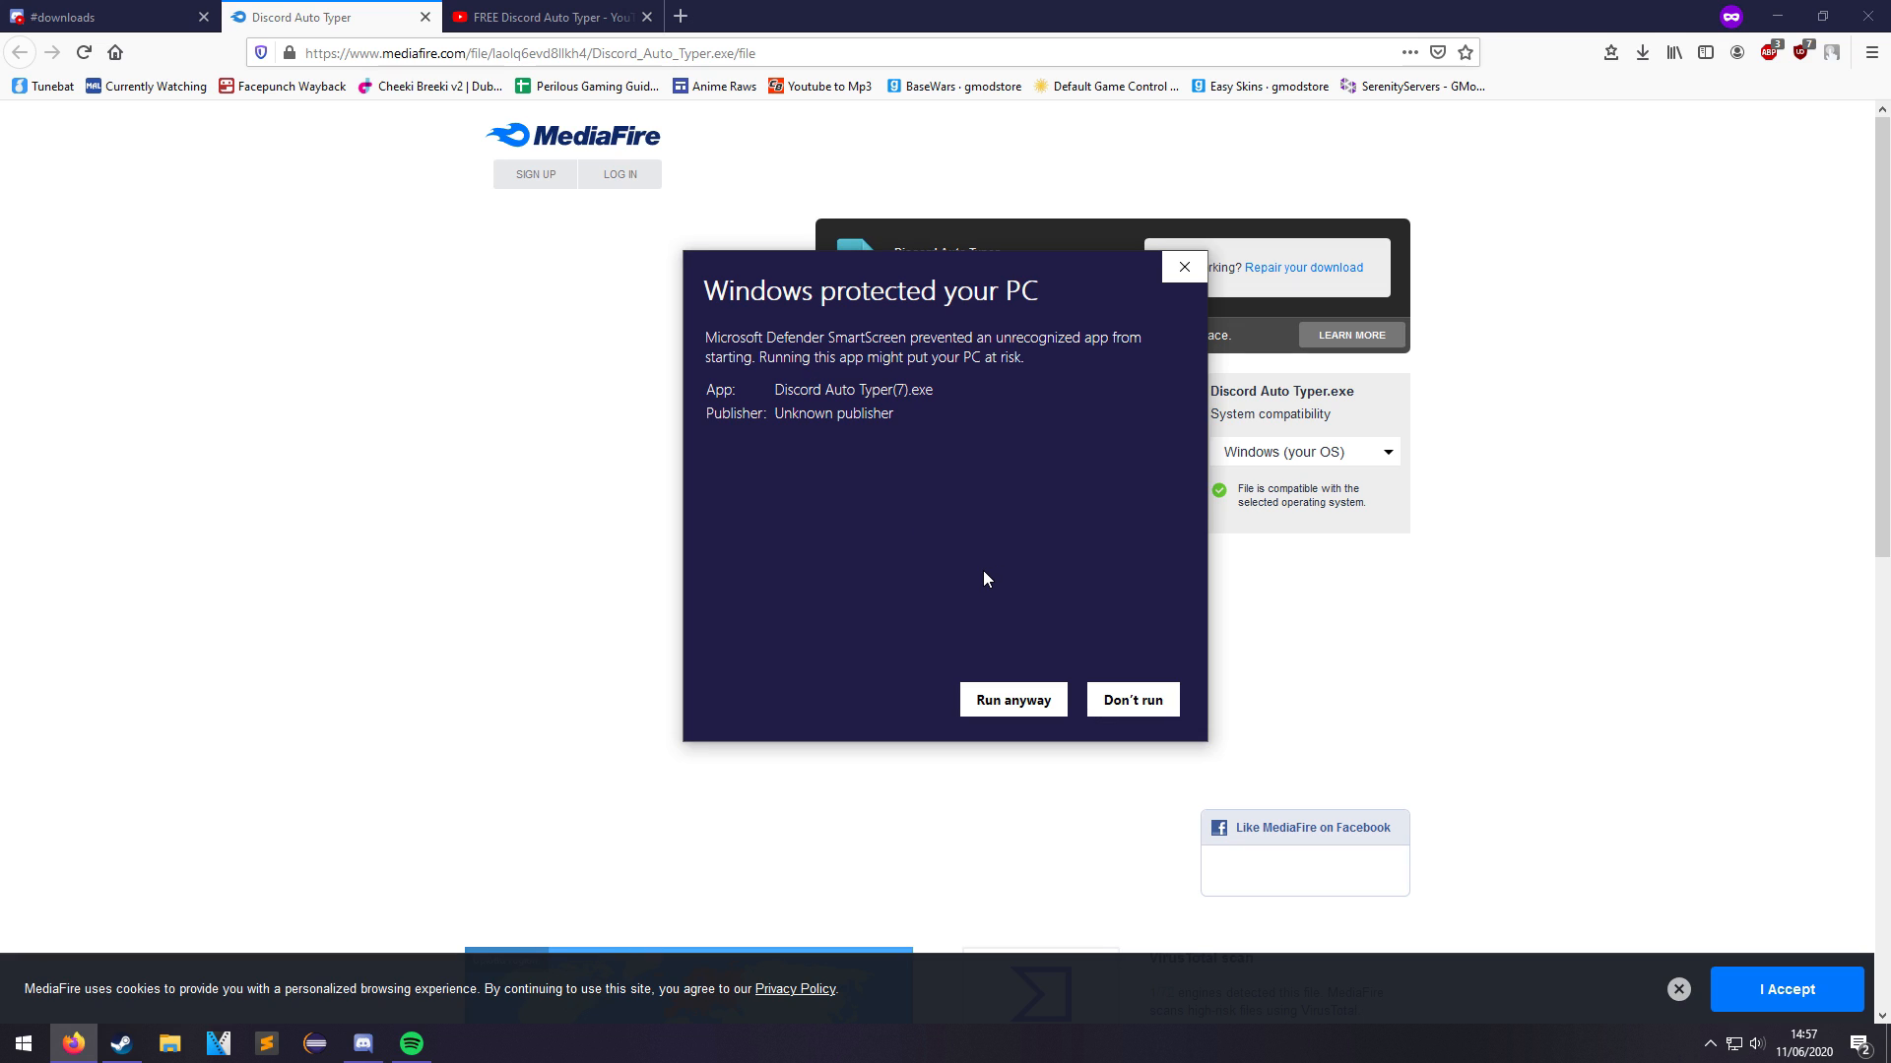
mouse_move(730, 524)
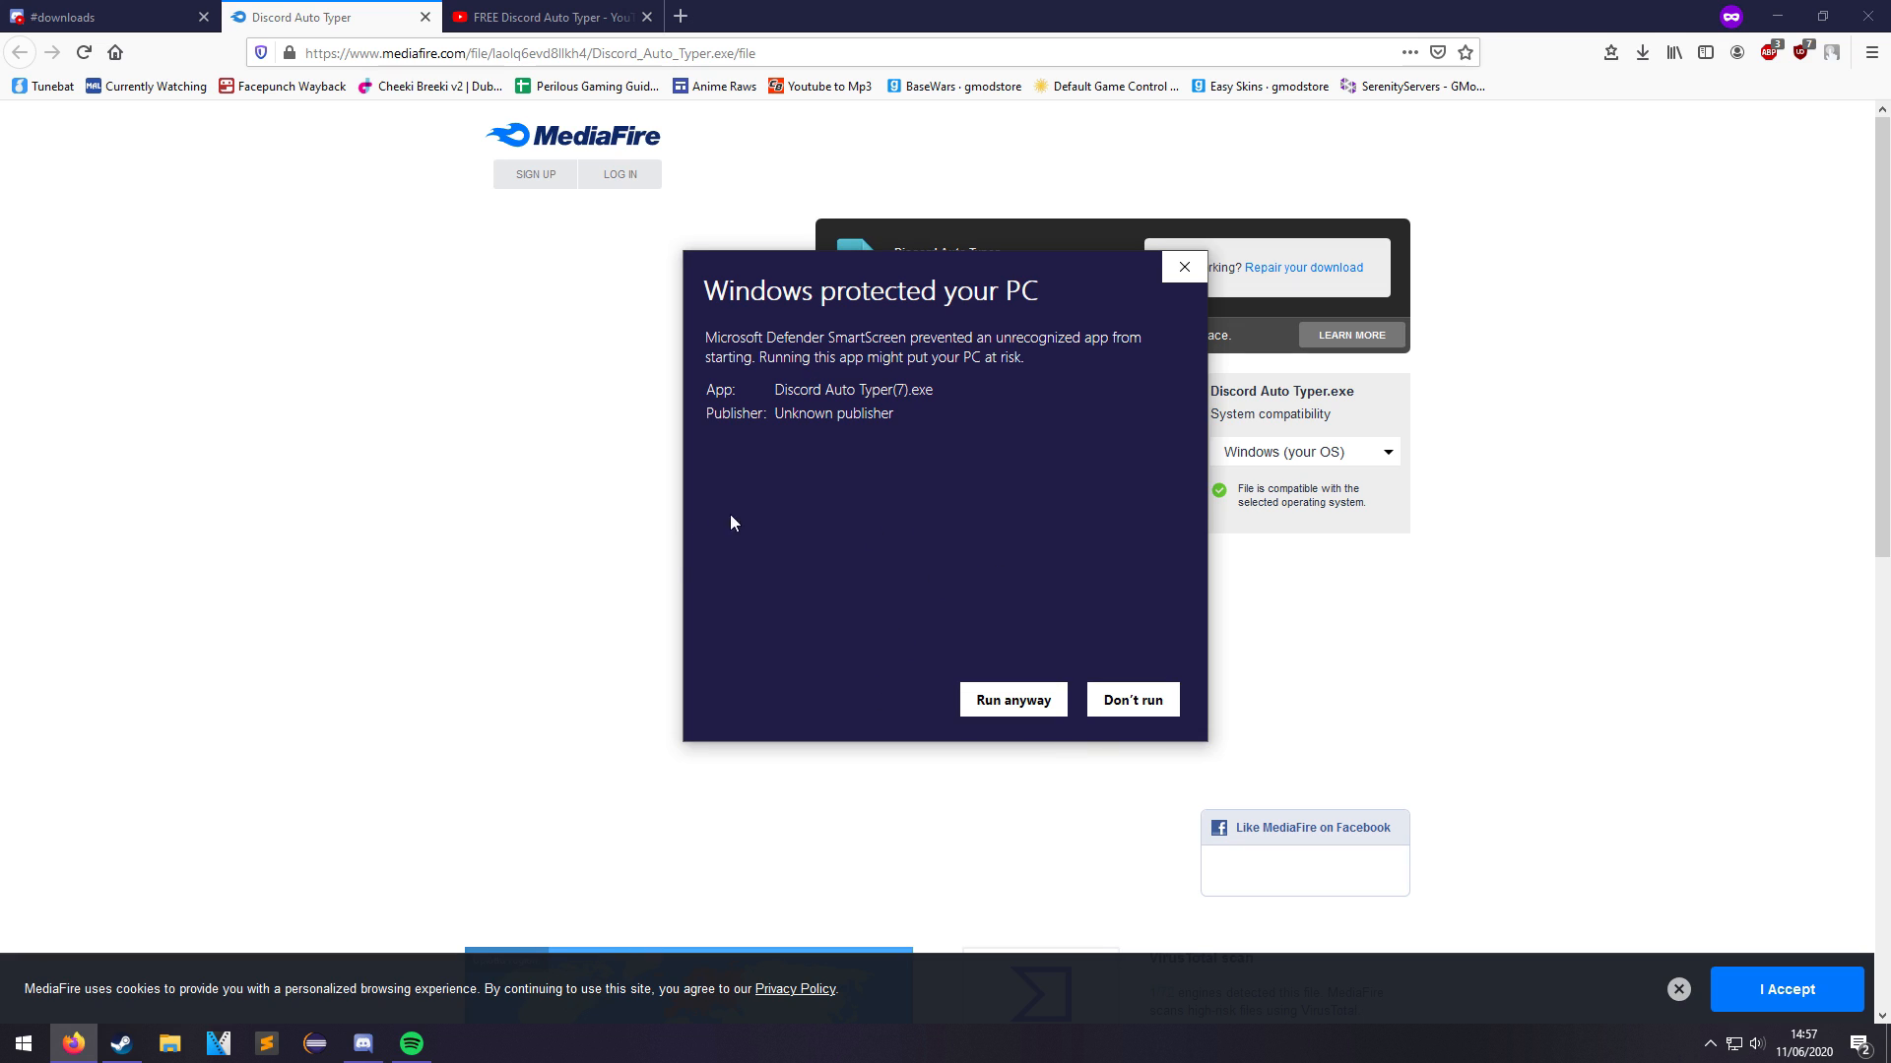
mouse_move(965, 490)
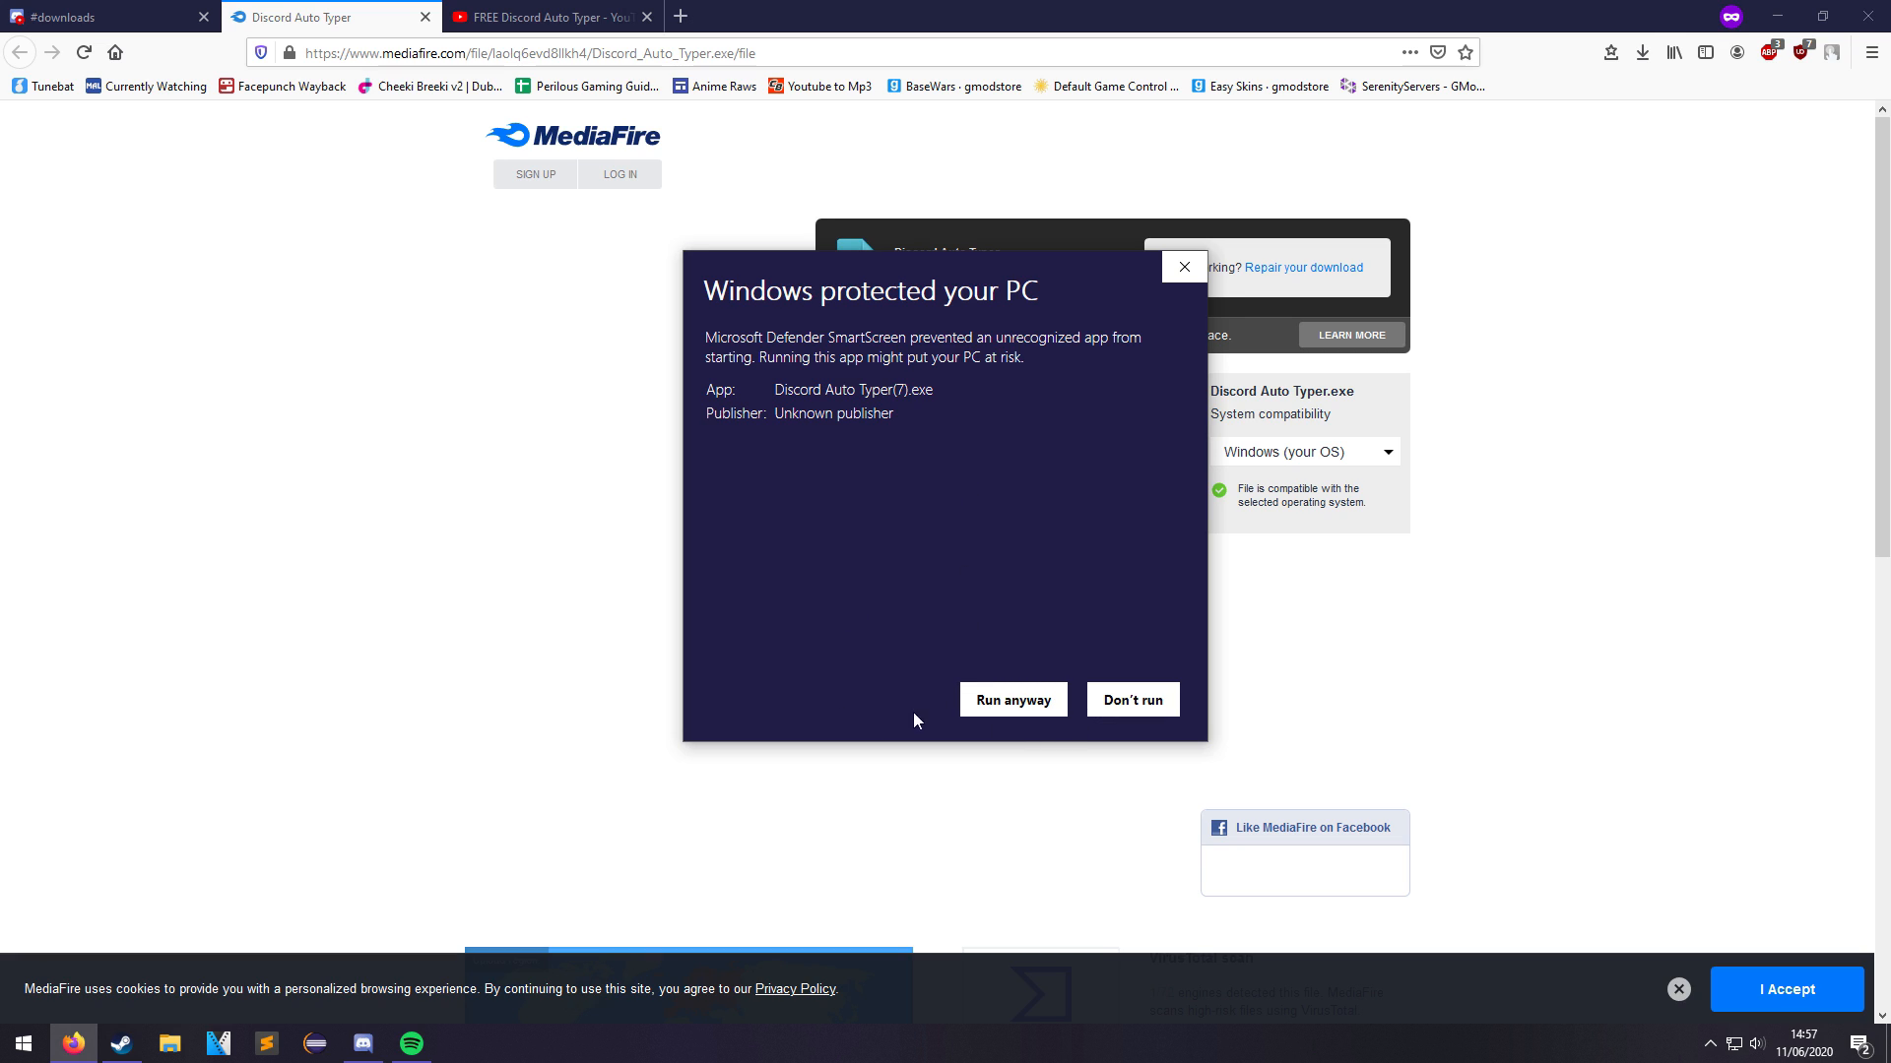
click(1010, 699)
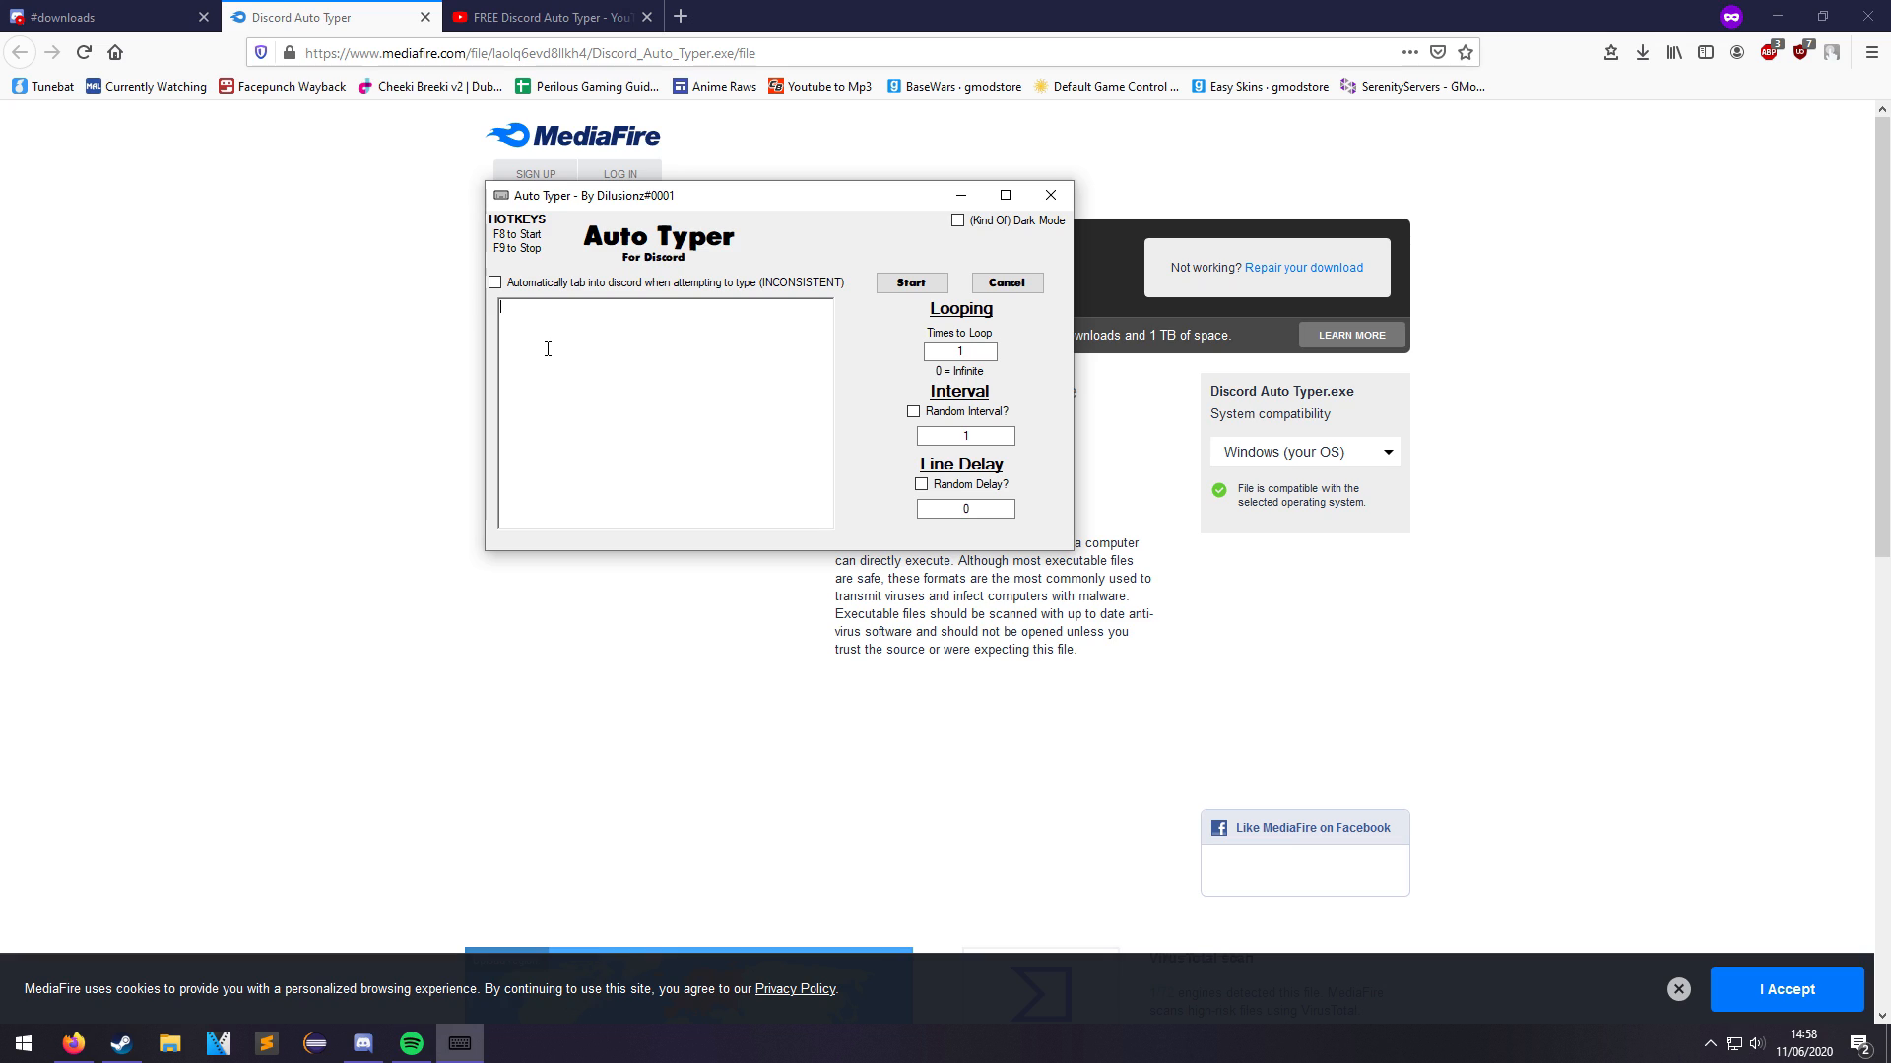
Enter the message lines 'pls beg' and 'pls fish' in the message box.
text(pls i)
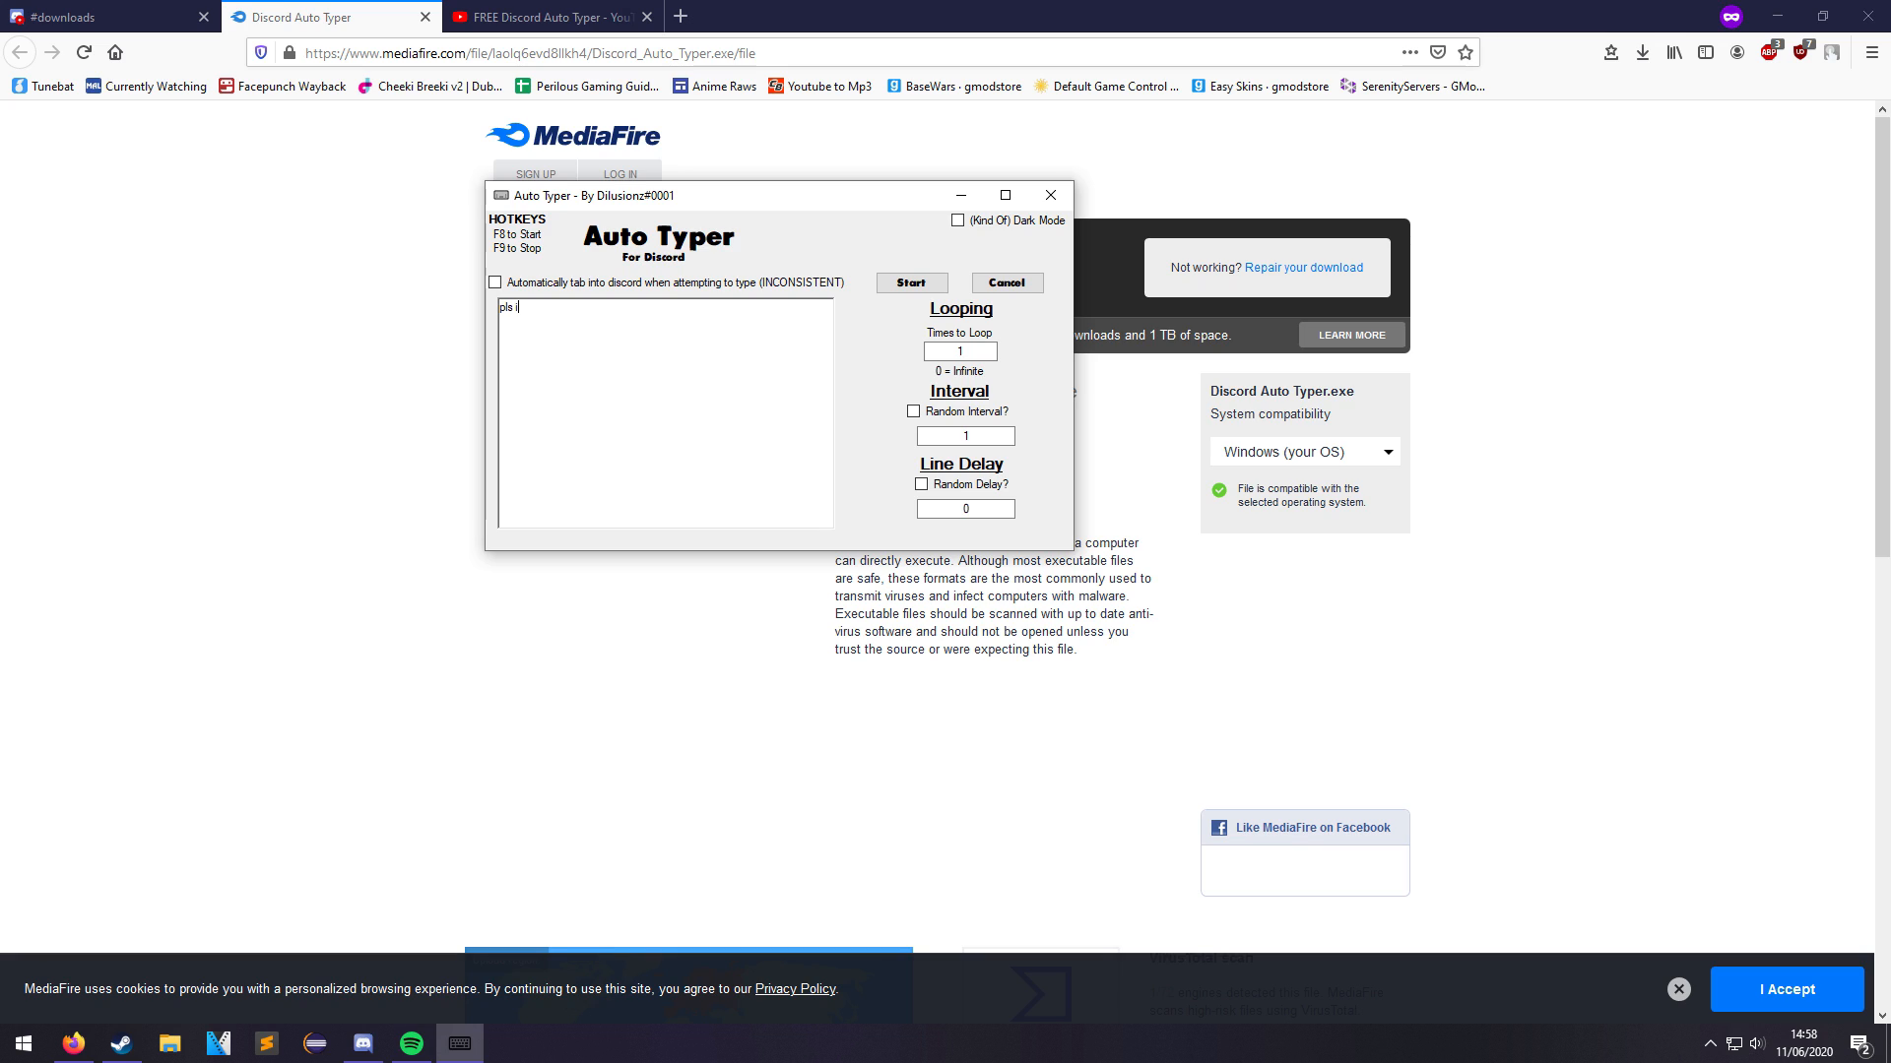
text(beg)
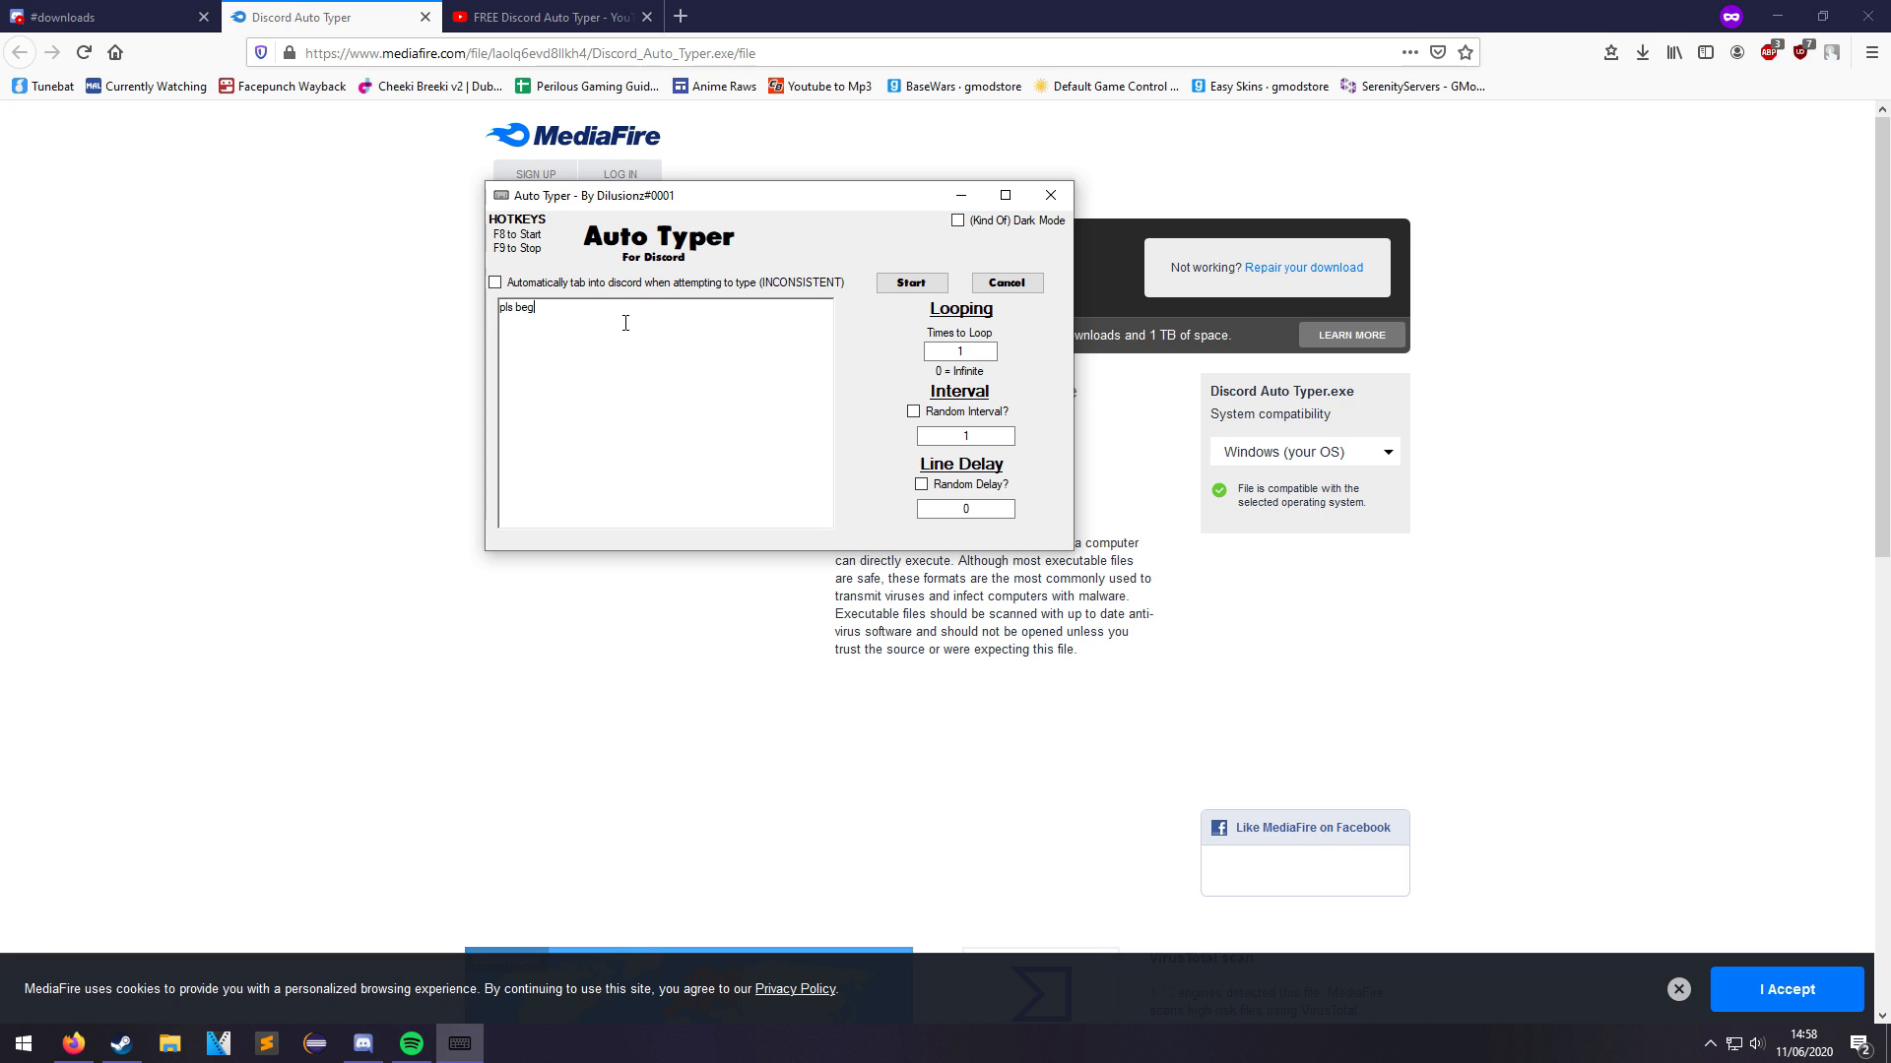
text(pls fish)
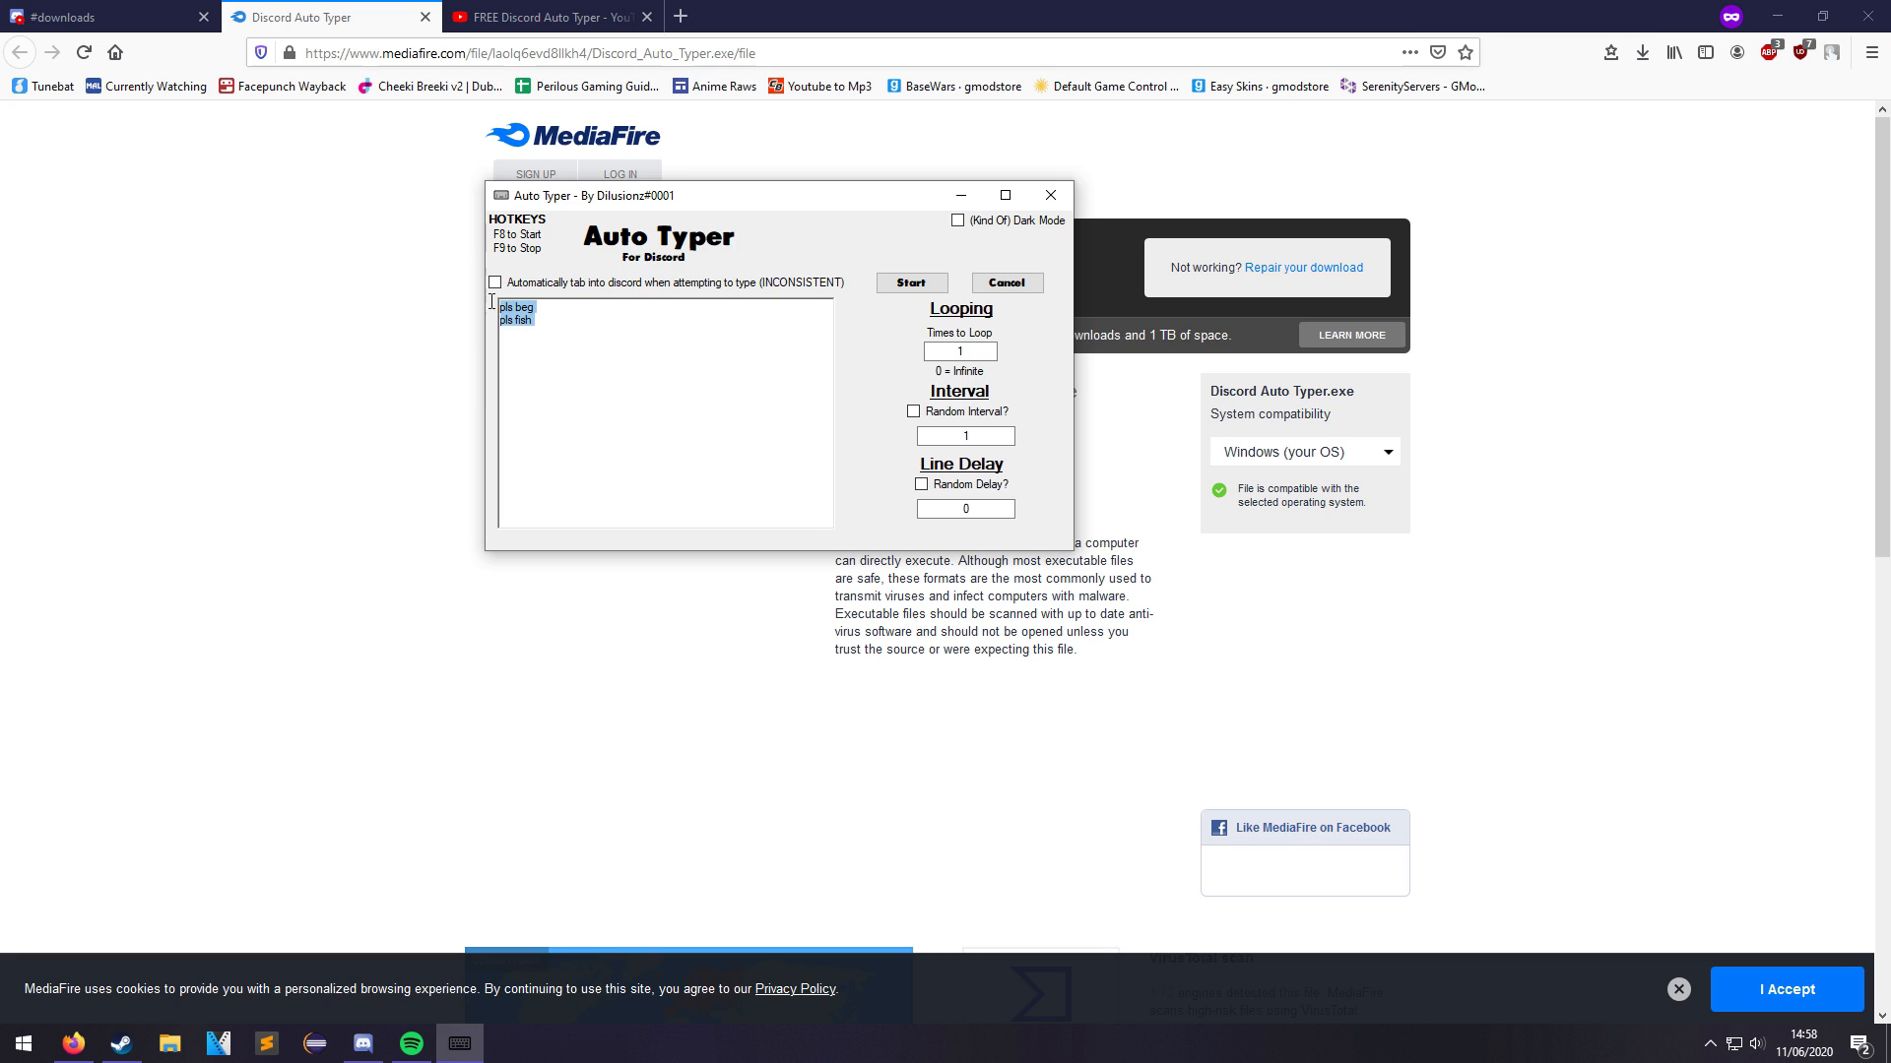
click(534, 307)
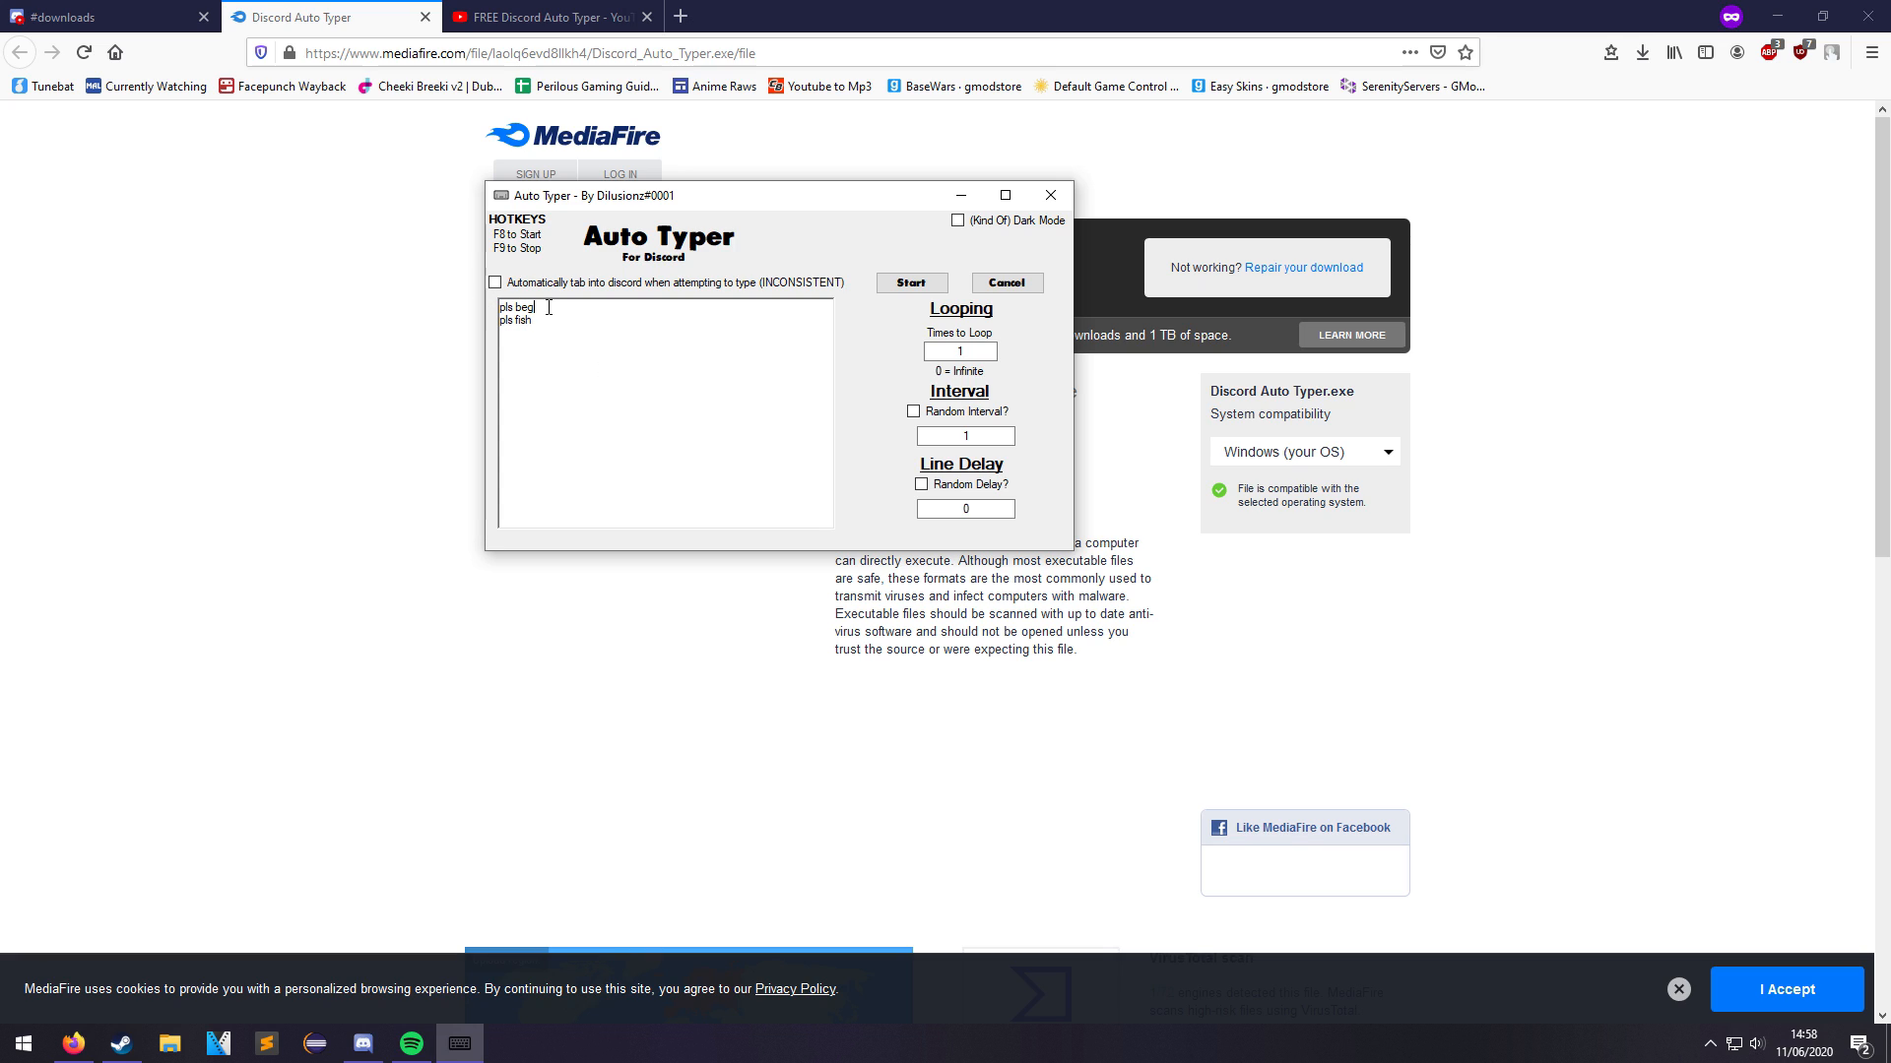
double_click(516, 308)
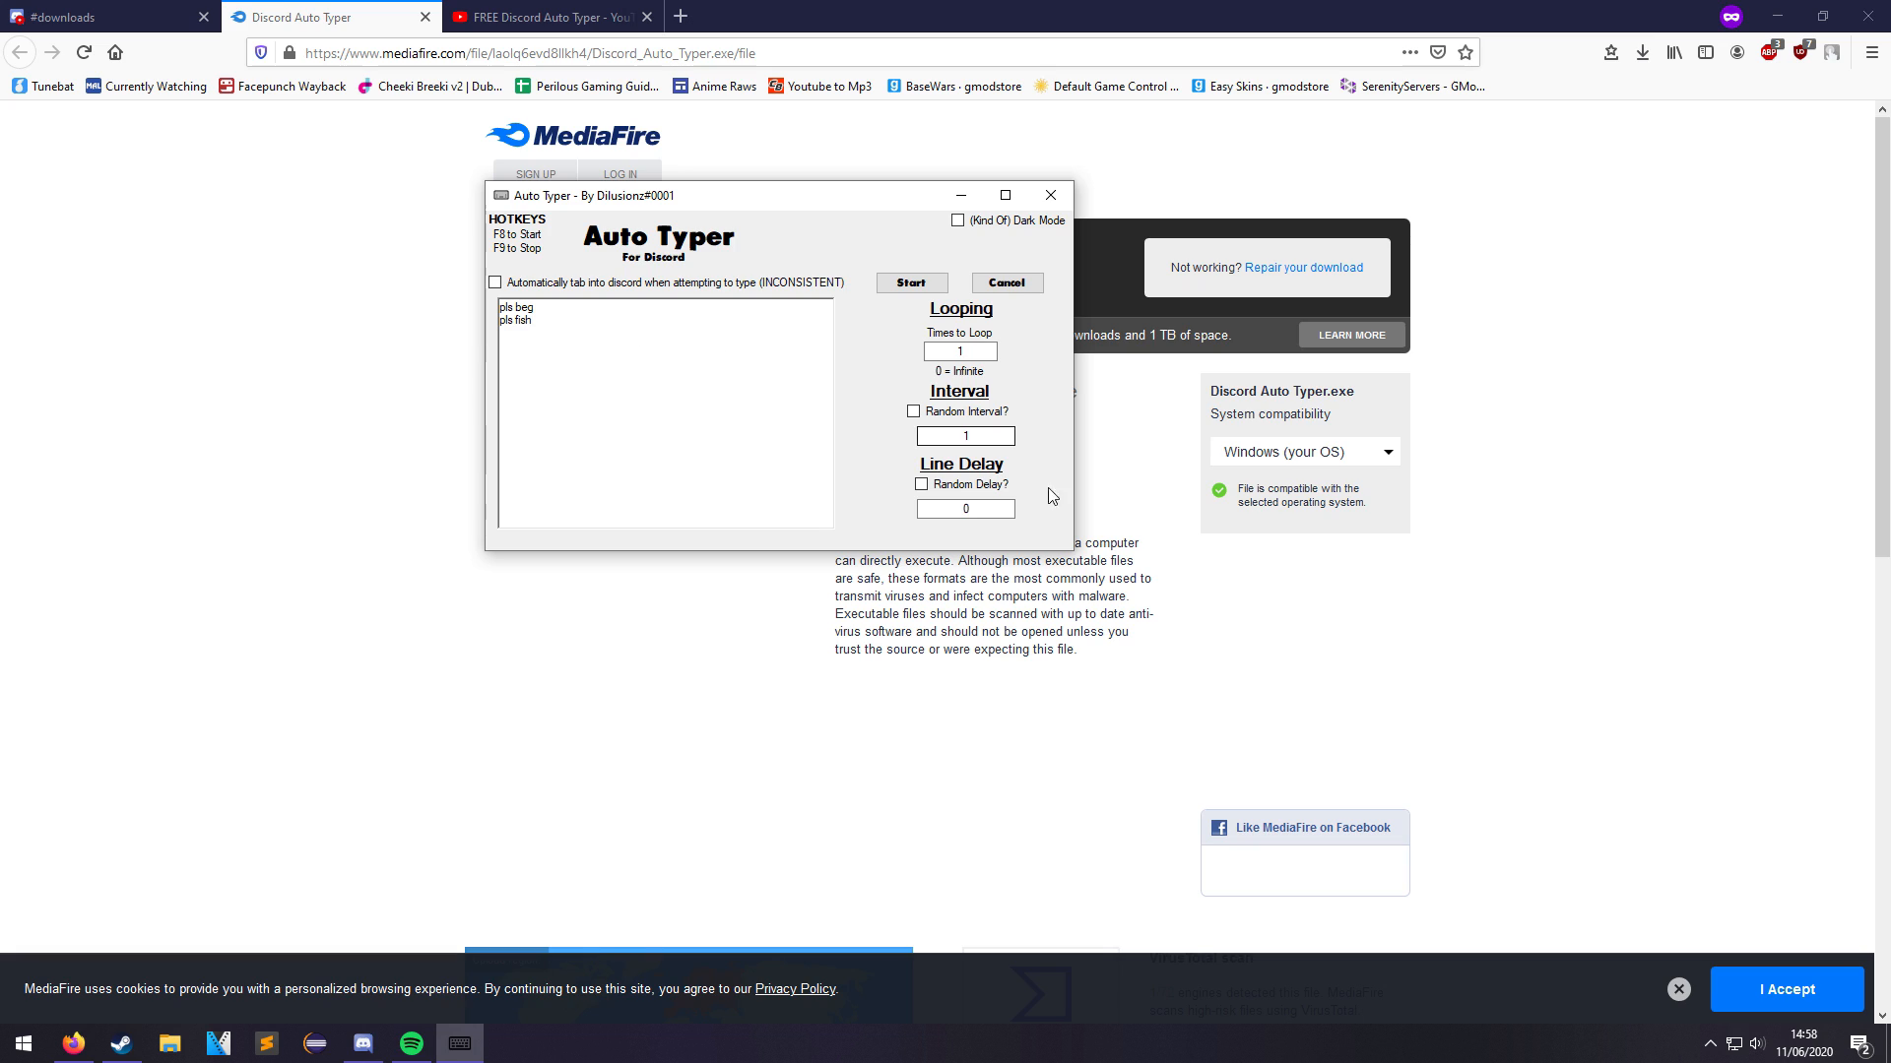
Set the interval to 30 seconds and the line delay to 5 seconds.
click(963, 435)
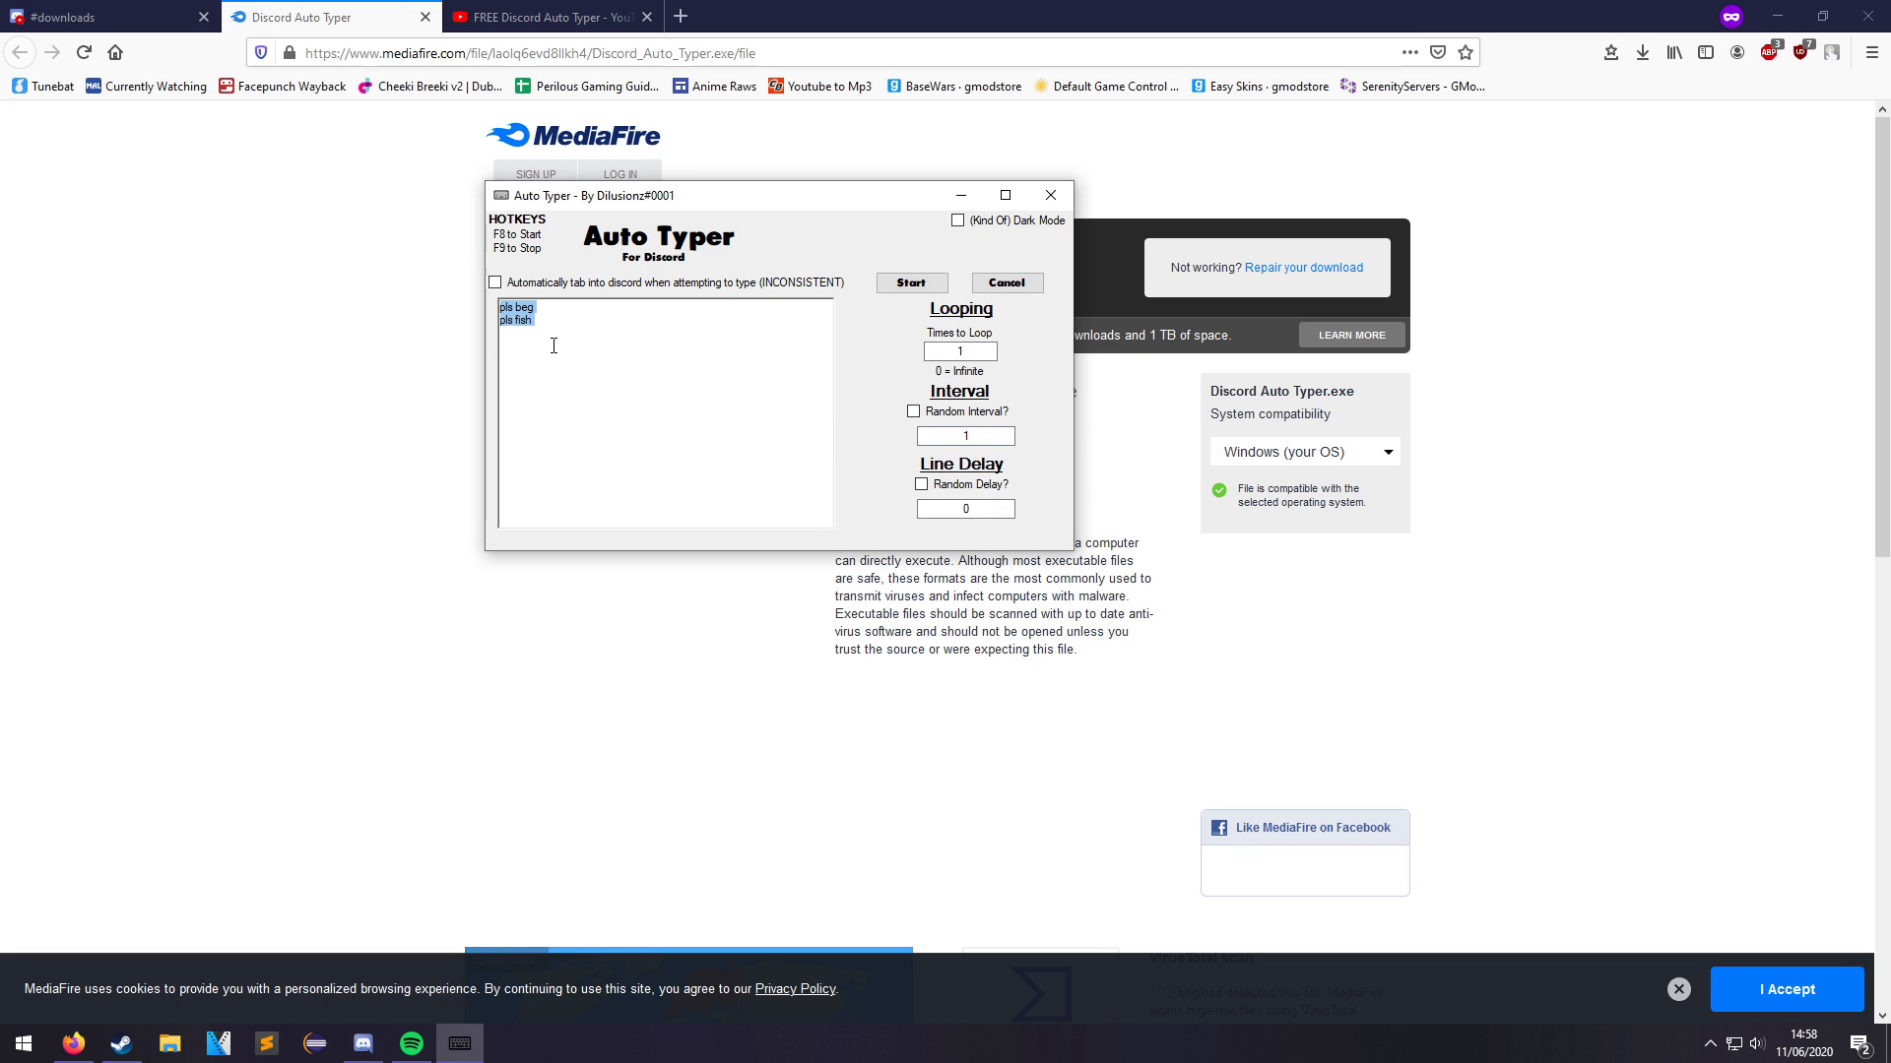
click(965, 435)
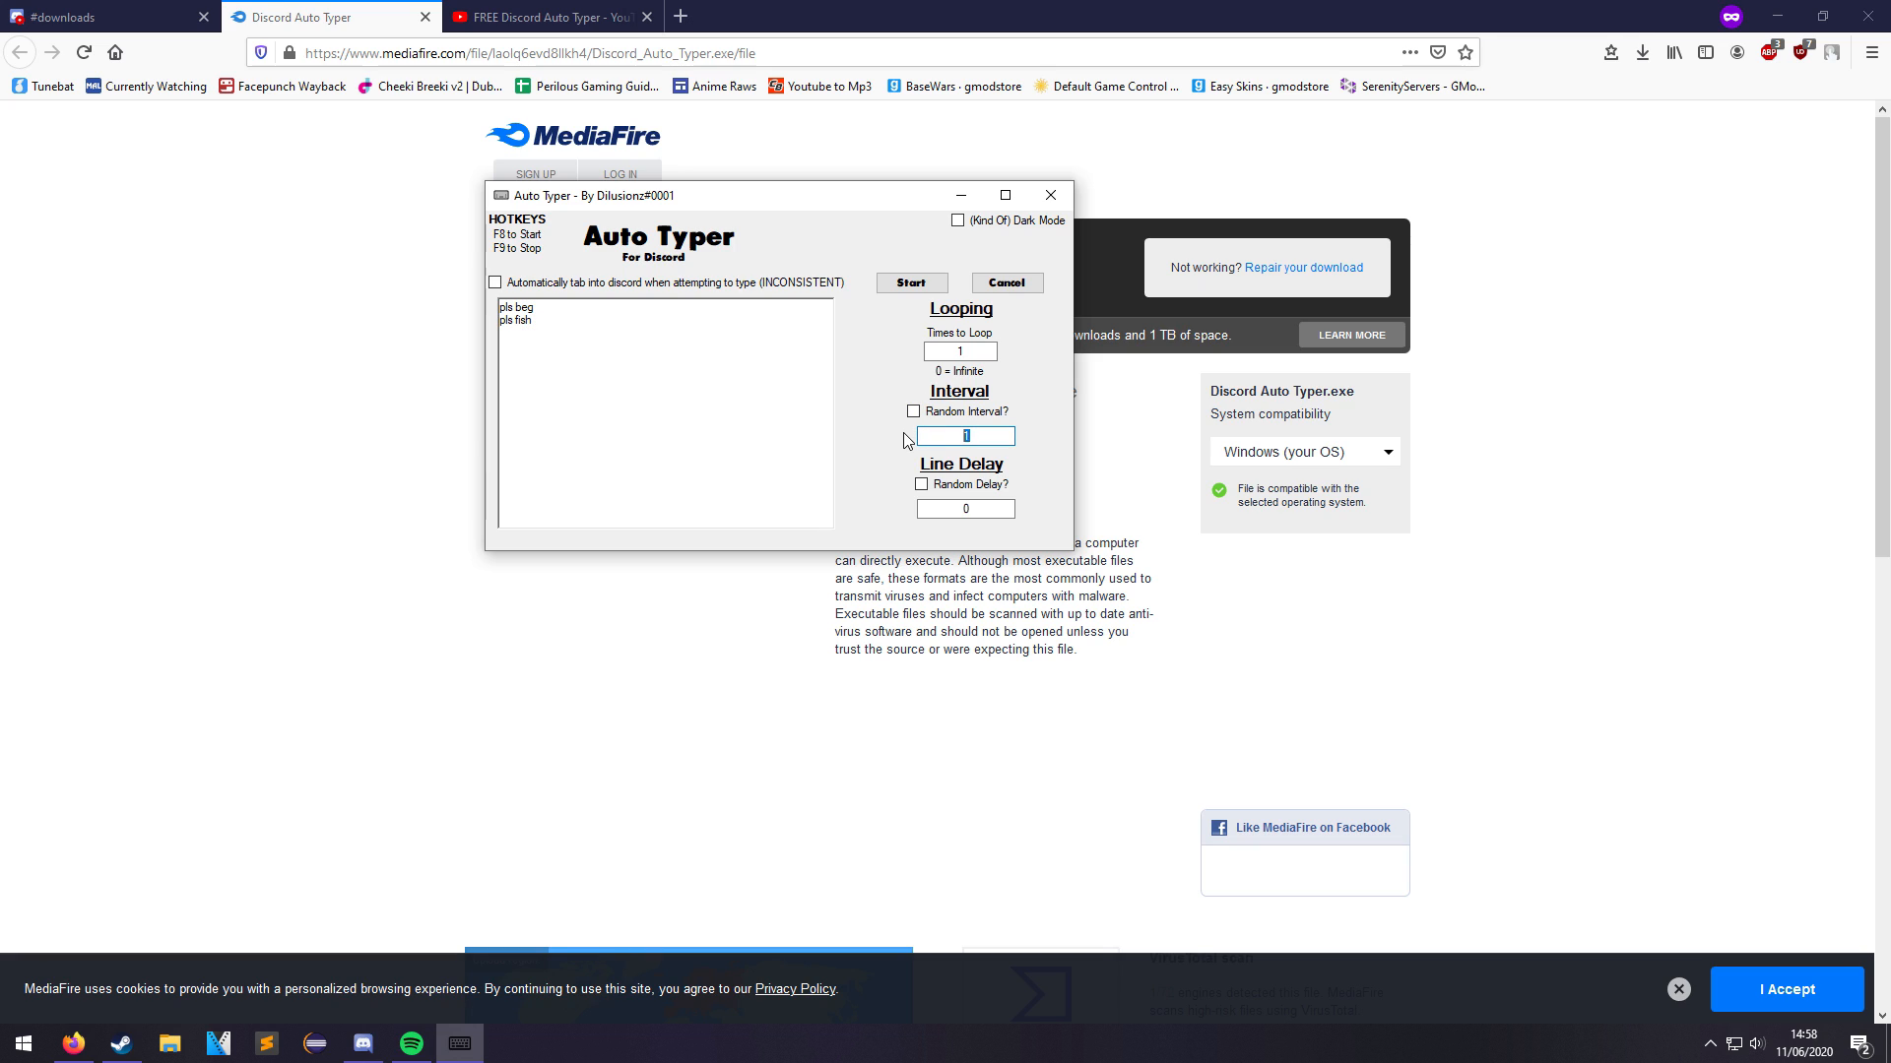
text(30)
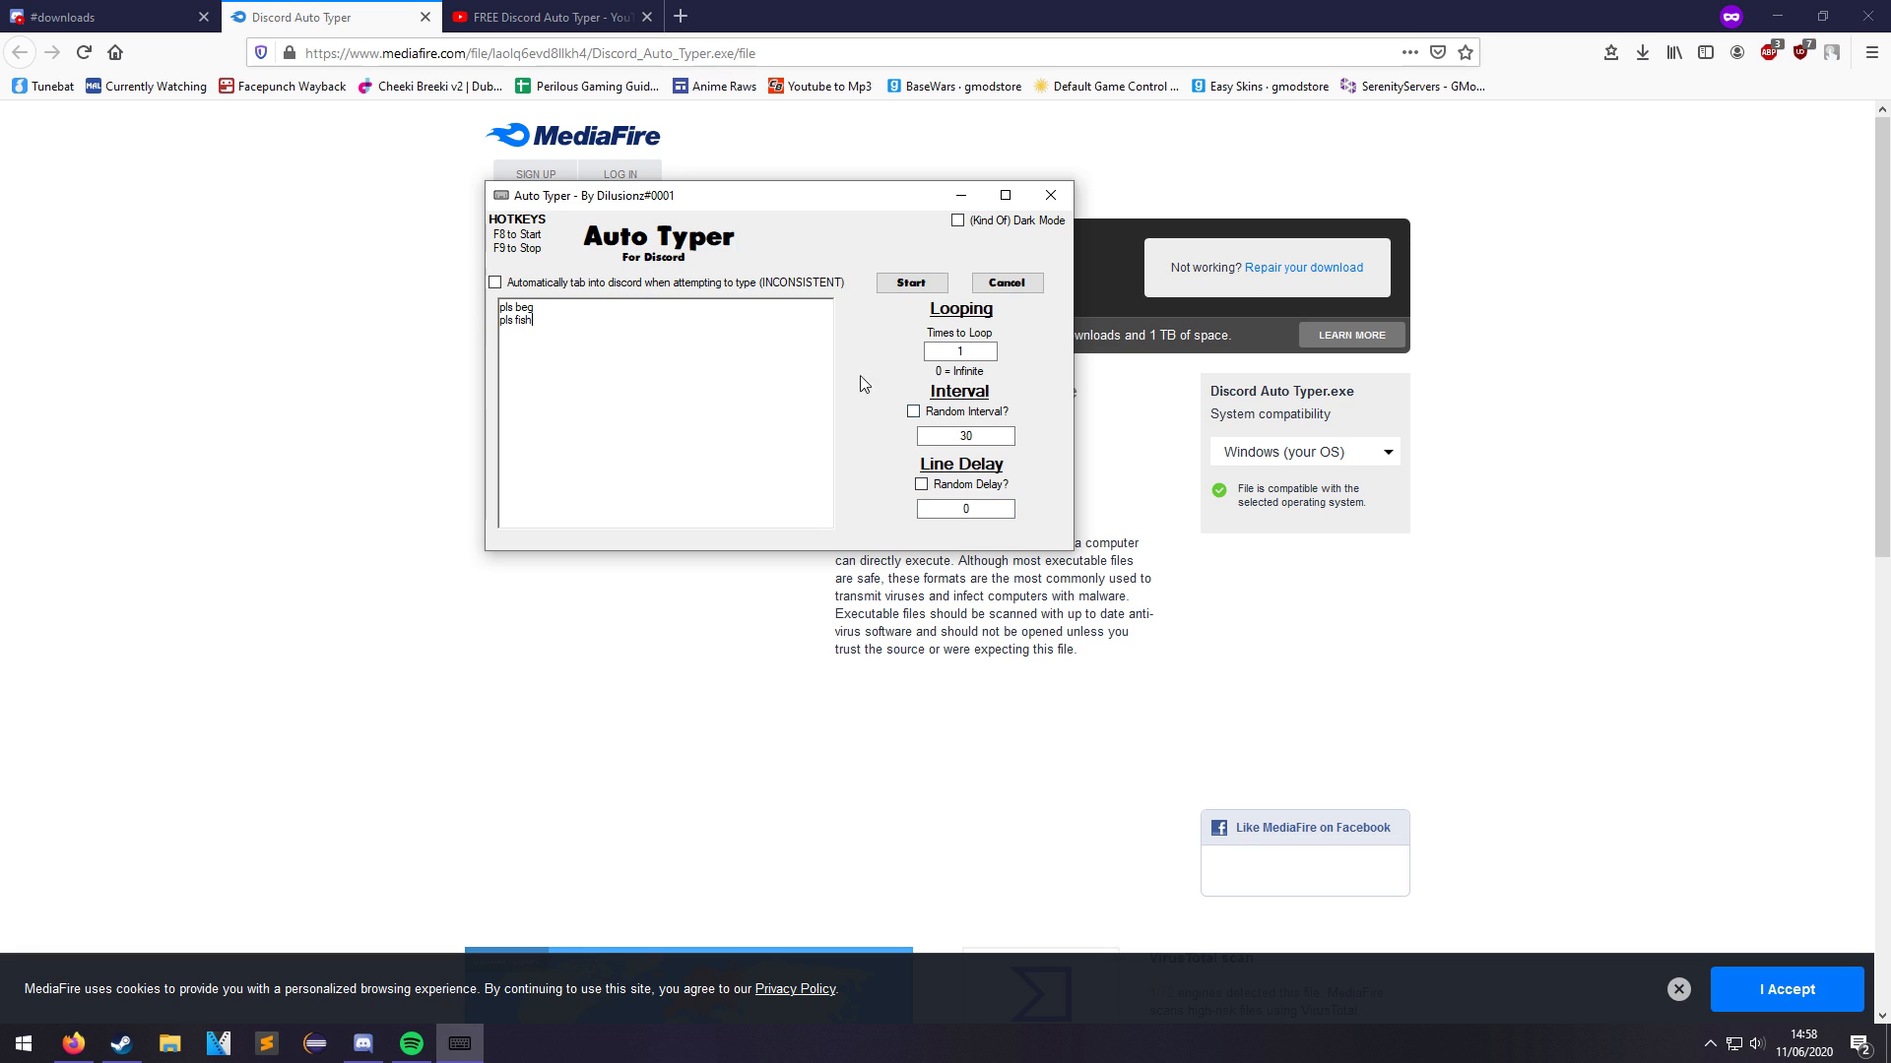
click(963, 435)
text(5)
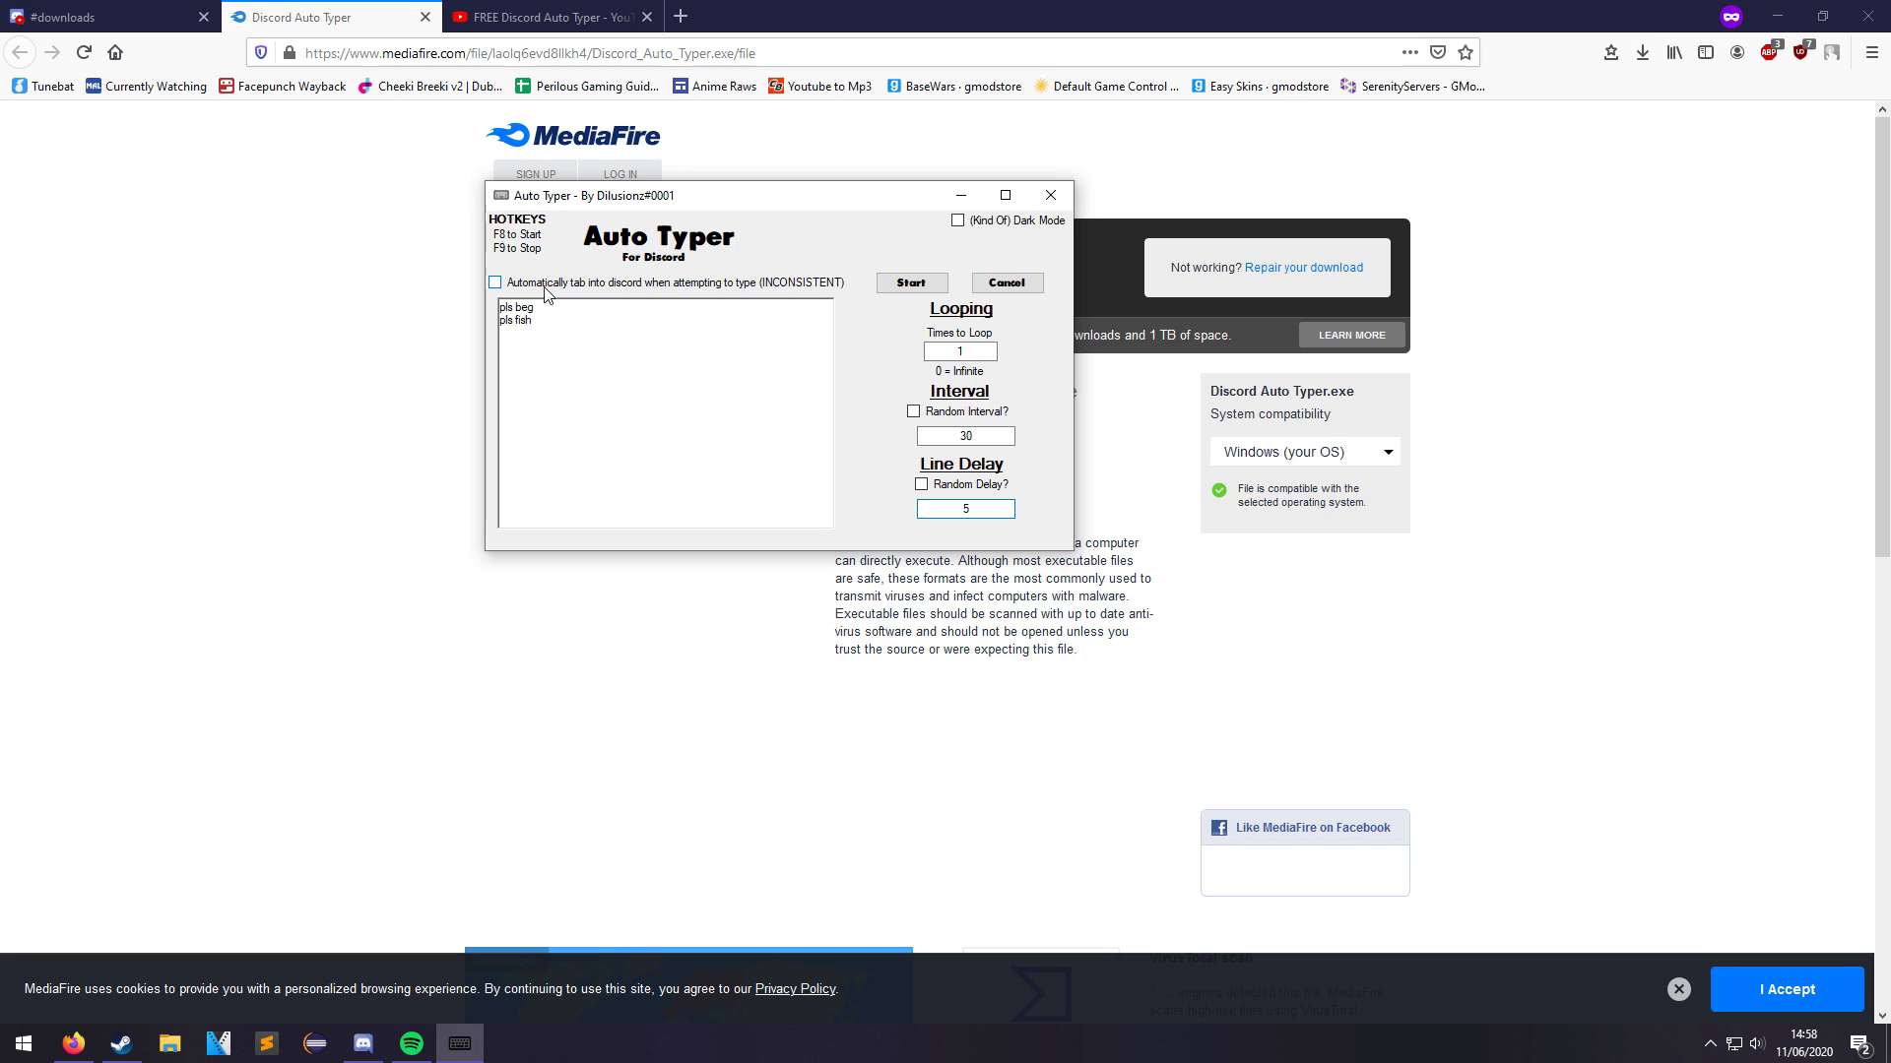
Add a third message line 'sdsdsss' below the two existing lines.
click(543, 311)
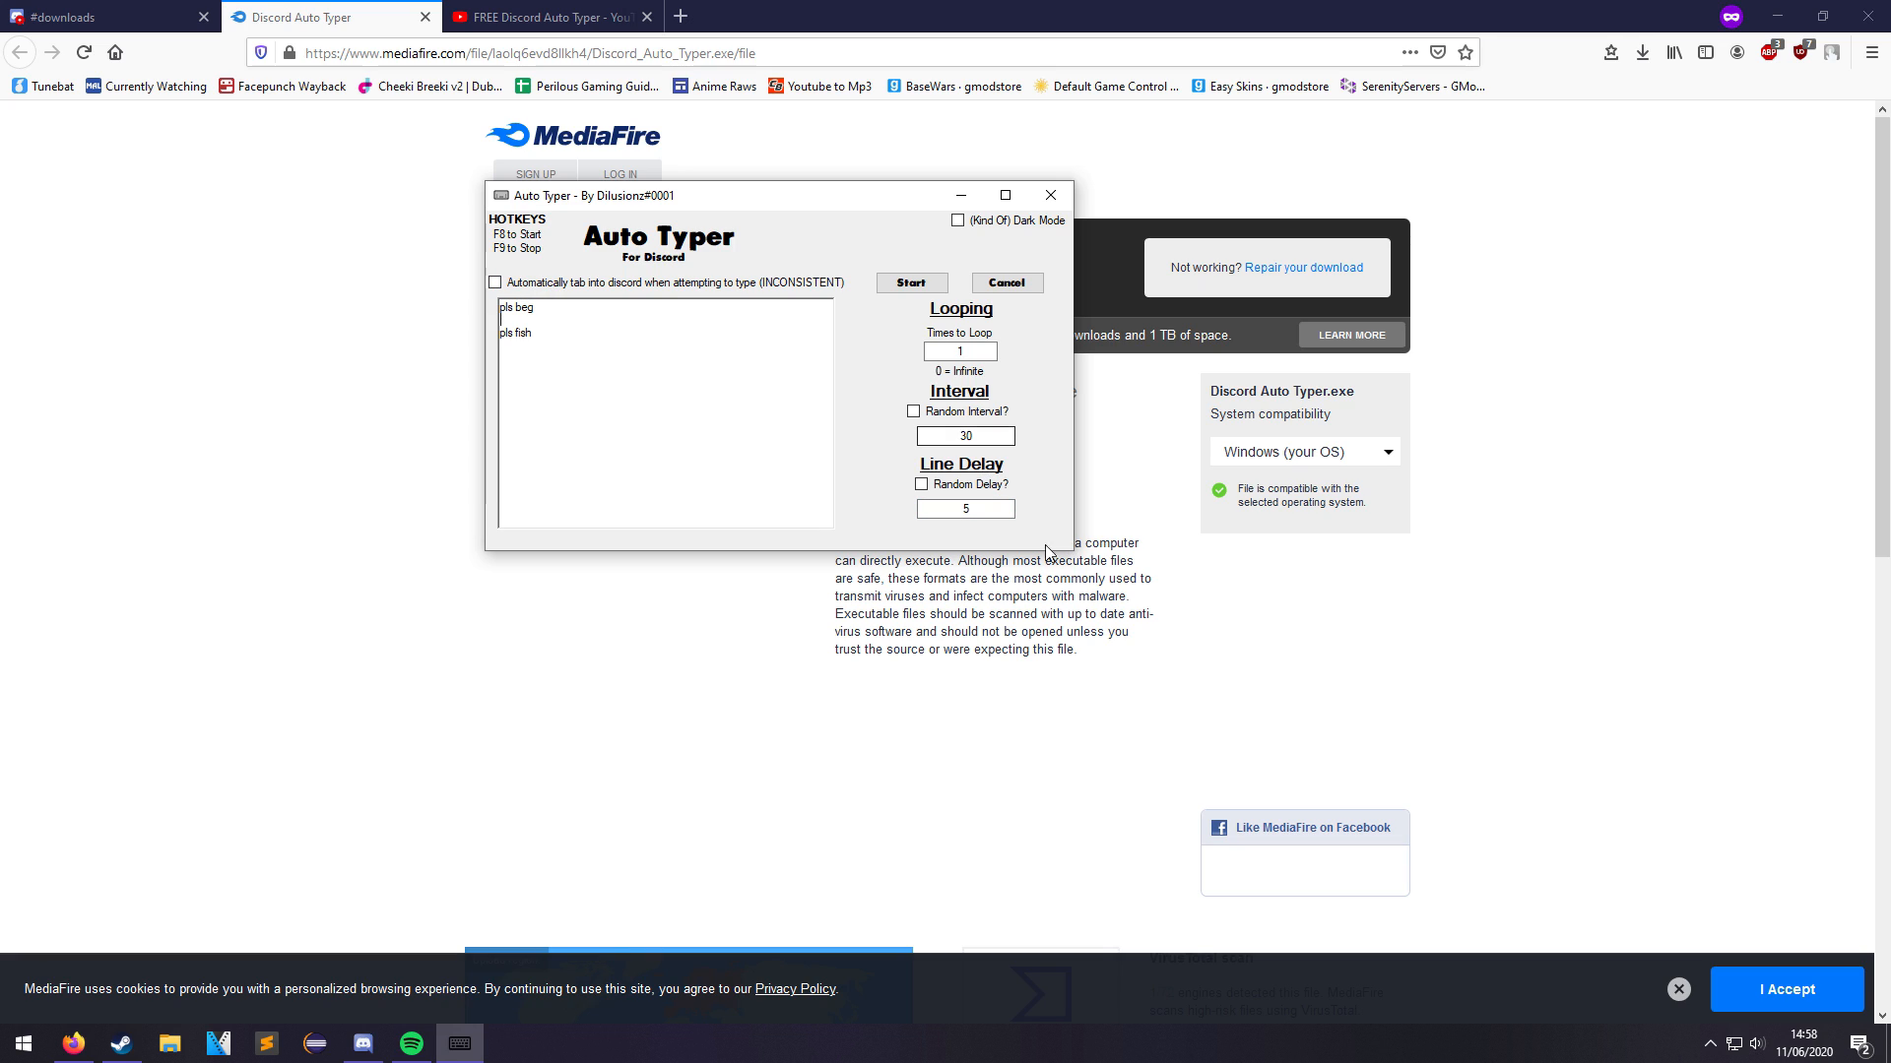
double_click(512, 333)
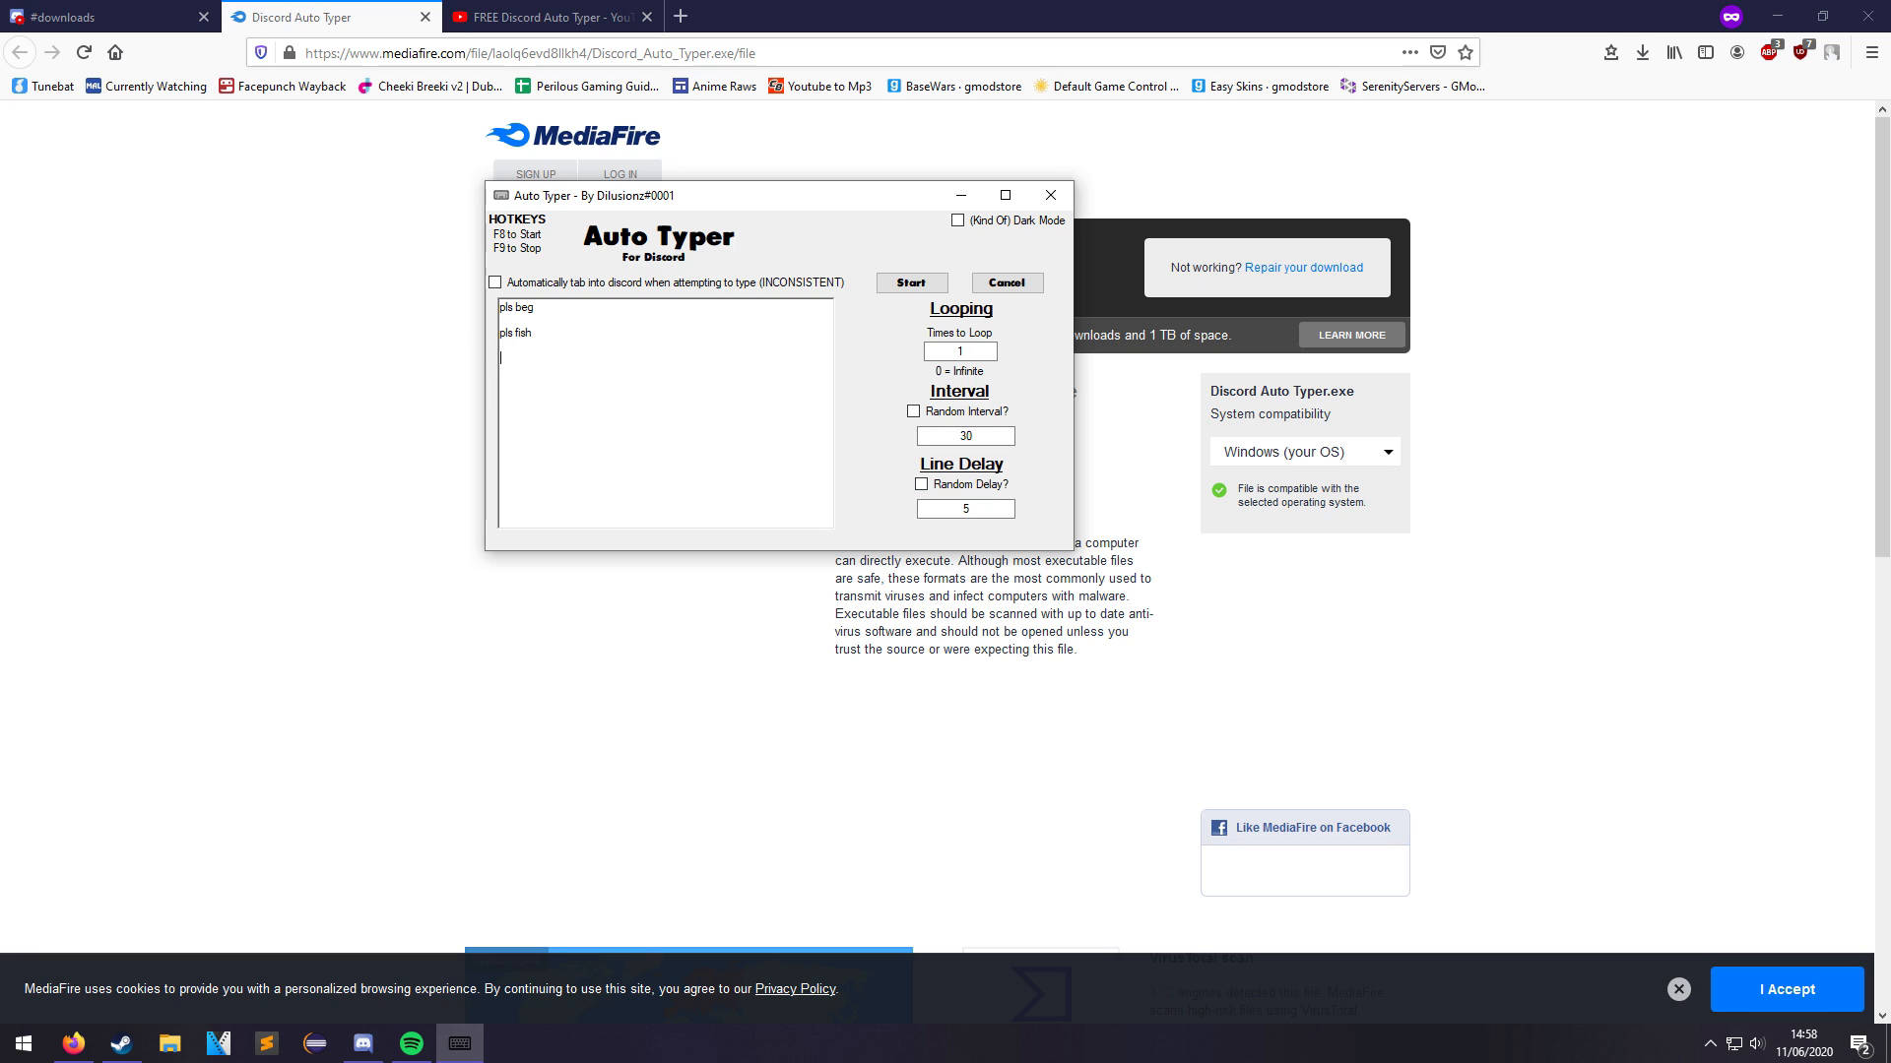
text(sdsdsss)
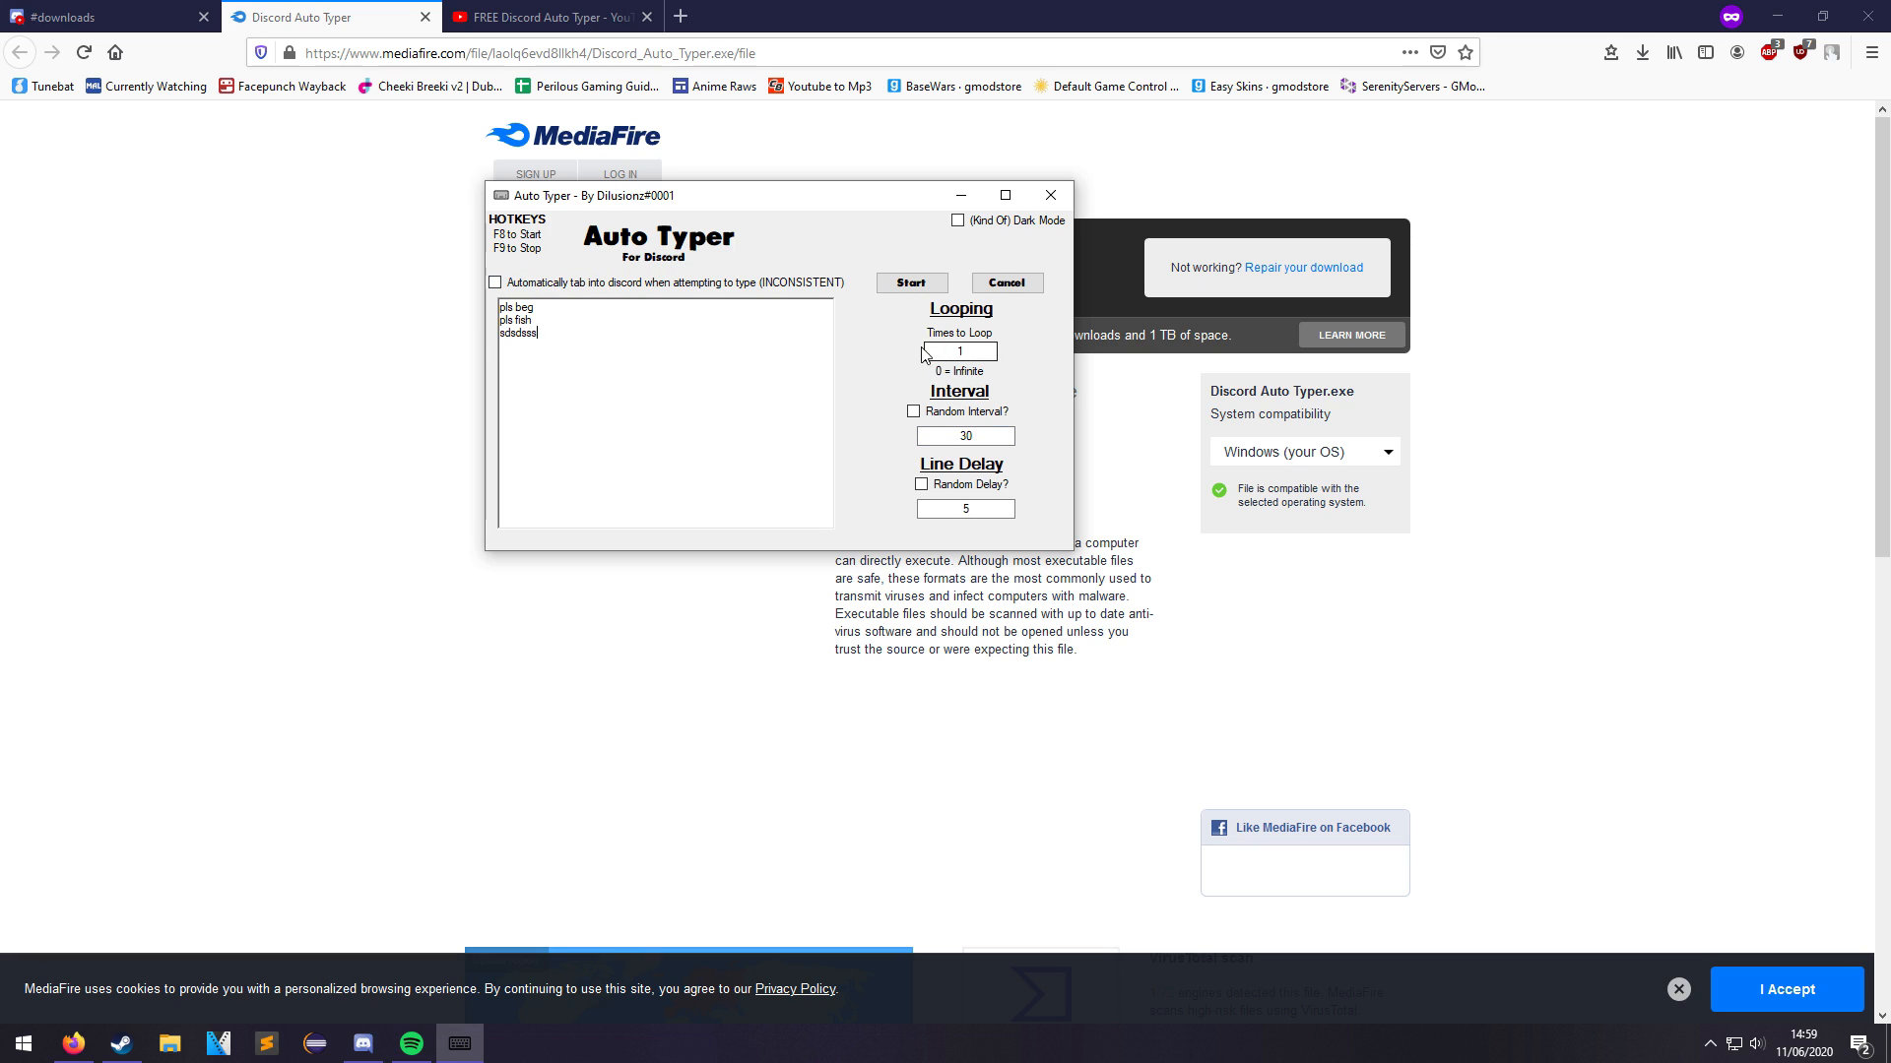
Set Times to Loop to 10, leaving interval 30 and line delay 5.
click(959, 350)
text(0)
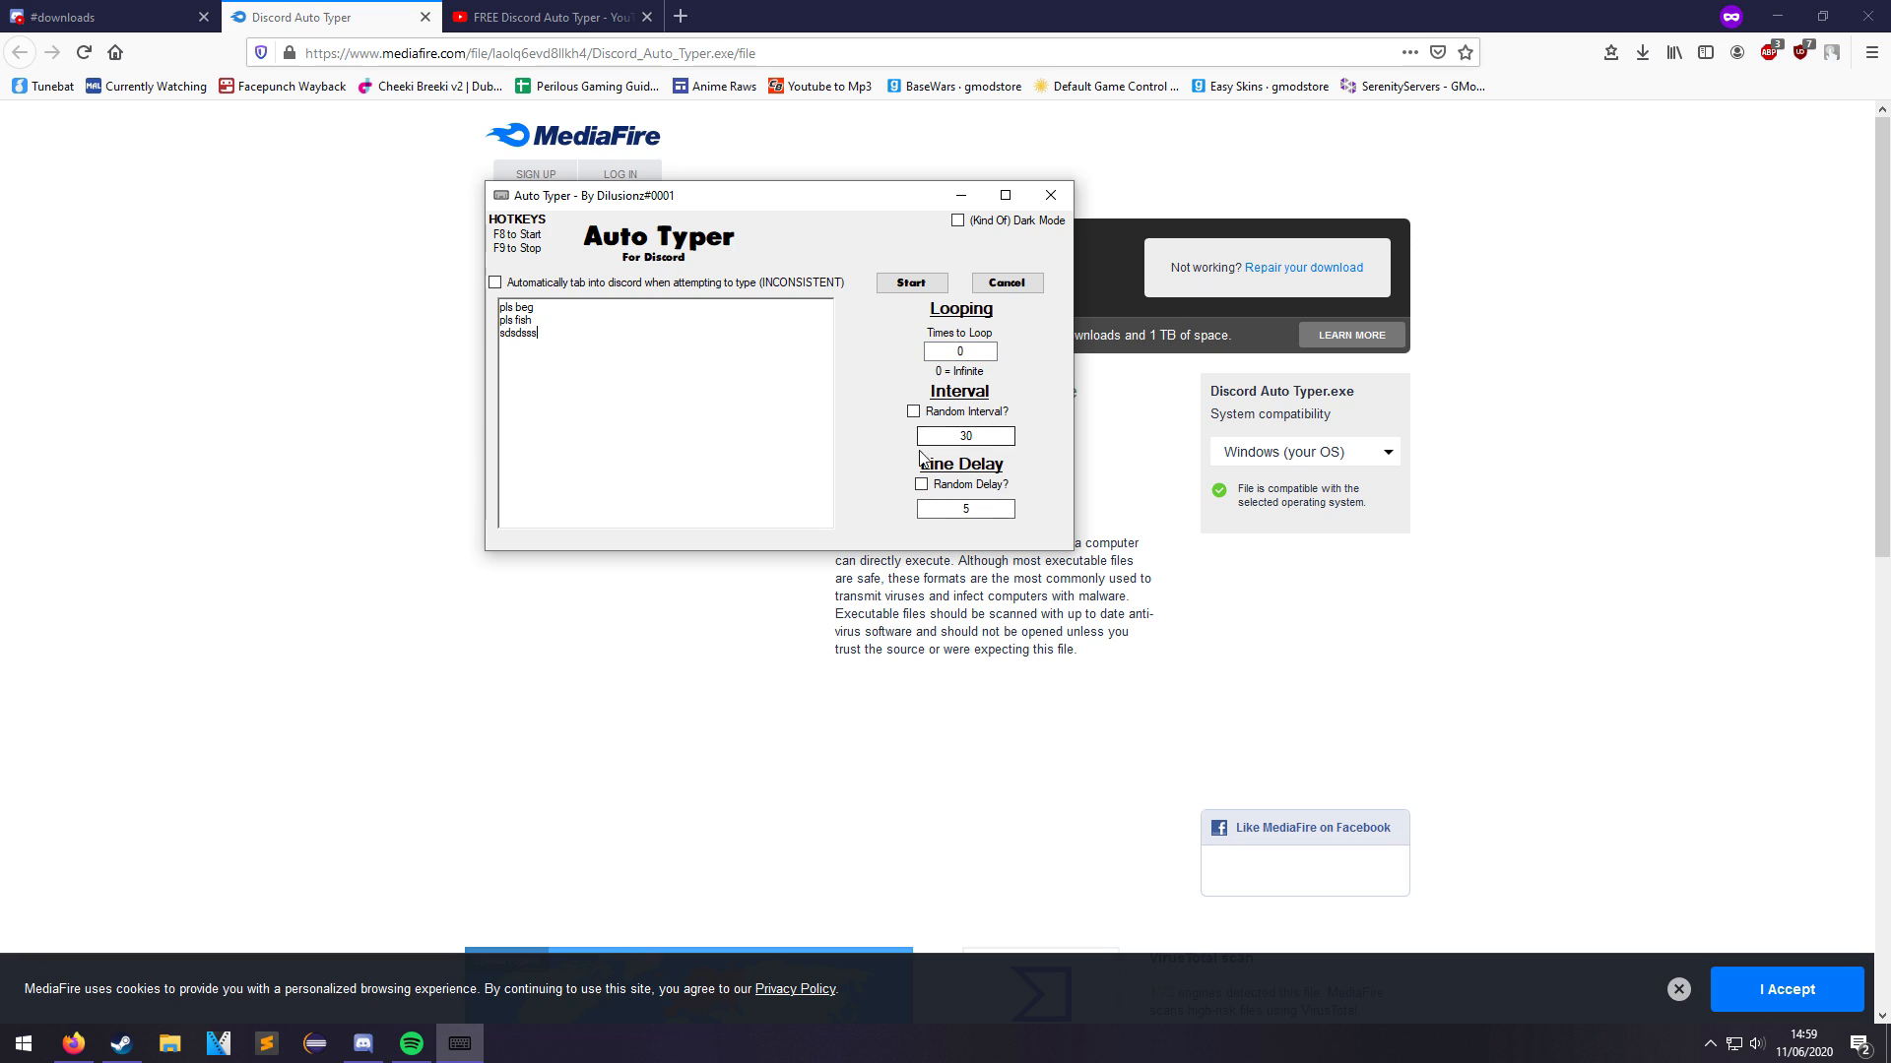
click(963, 350)
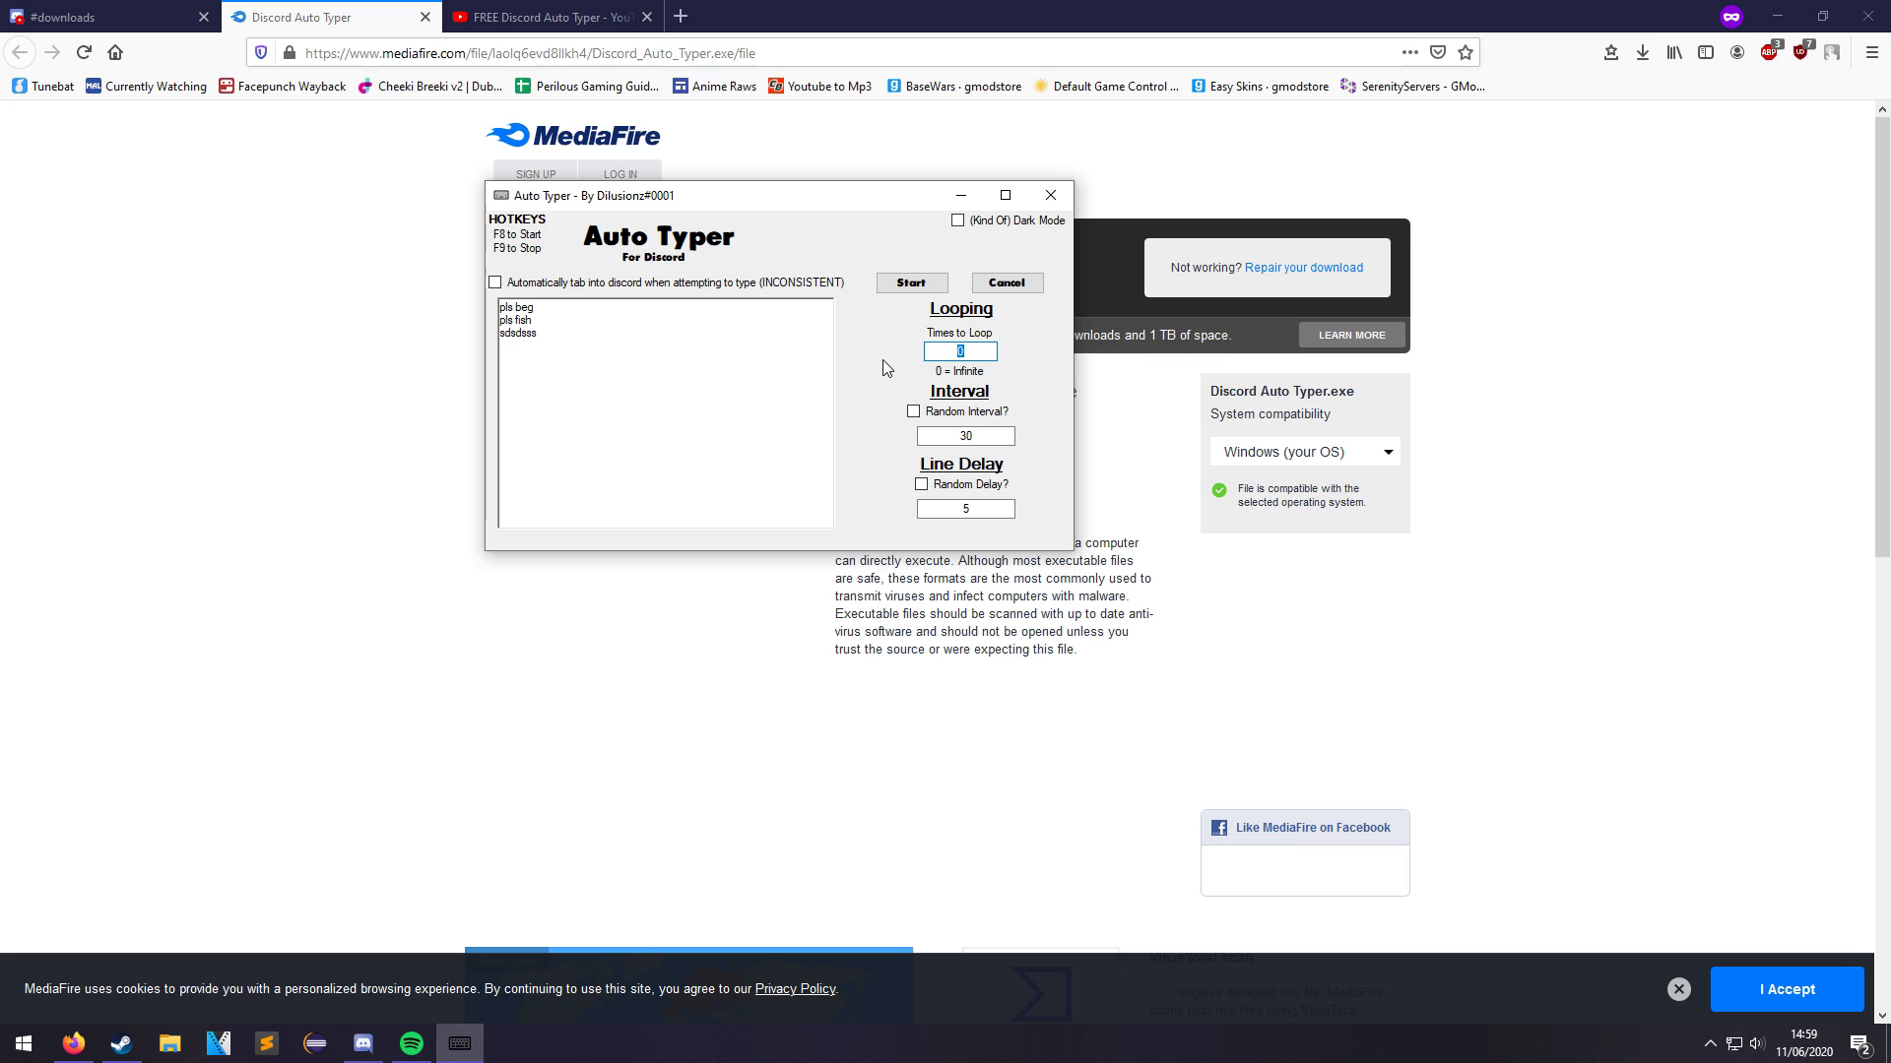
text(2)
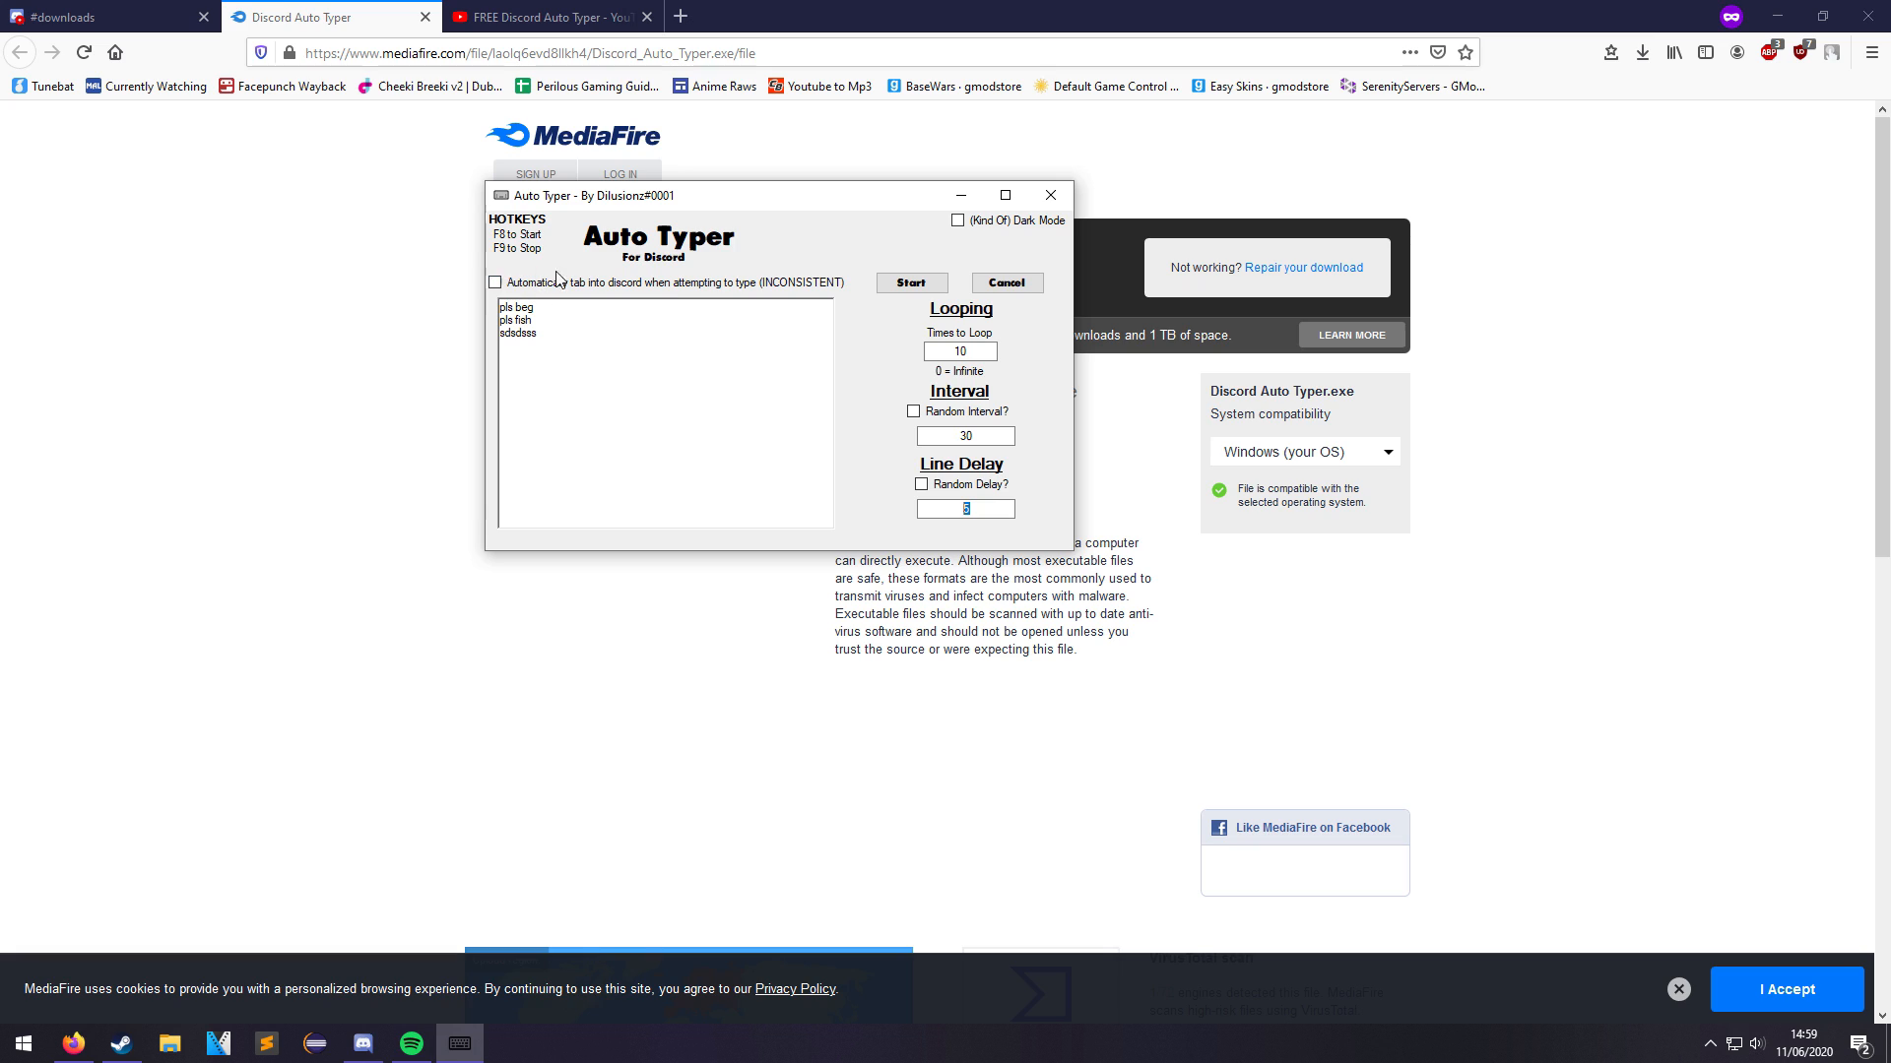
mouse_move(813, 207)
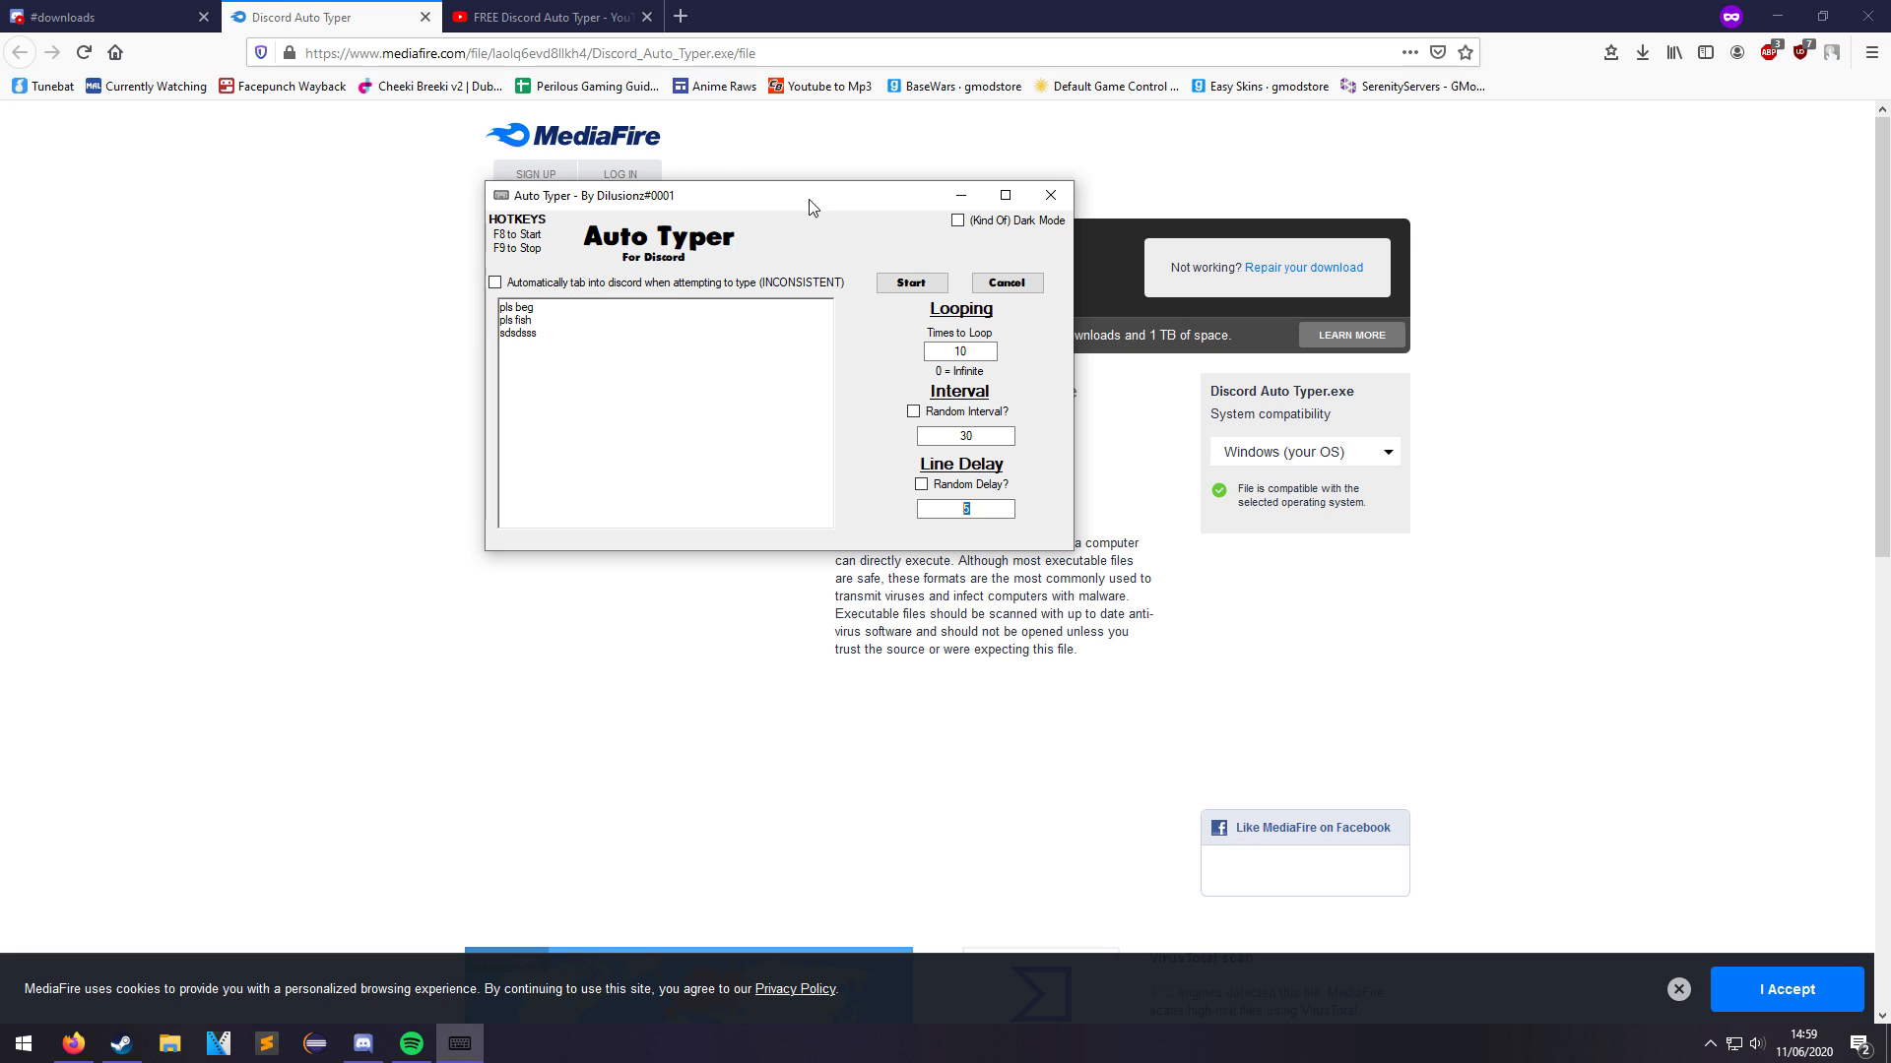
mouse_move(546, 431)
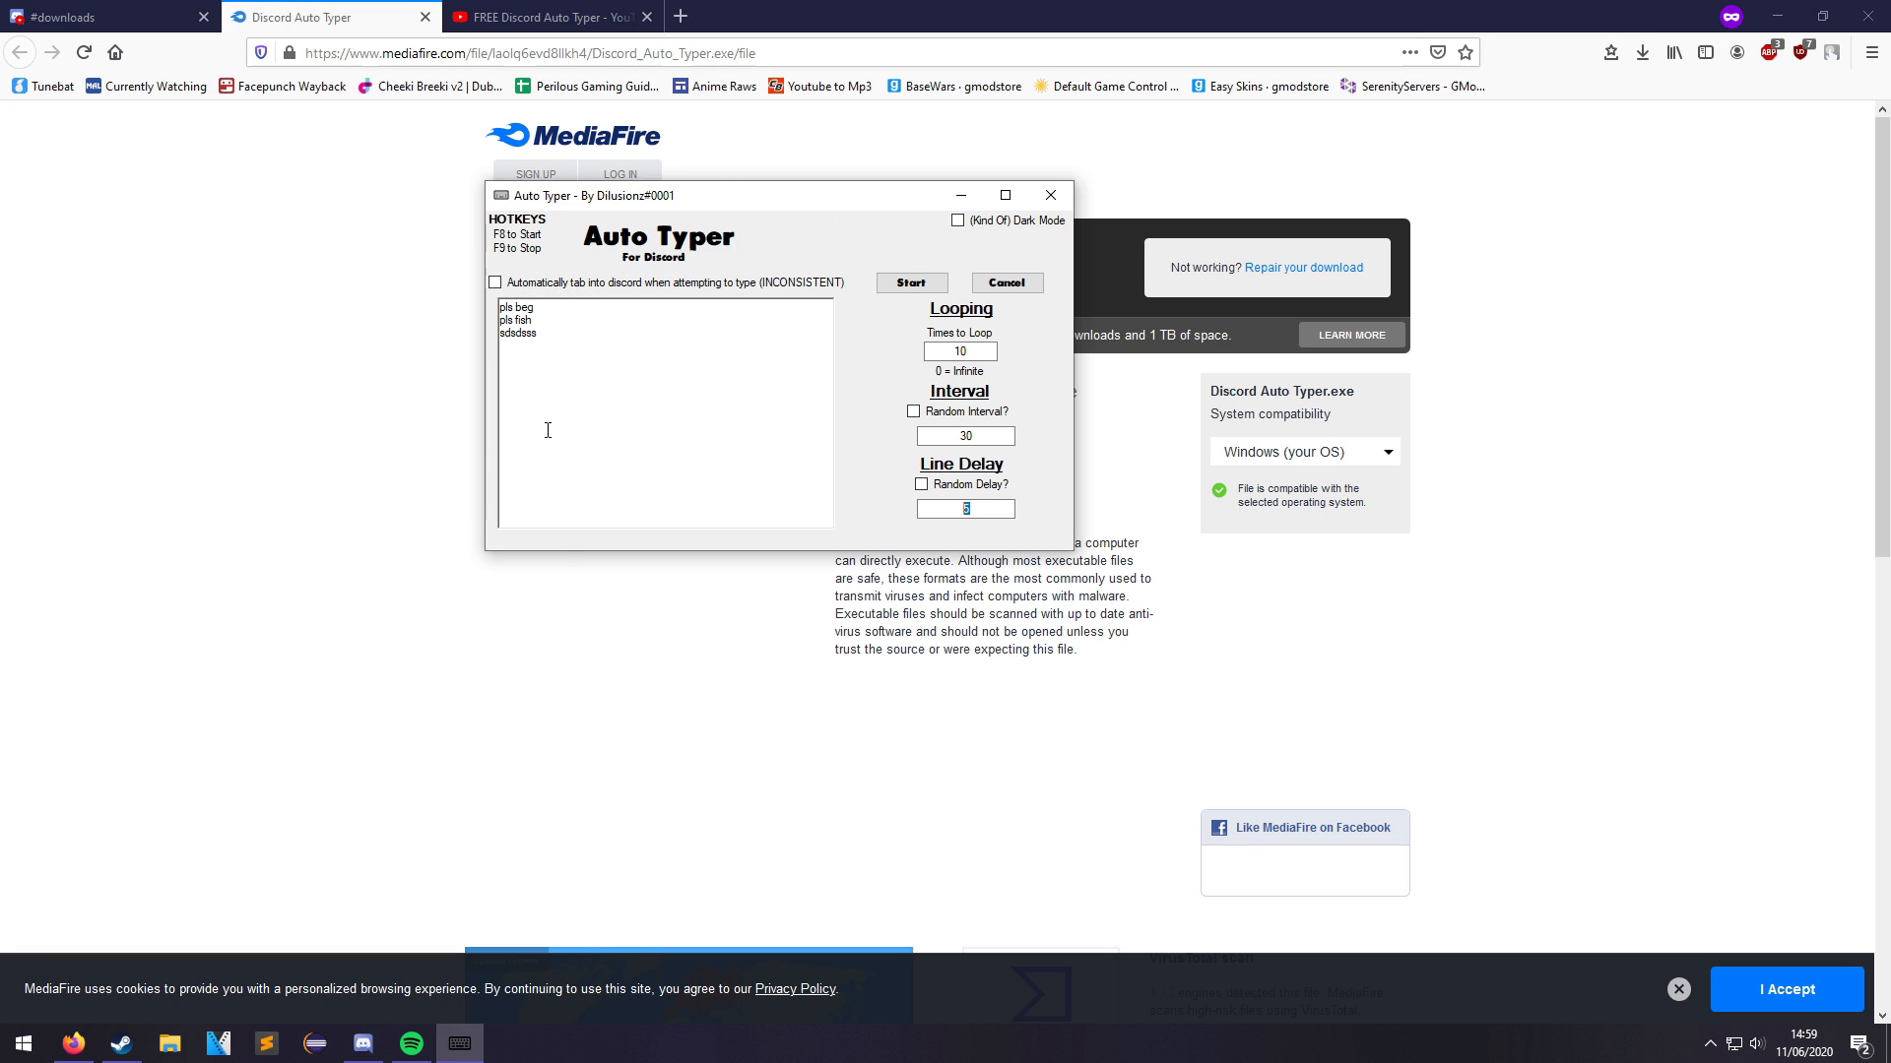
mouse_move(471, 296)
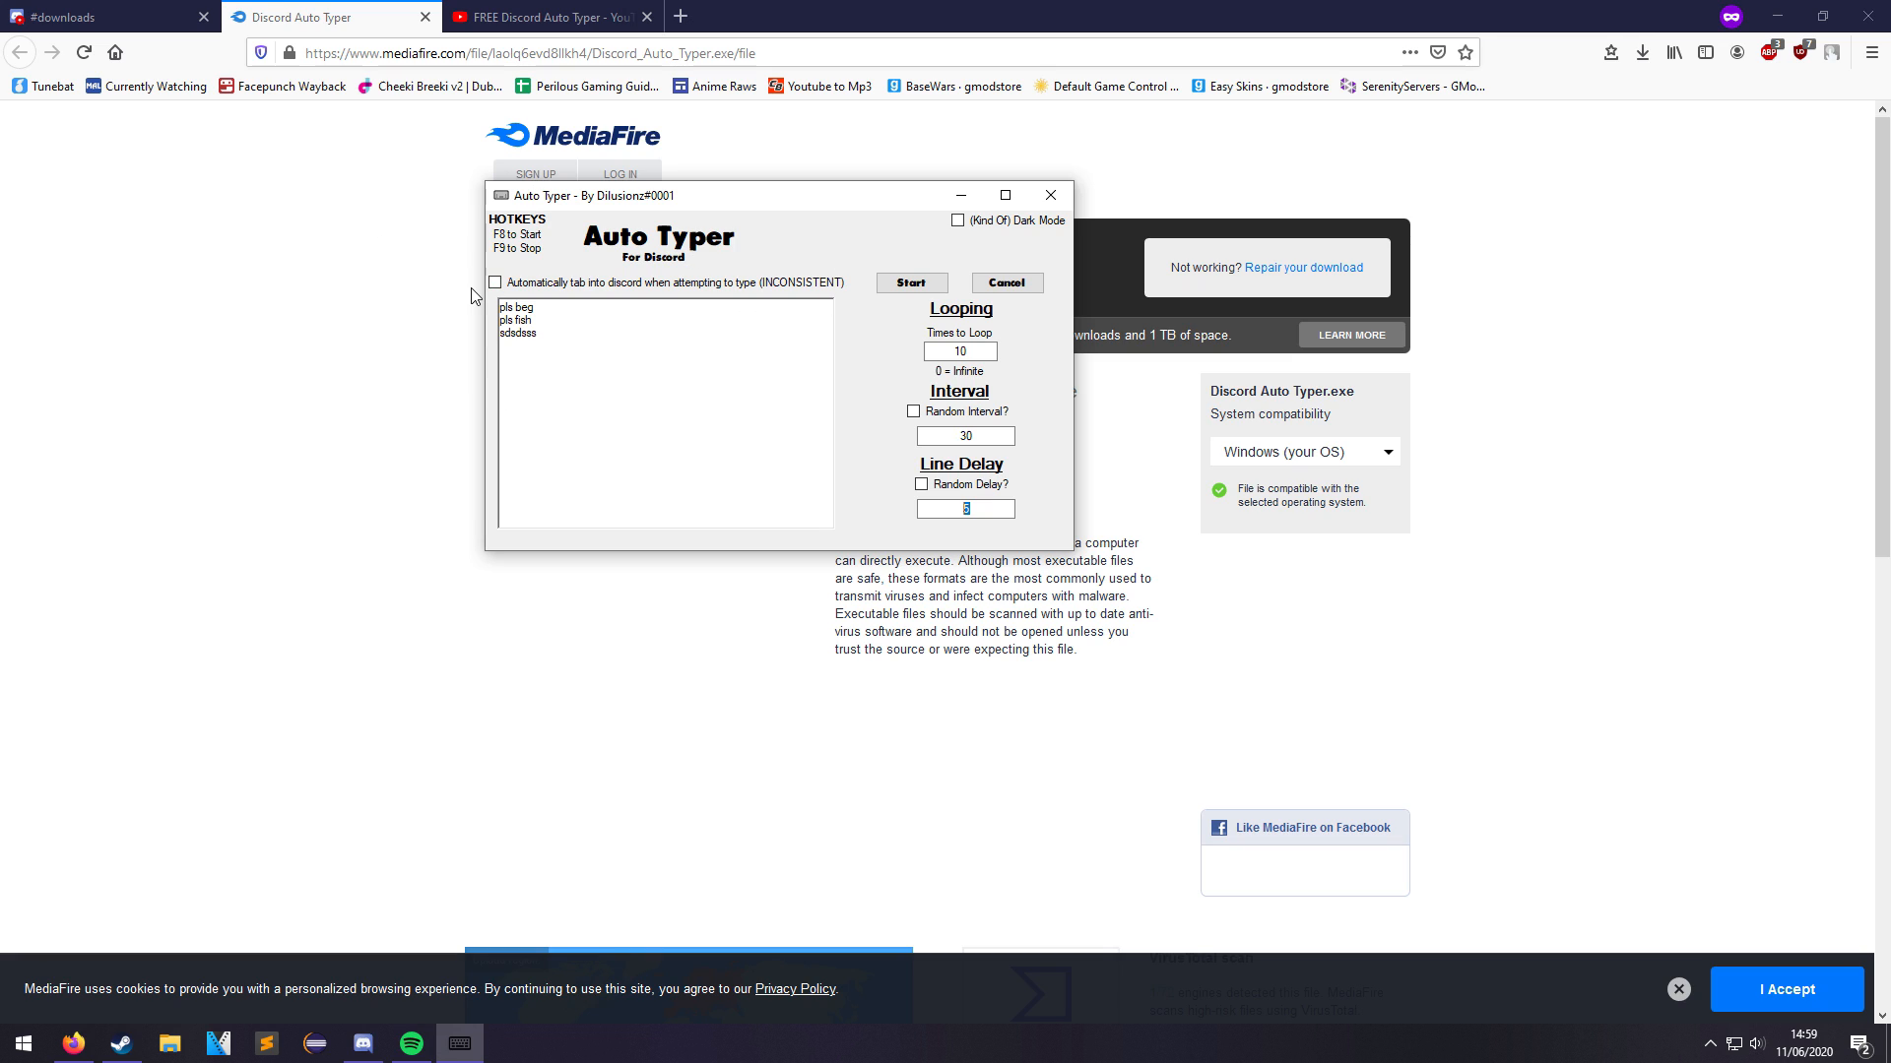
click(492, 282)
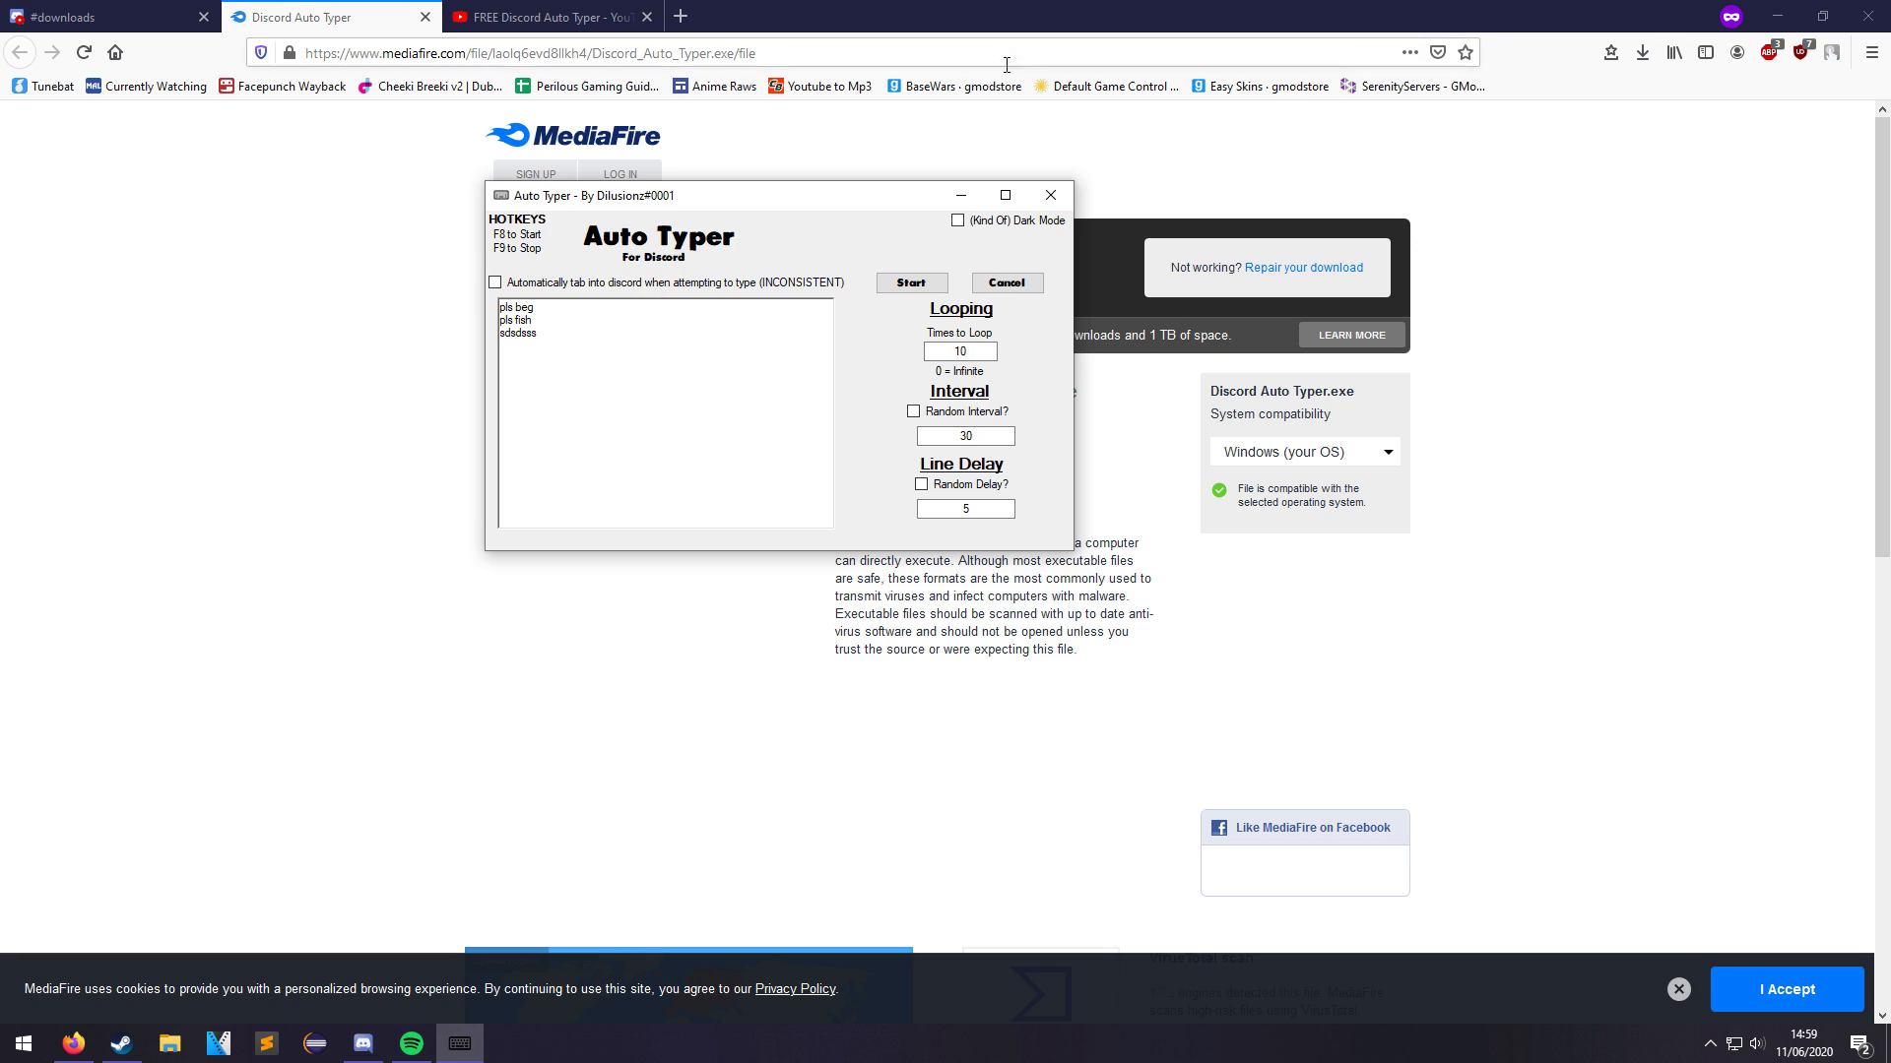
Drag the Auto Typer window toward the screen centre and clear the message selection.
drag(603, 195, 676, 243)
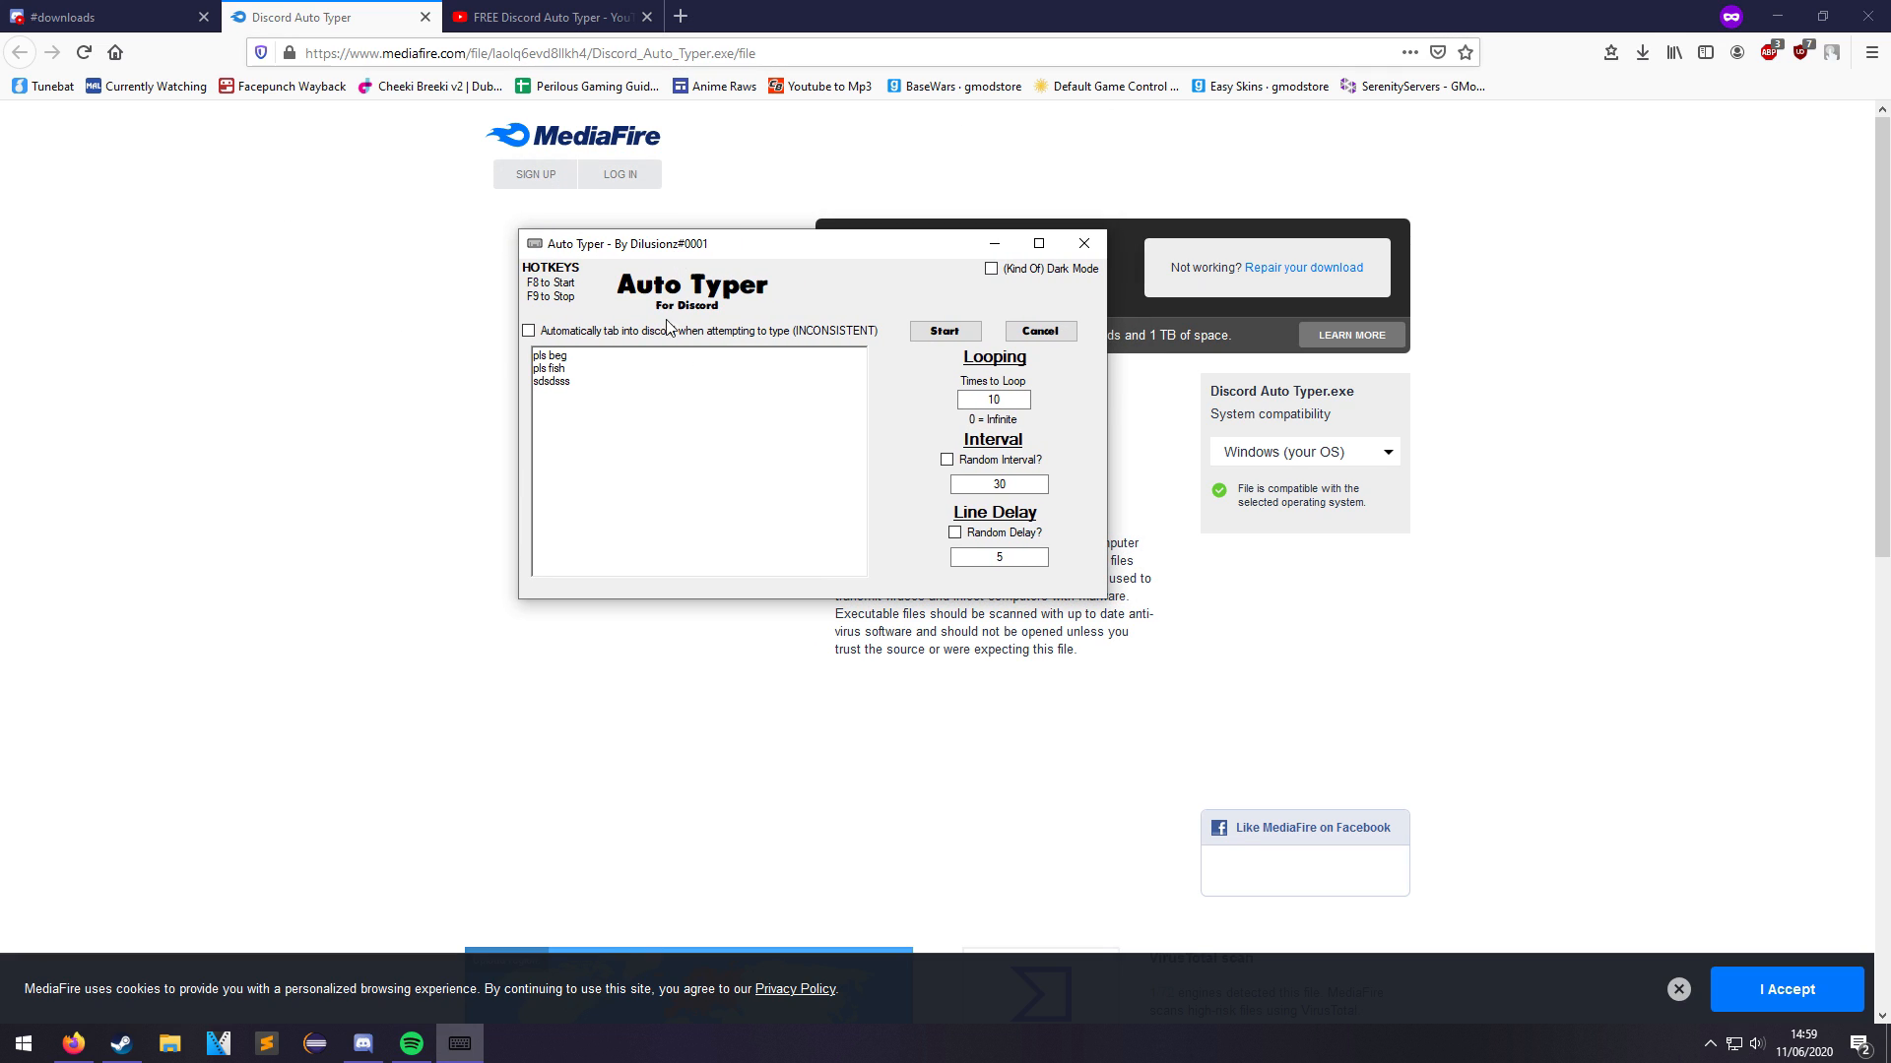
mouse_move(567, 278)
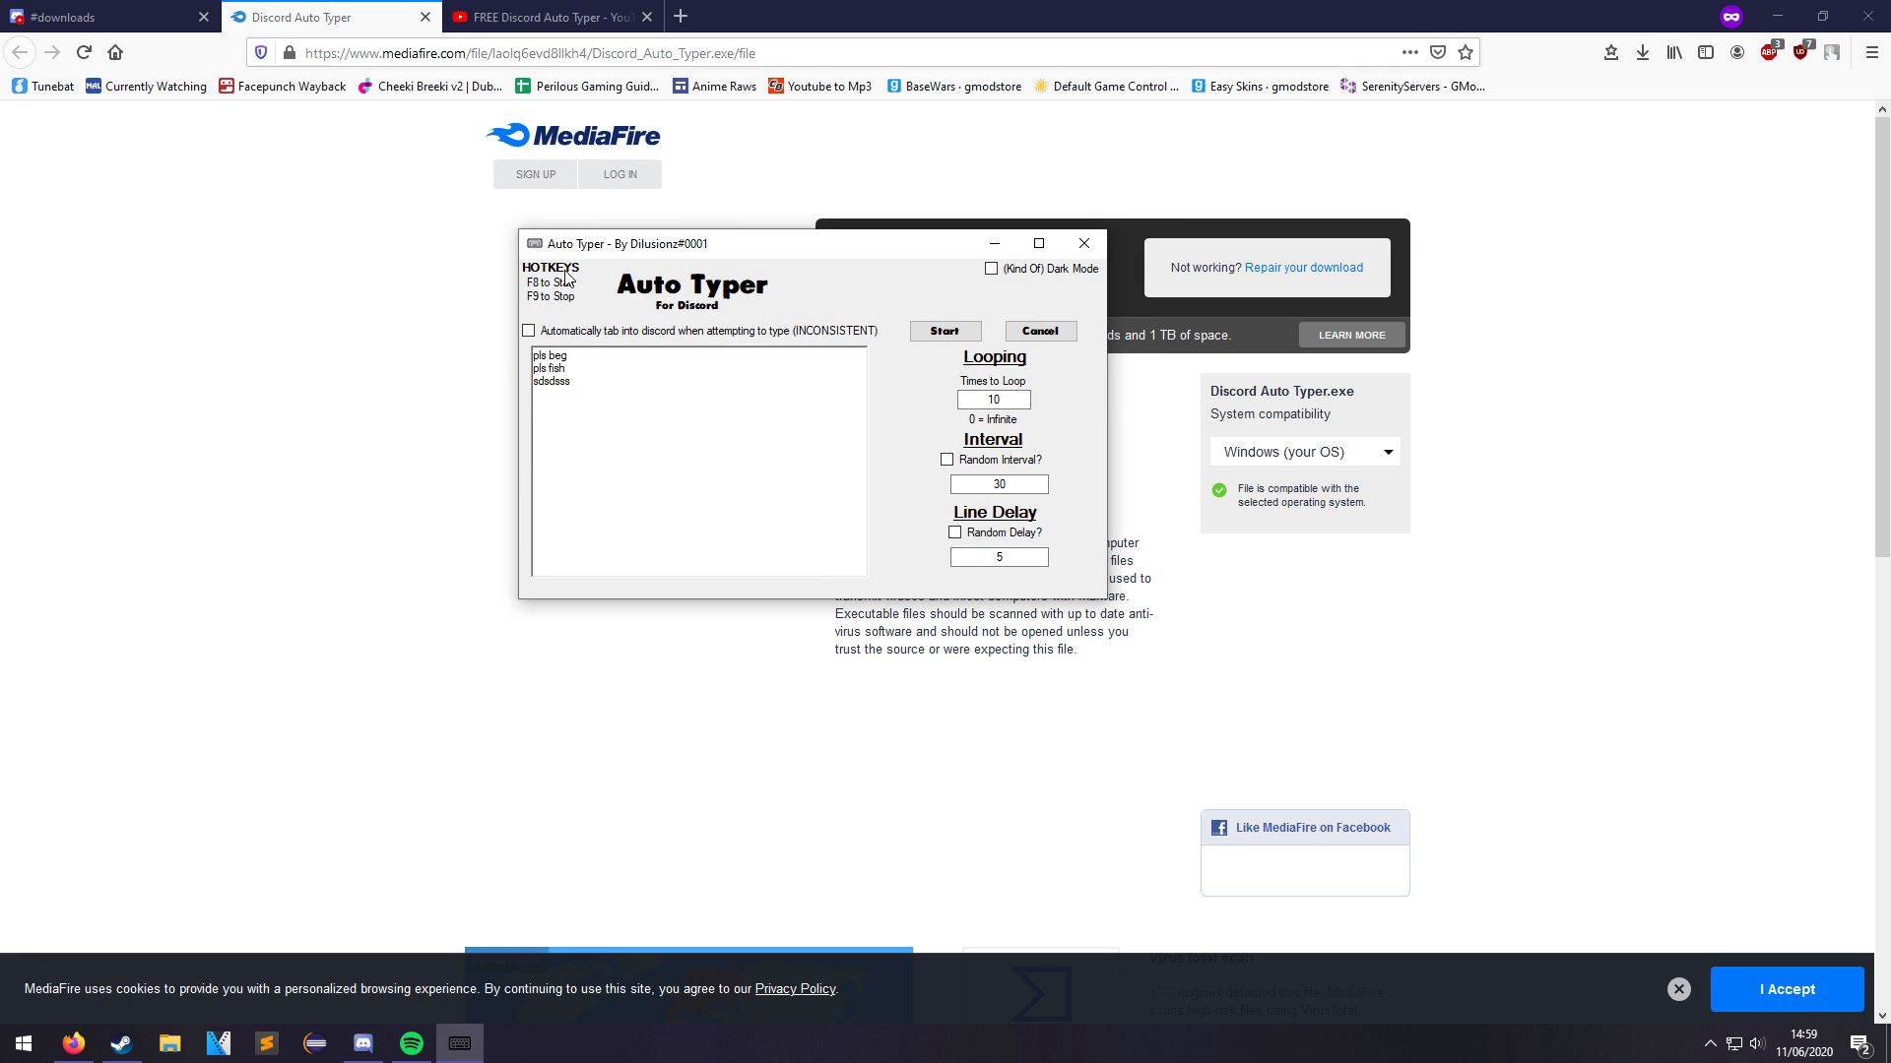
click(992, 268)
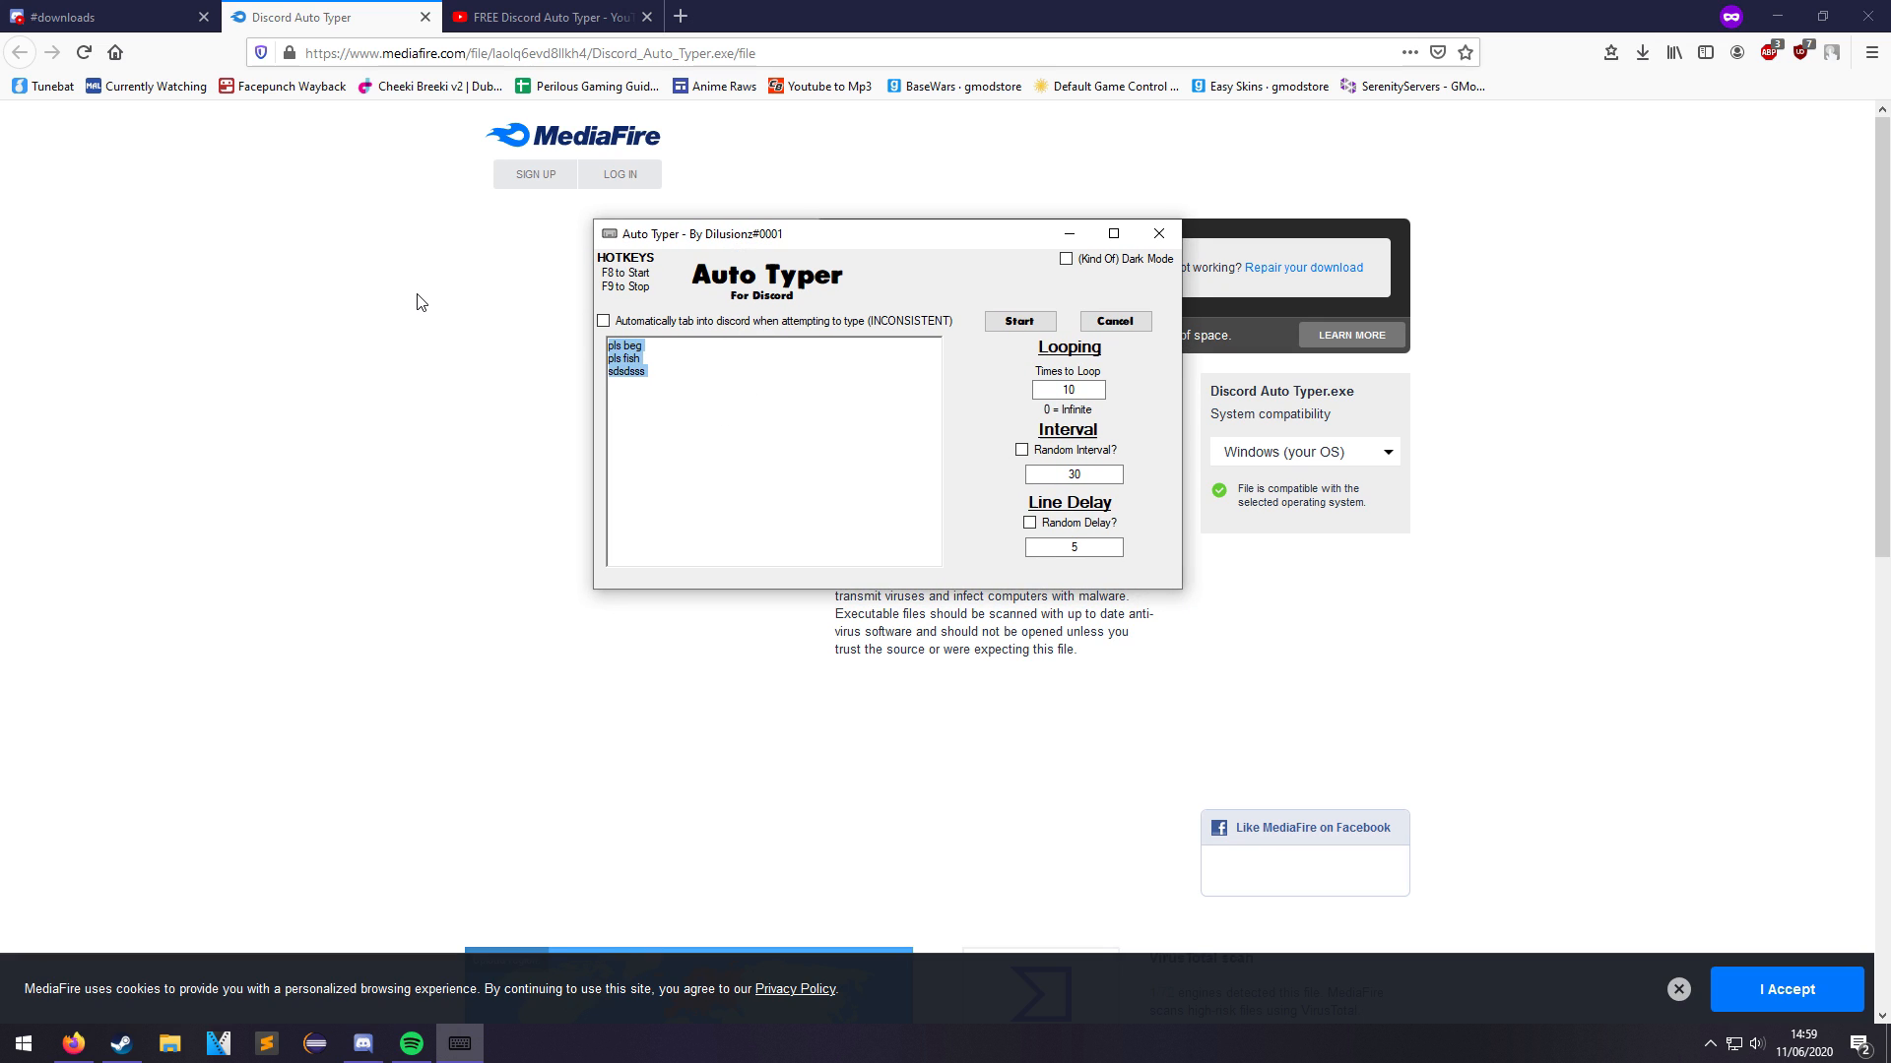
click(721, 400)
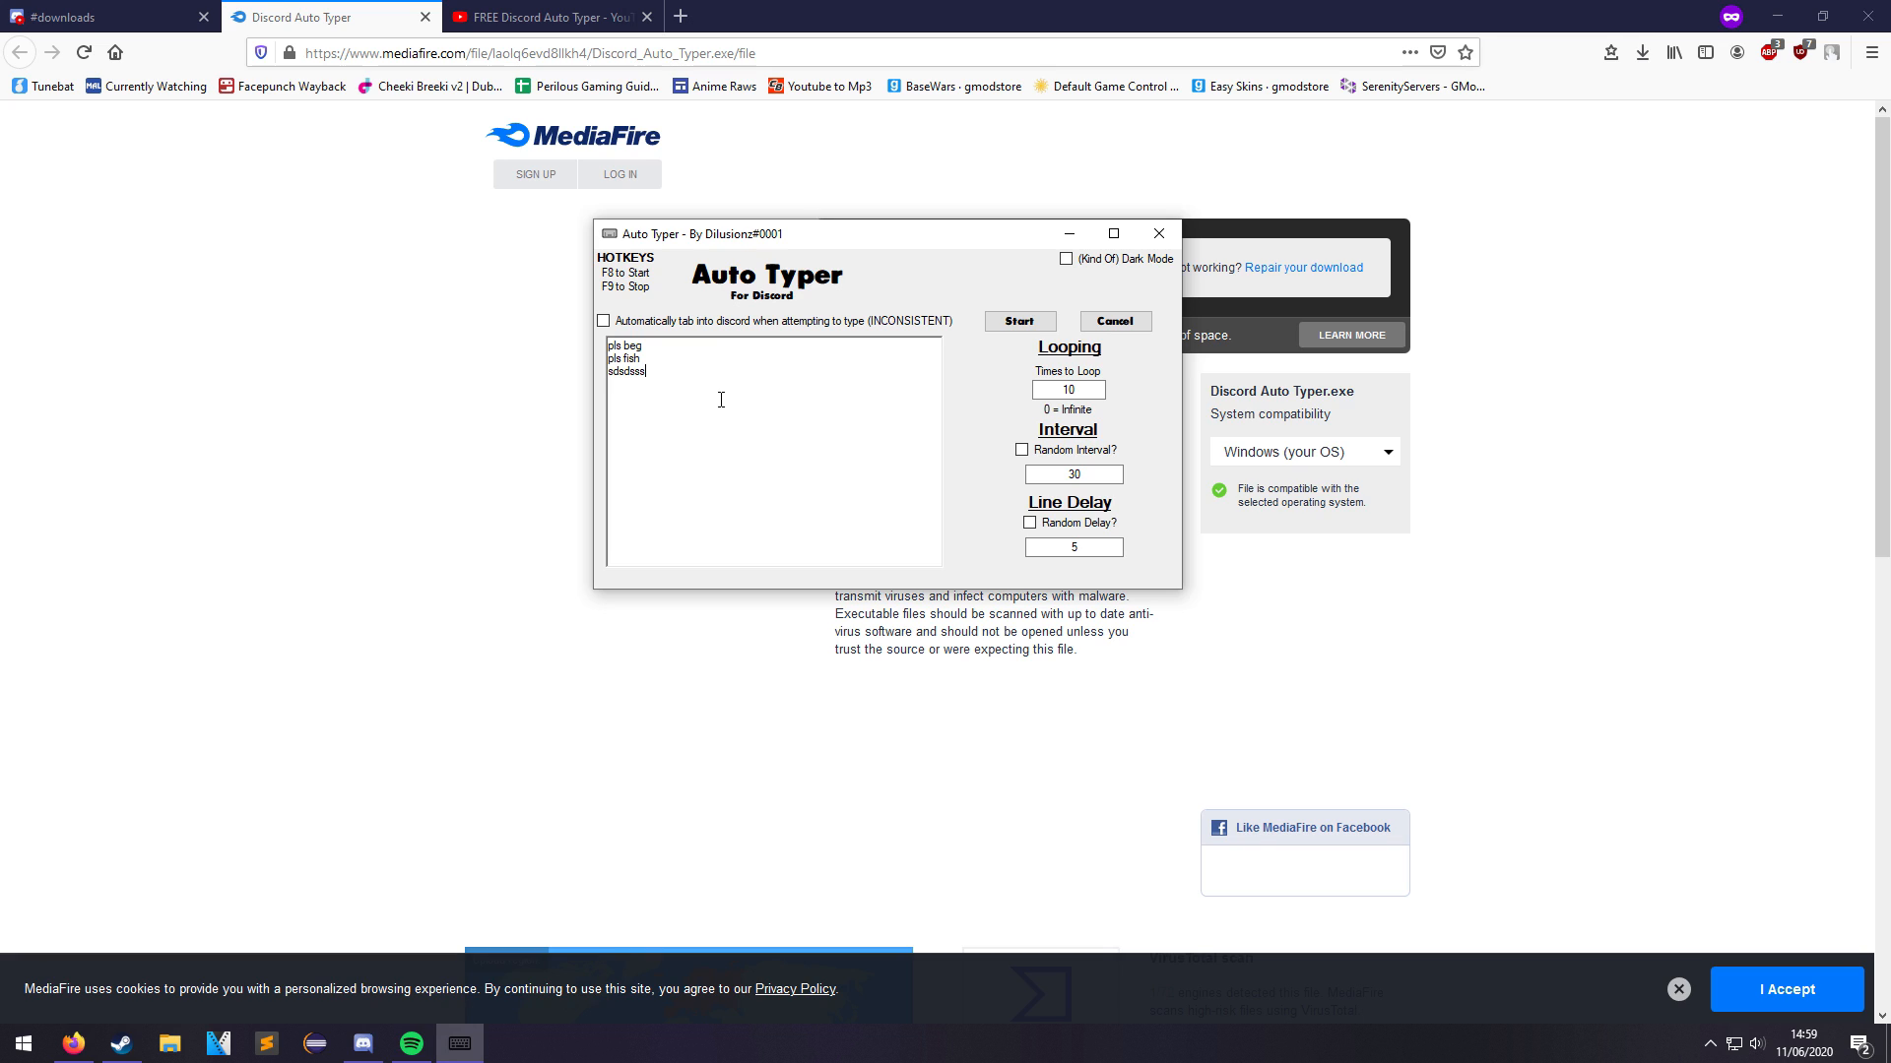
mouse_move(431, 417)
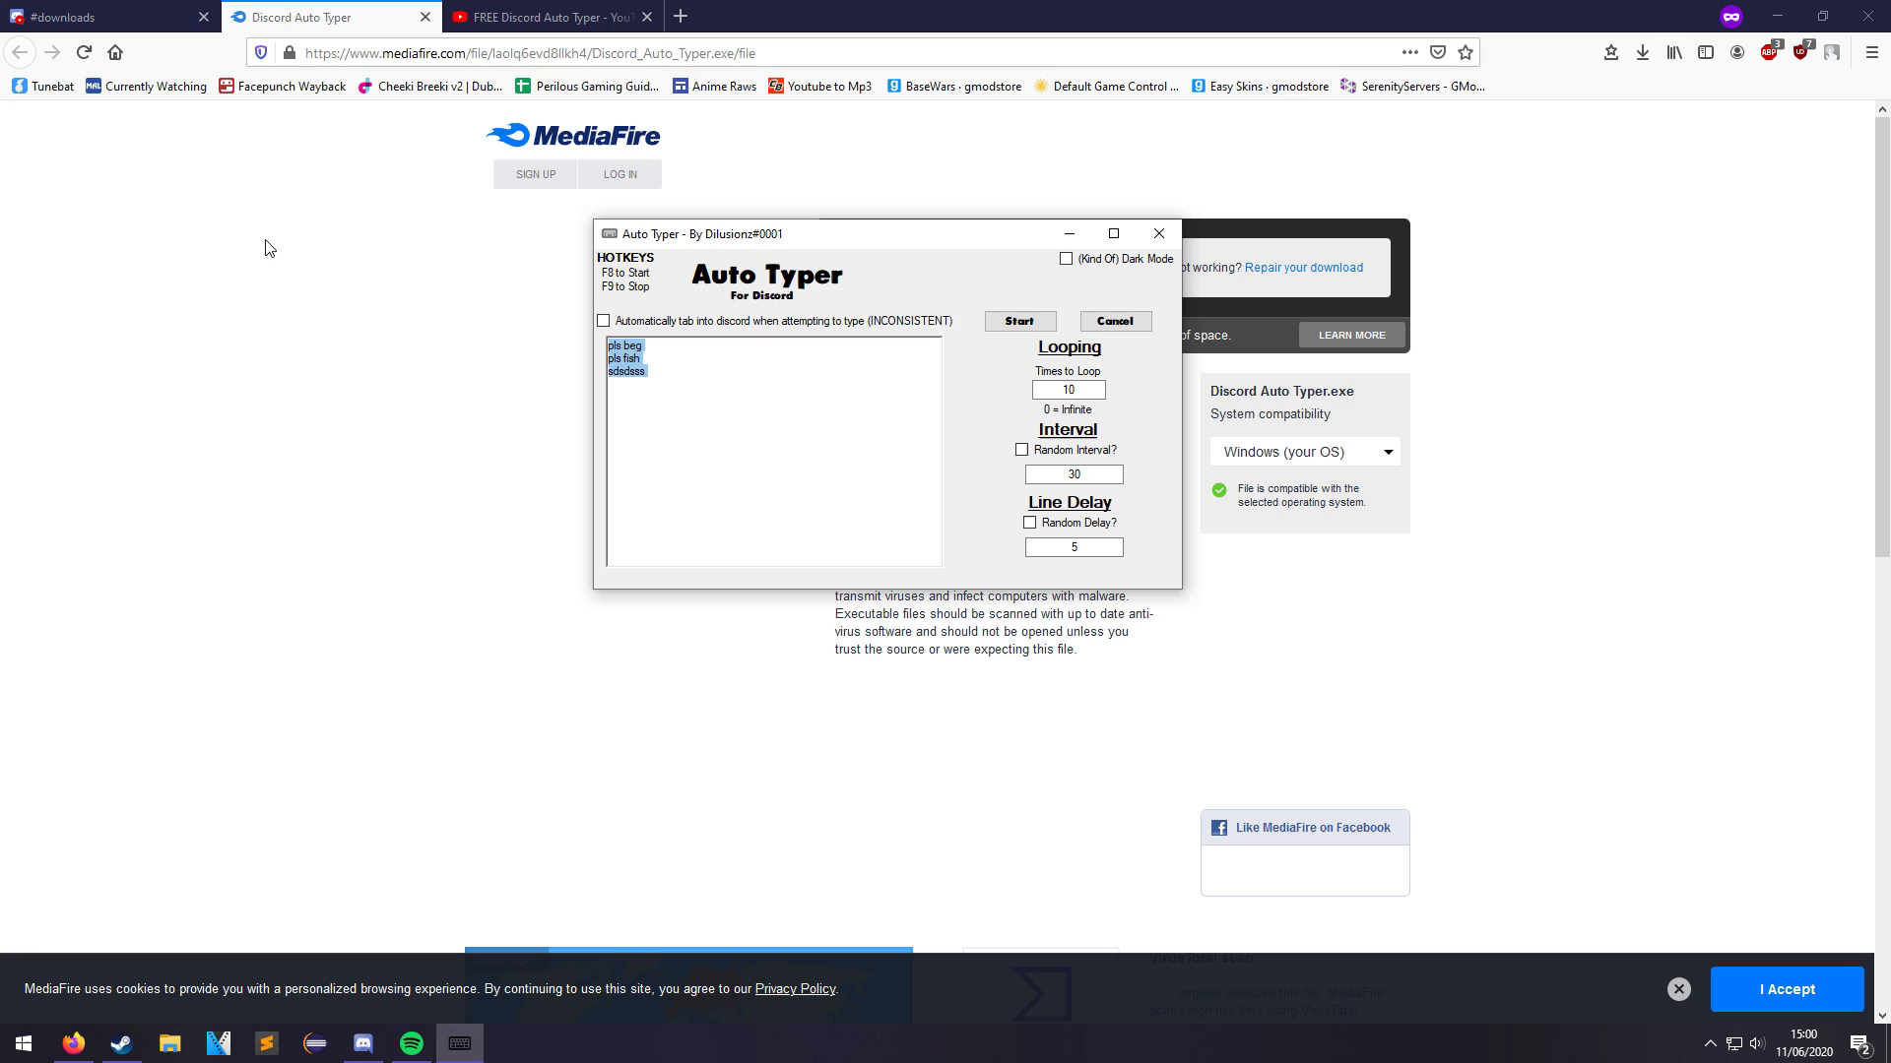
text(www.google.c)
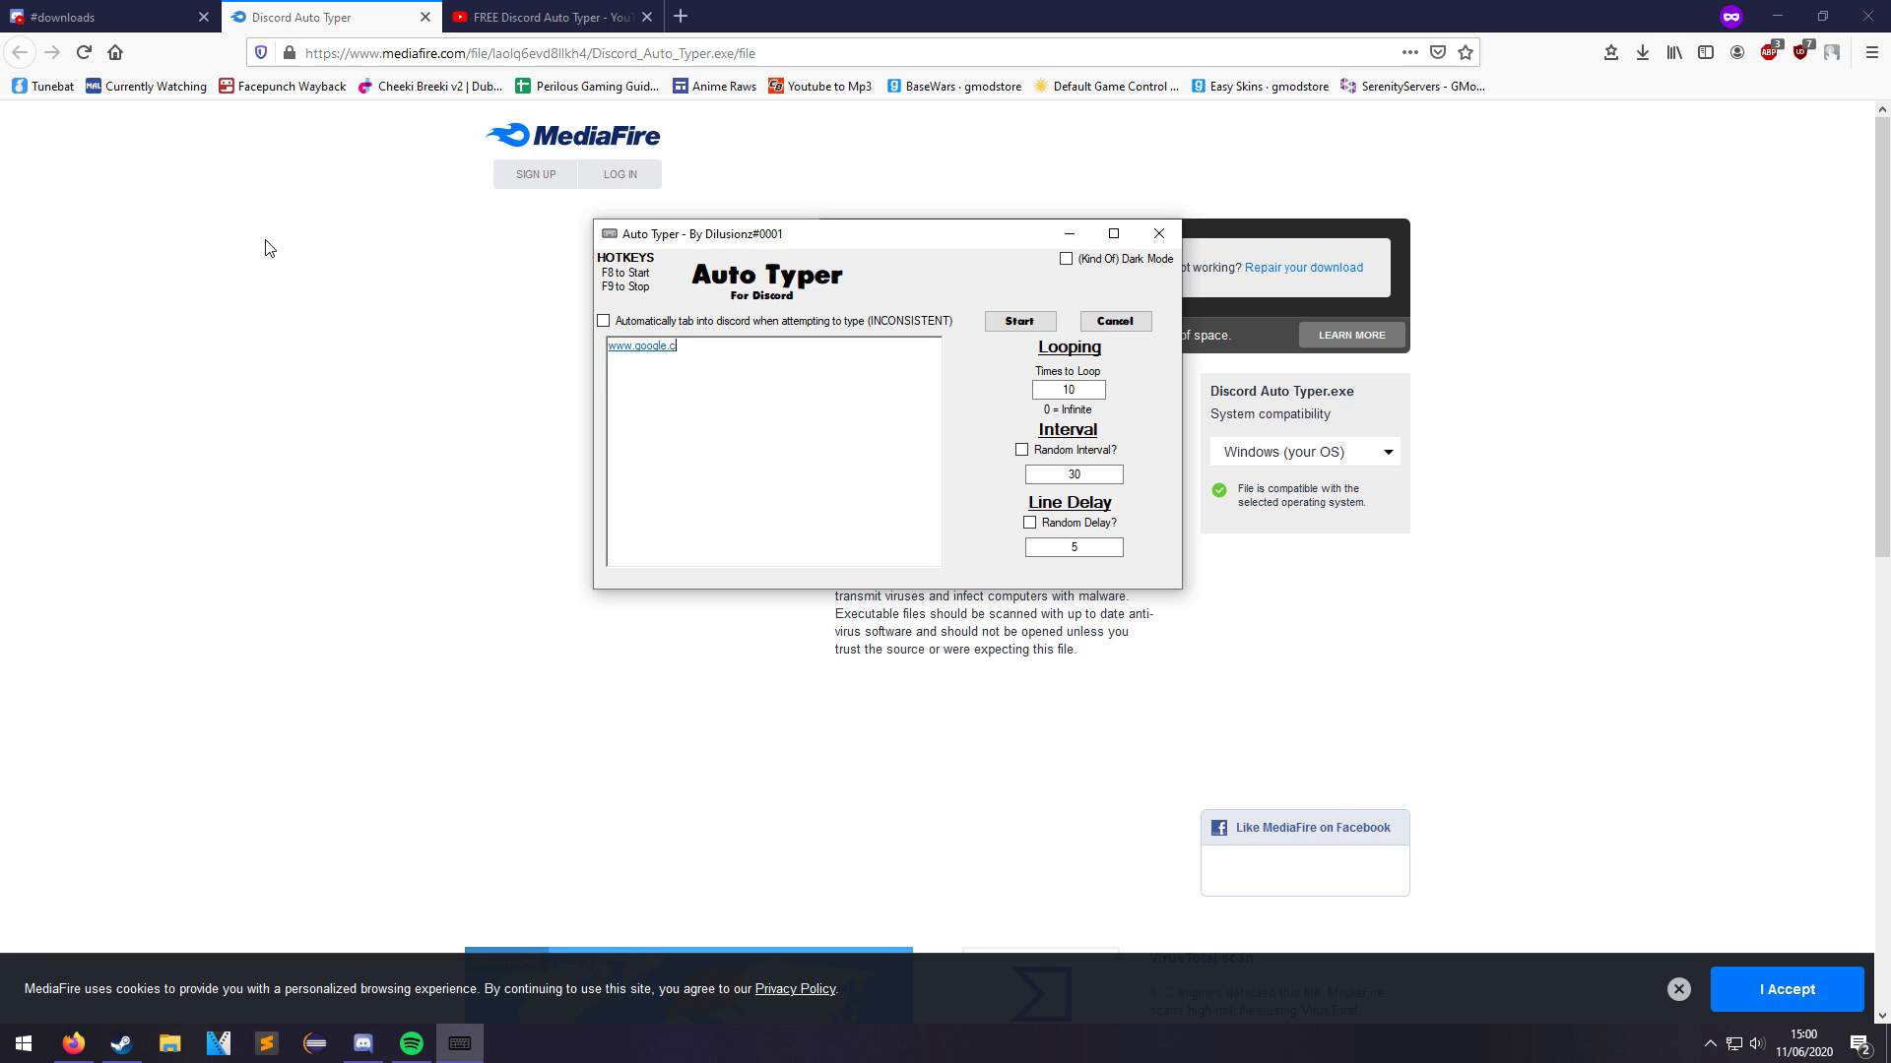
text(om)
click(1074, 475)
text(1)
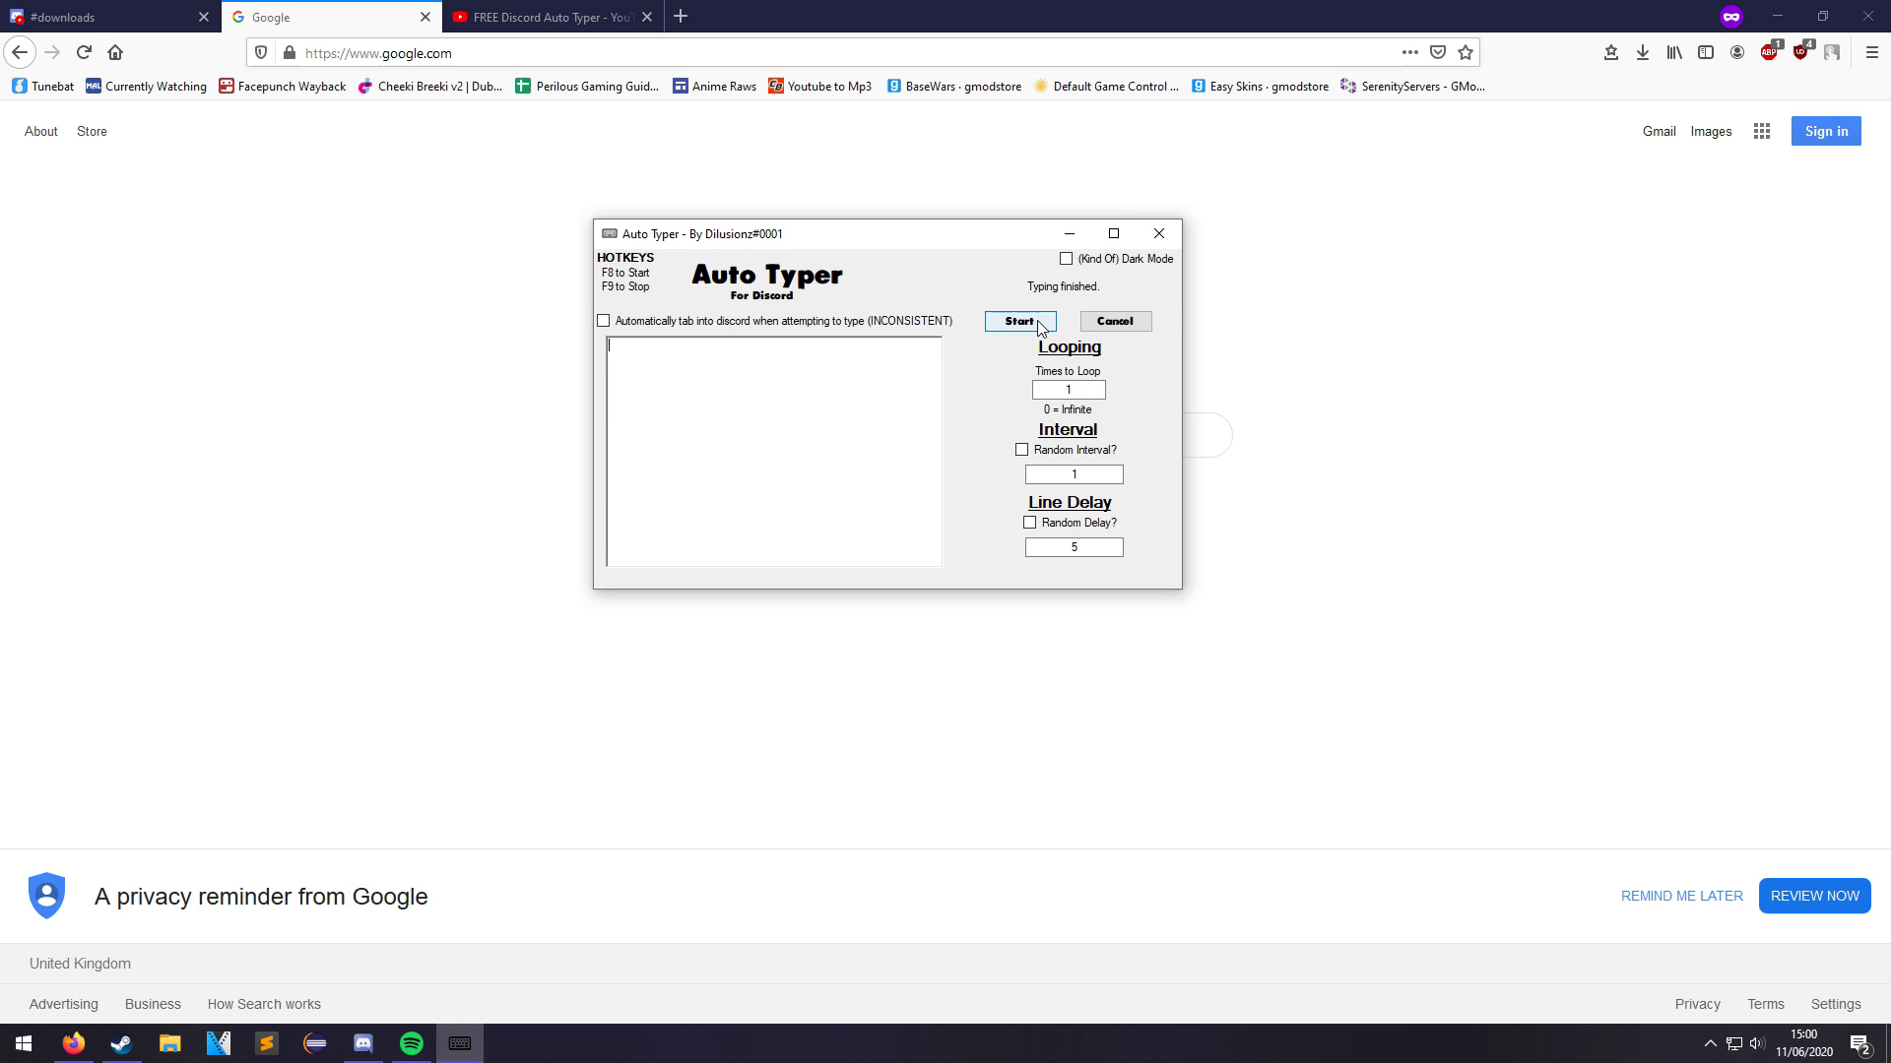
text(fcsfsdf)
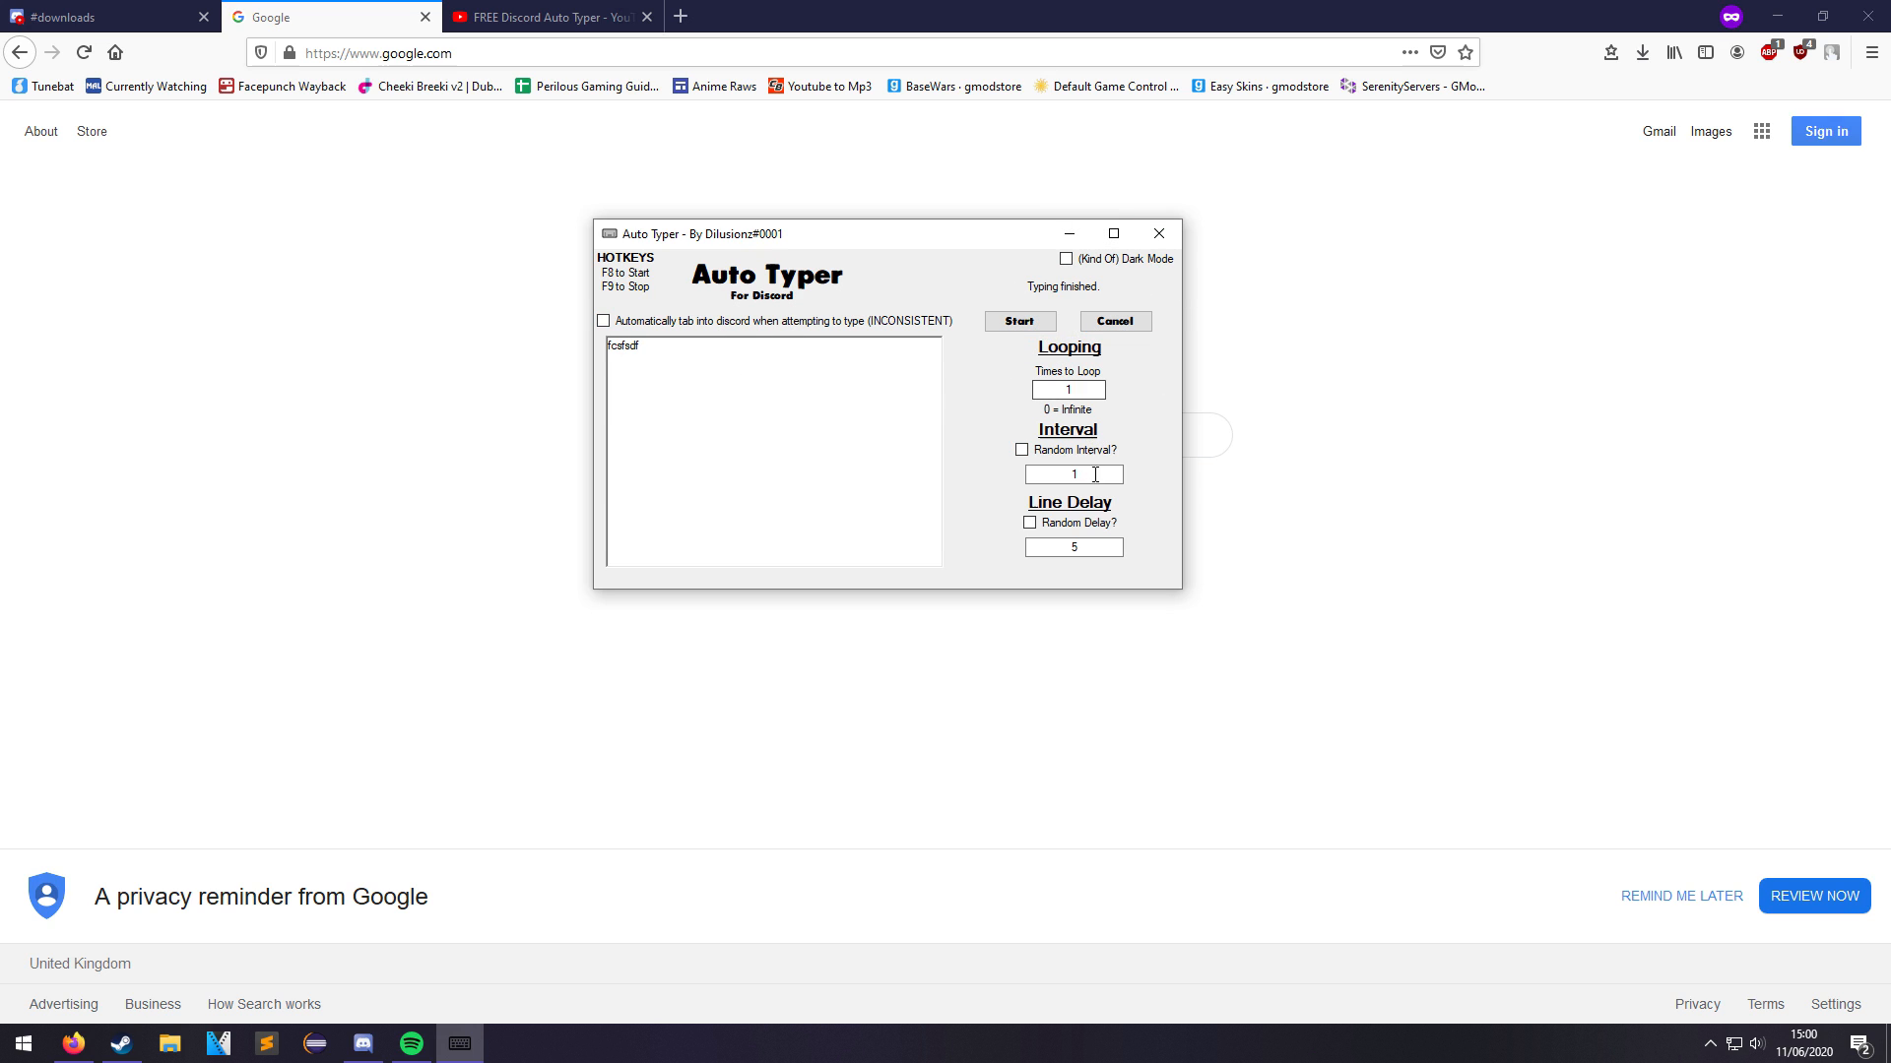
click(1018, 321)
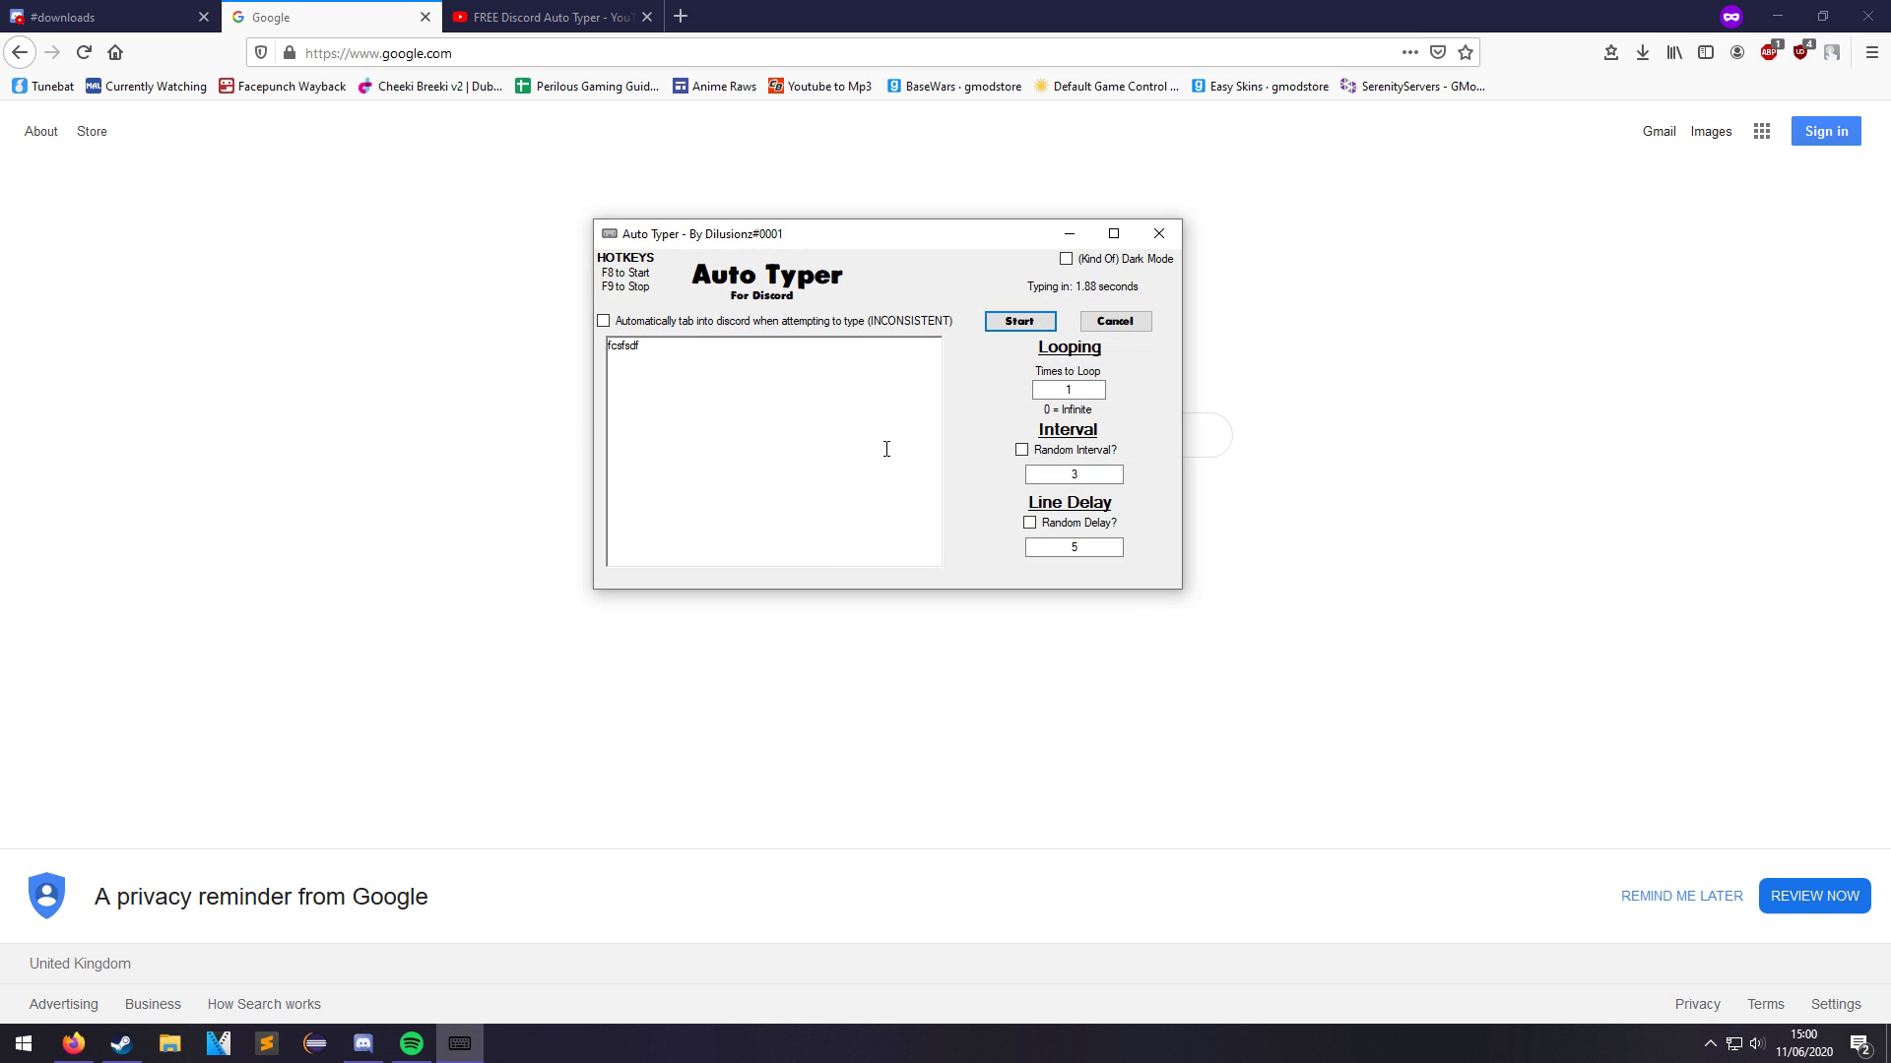
mouse_move(800, 343)
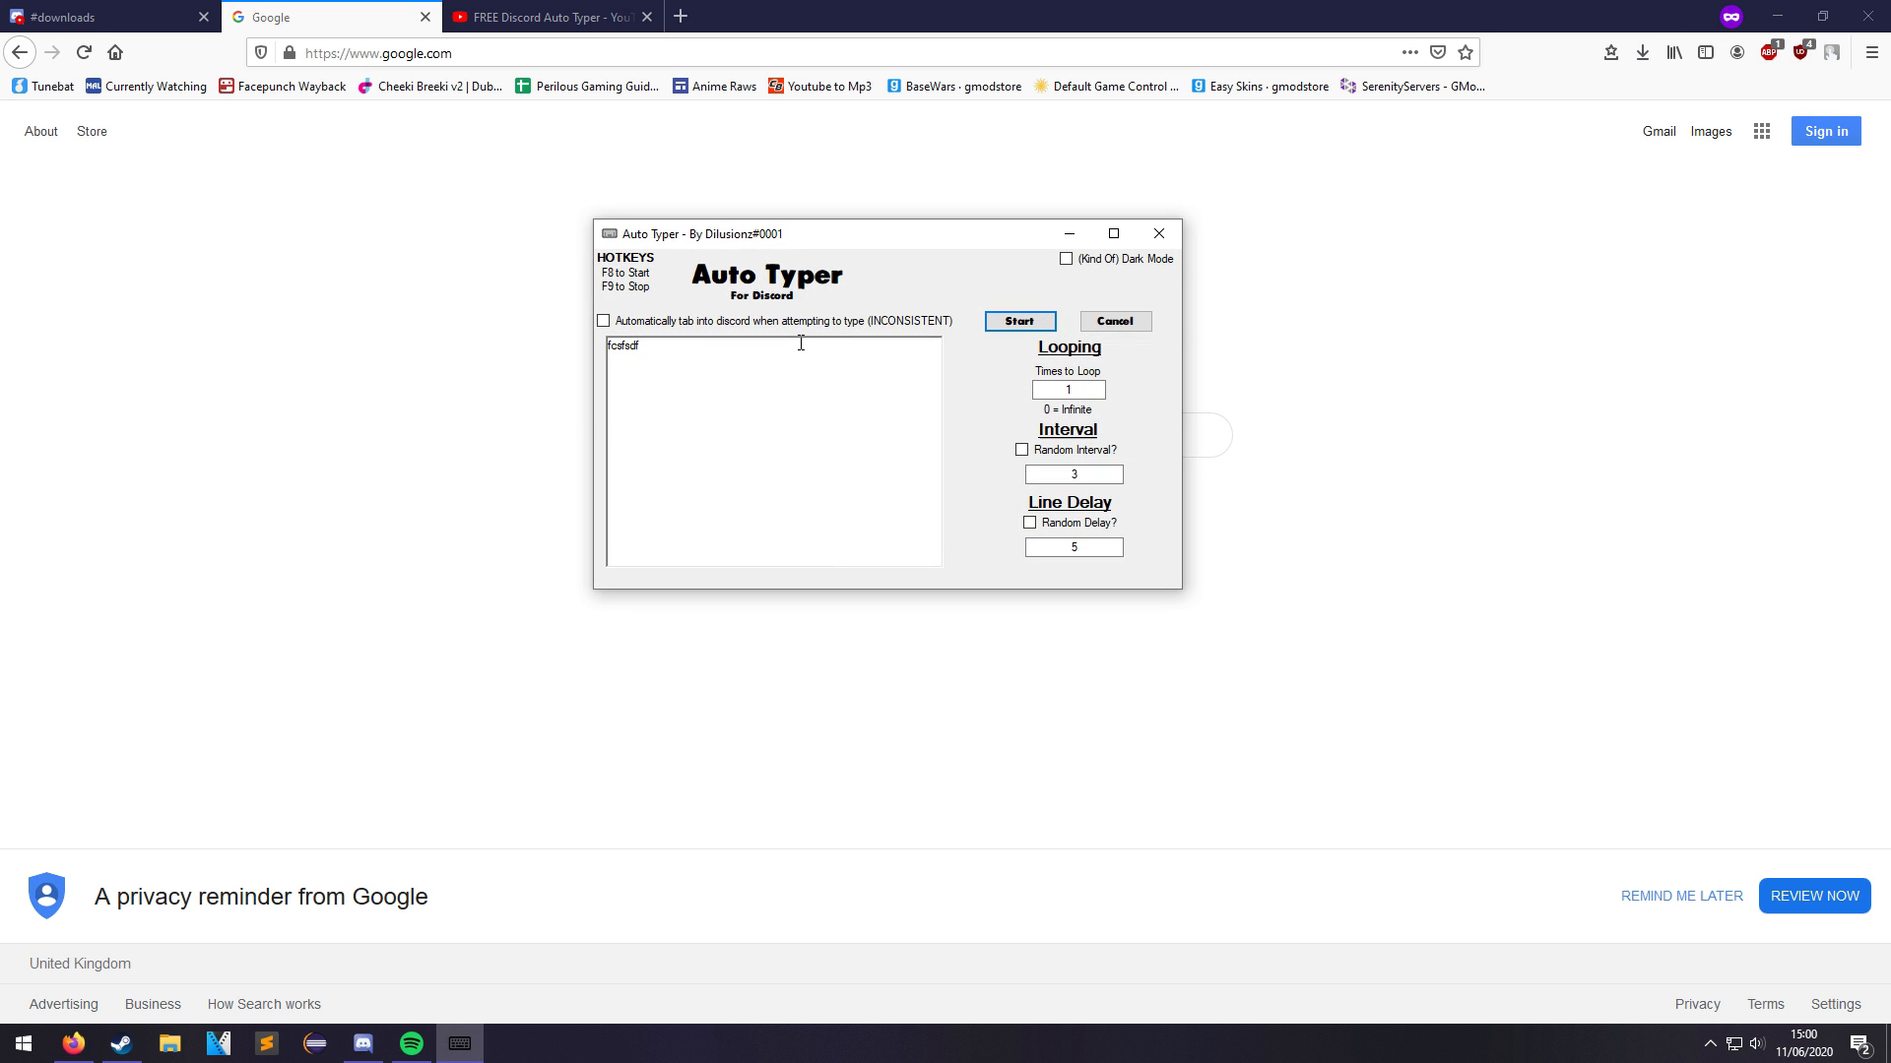
click(1018, 321)
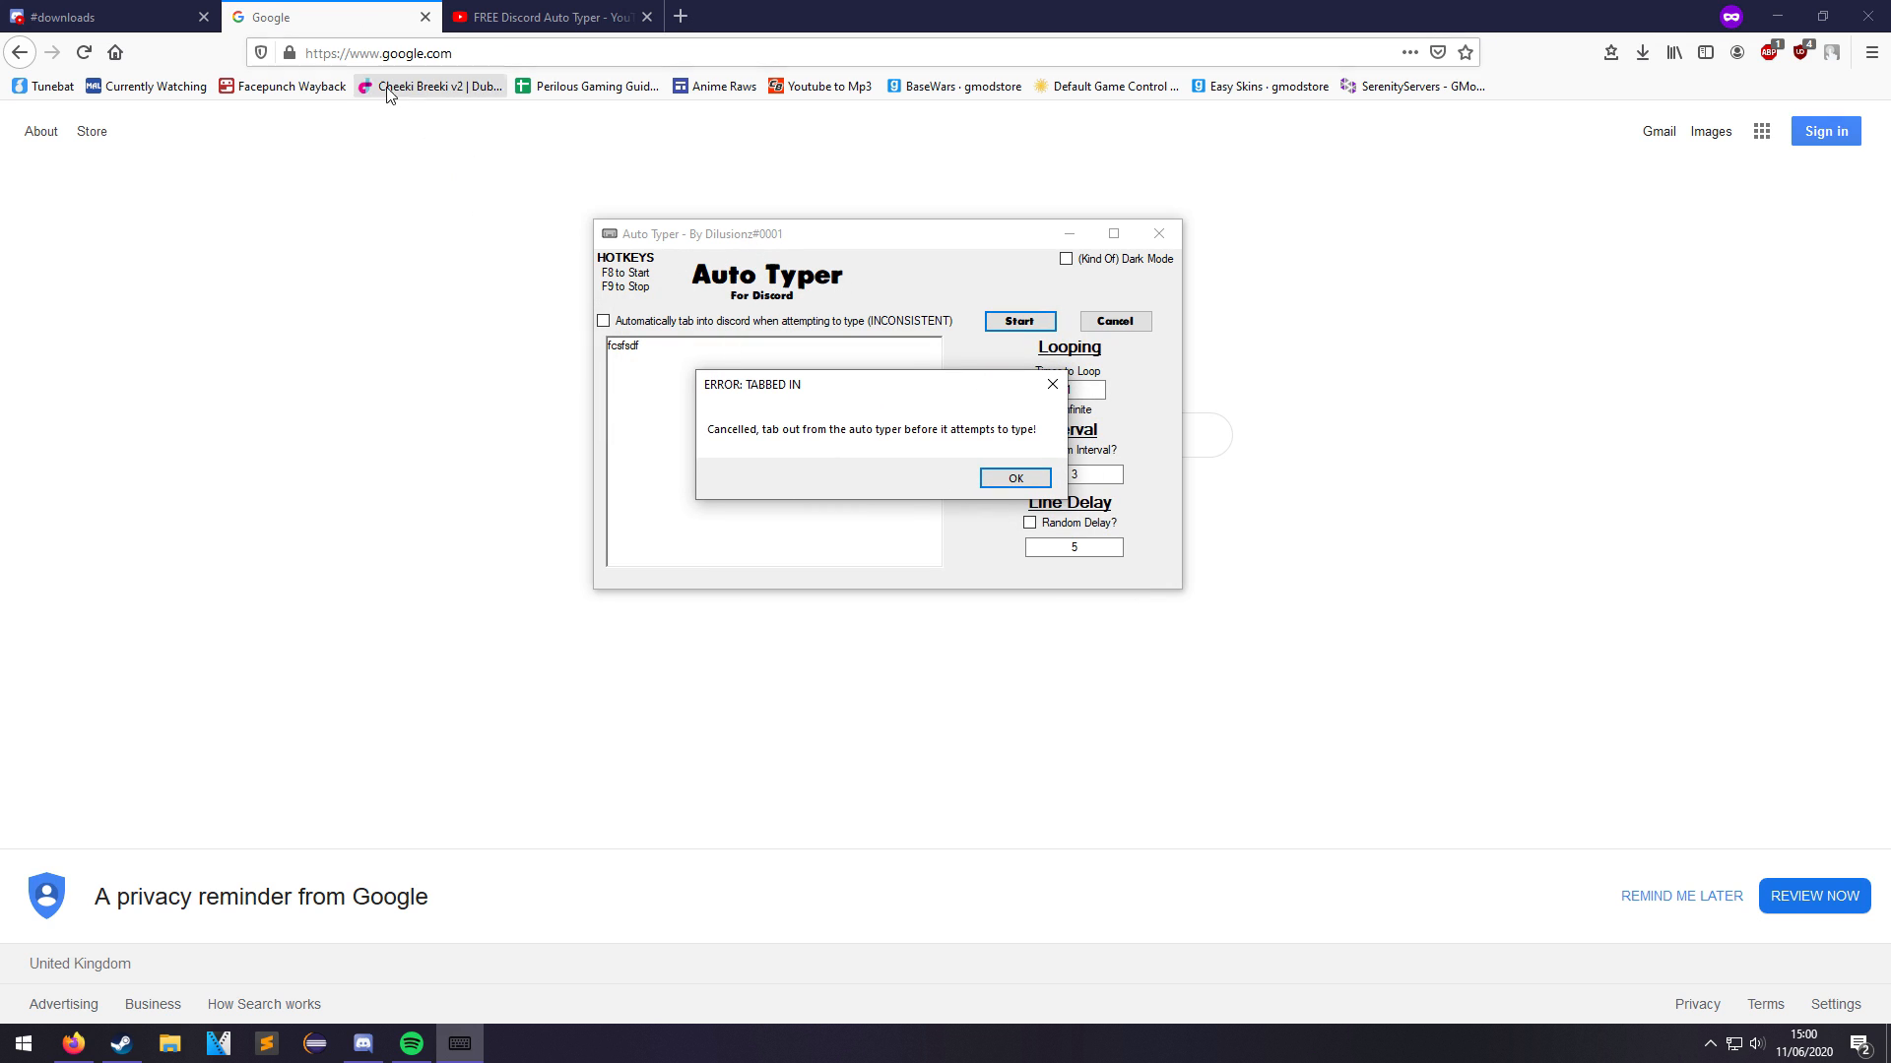
mouse_move(947, 415)
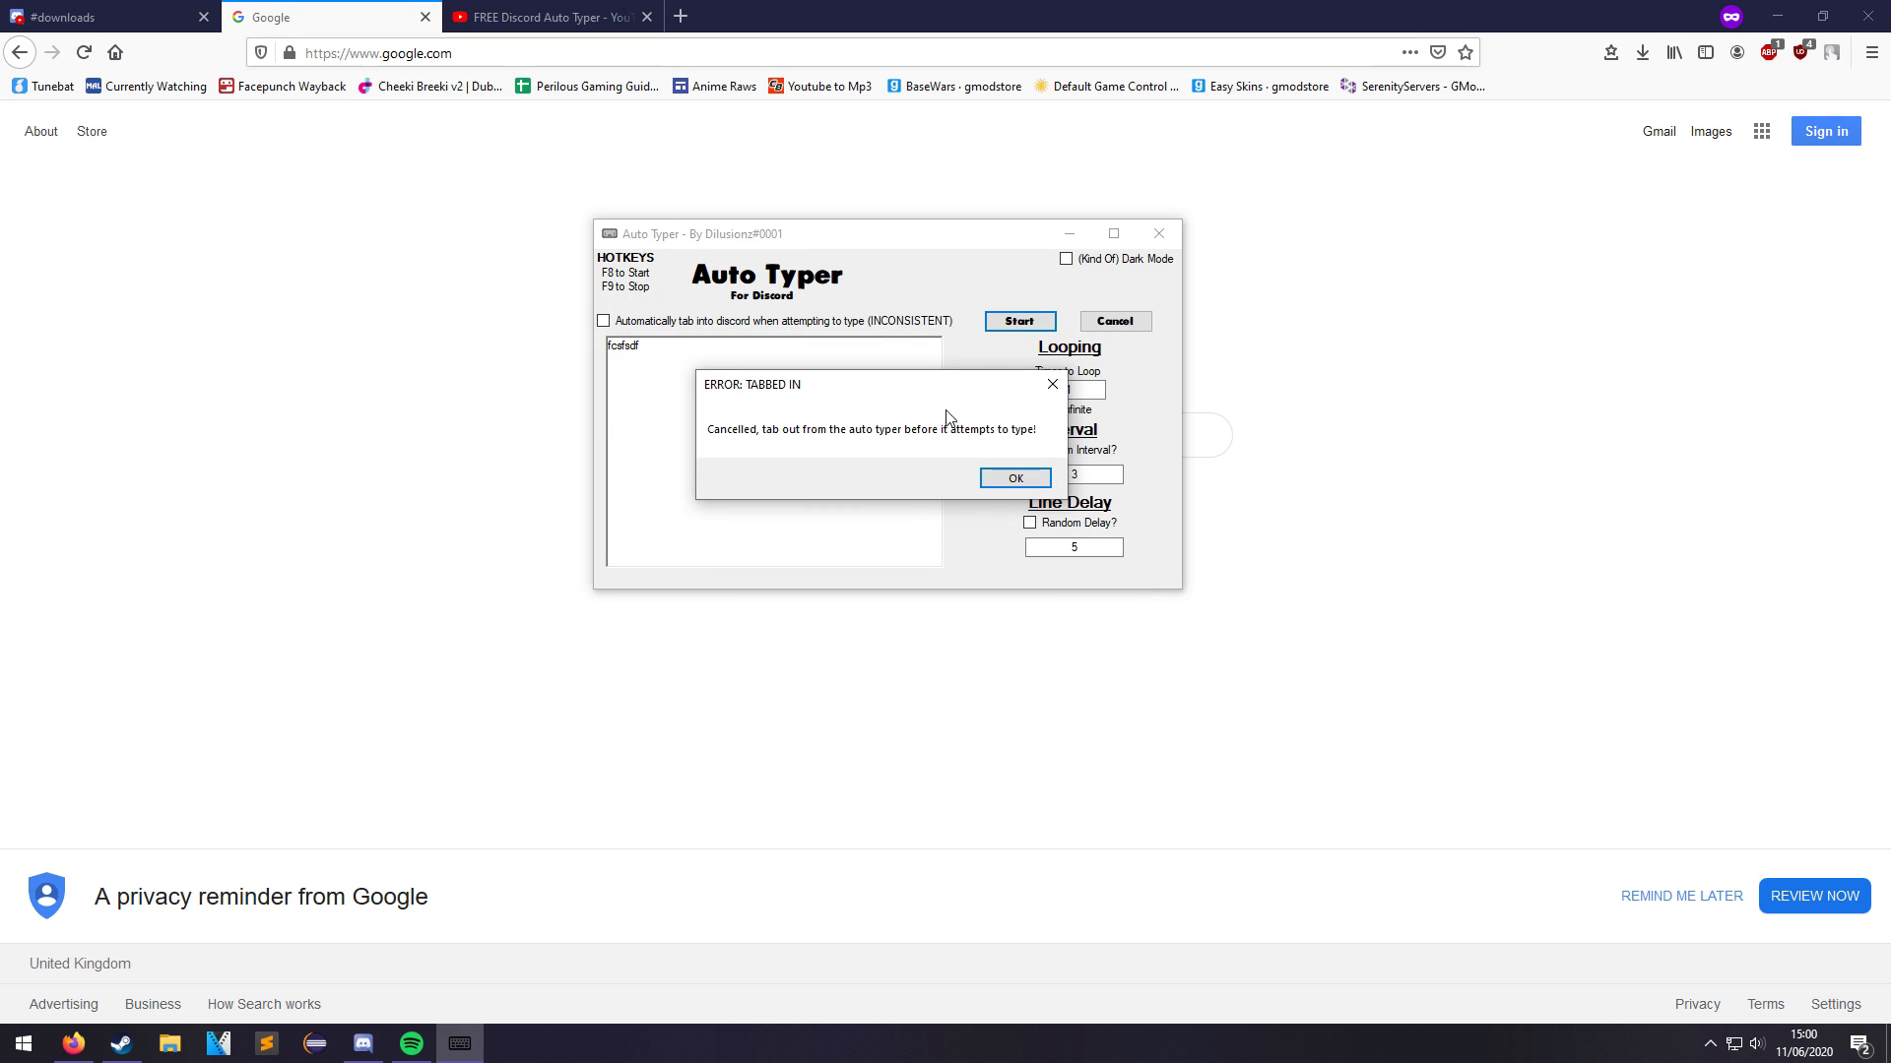
Dismiss the 'ERROR: TABBED IN' dialog and bring Google's homepage to the front.
click(1014, 477)
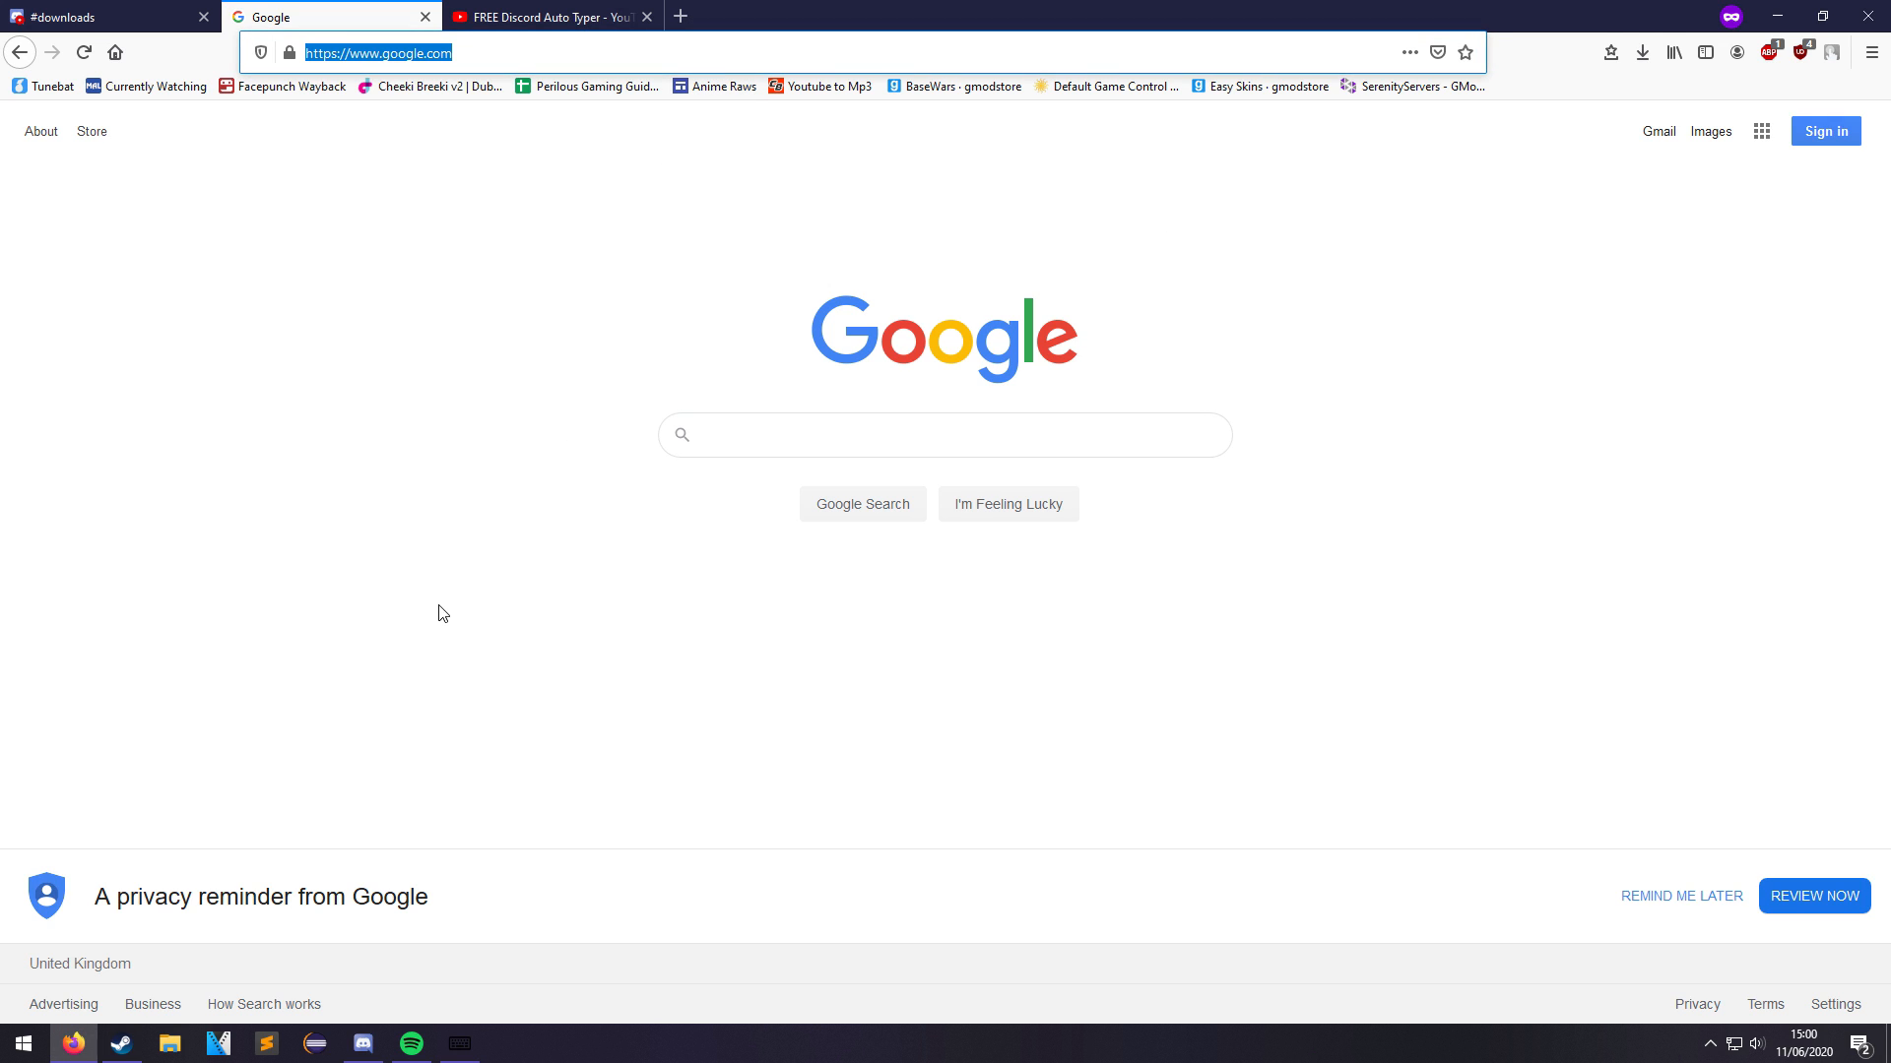
Let Auto Typer type 'fcsfsdf' into Google search so its results page appears.
text(fcsfsdf)
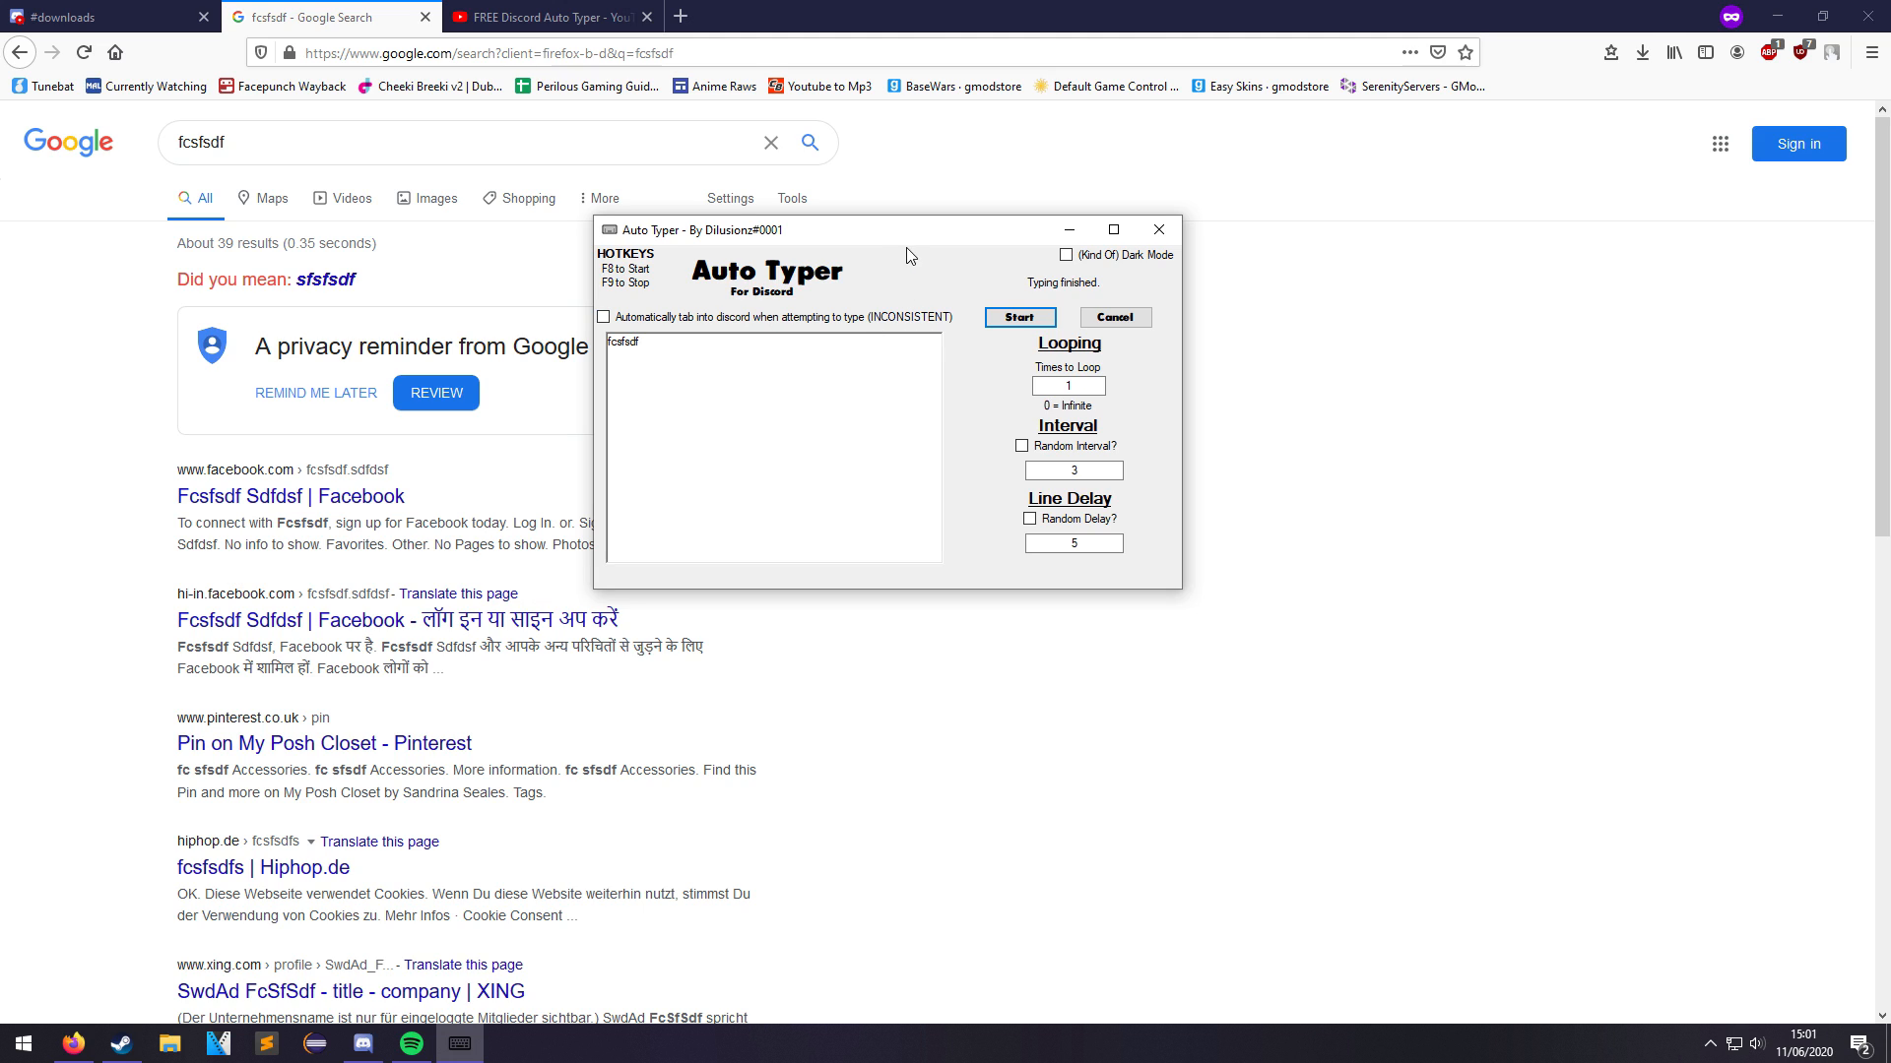
drag(910, 228, 852, 289)
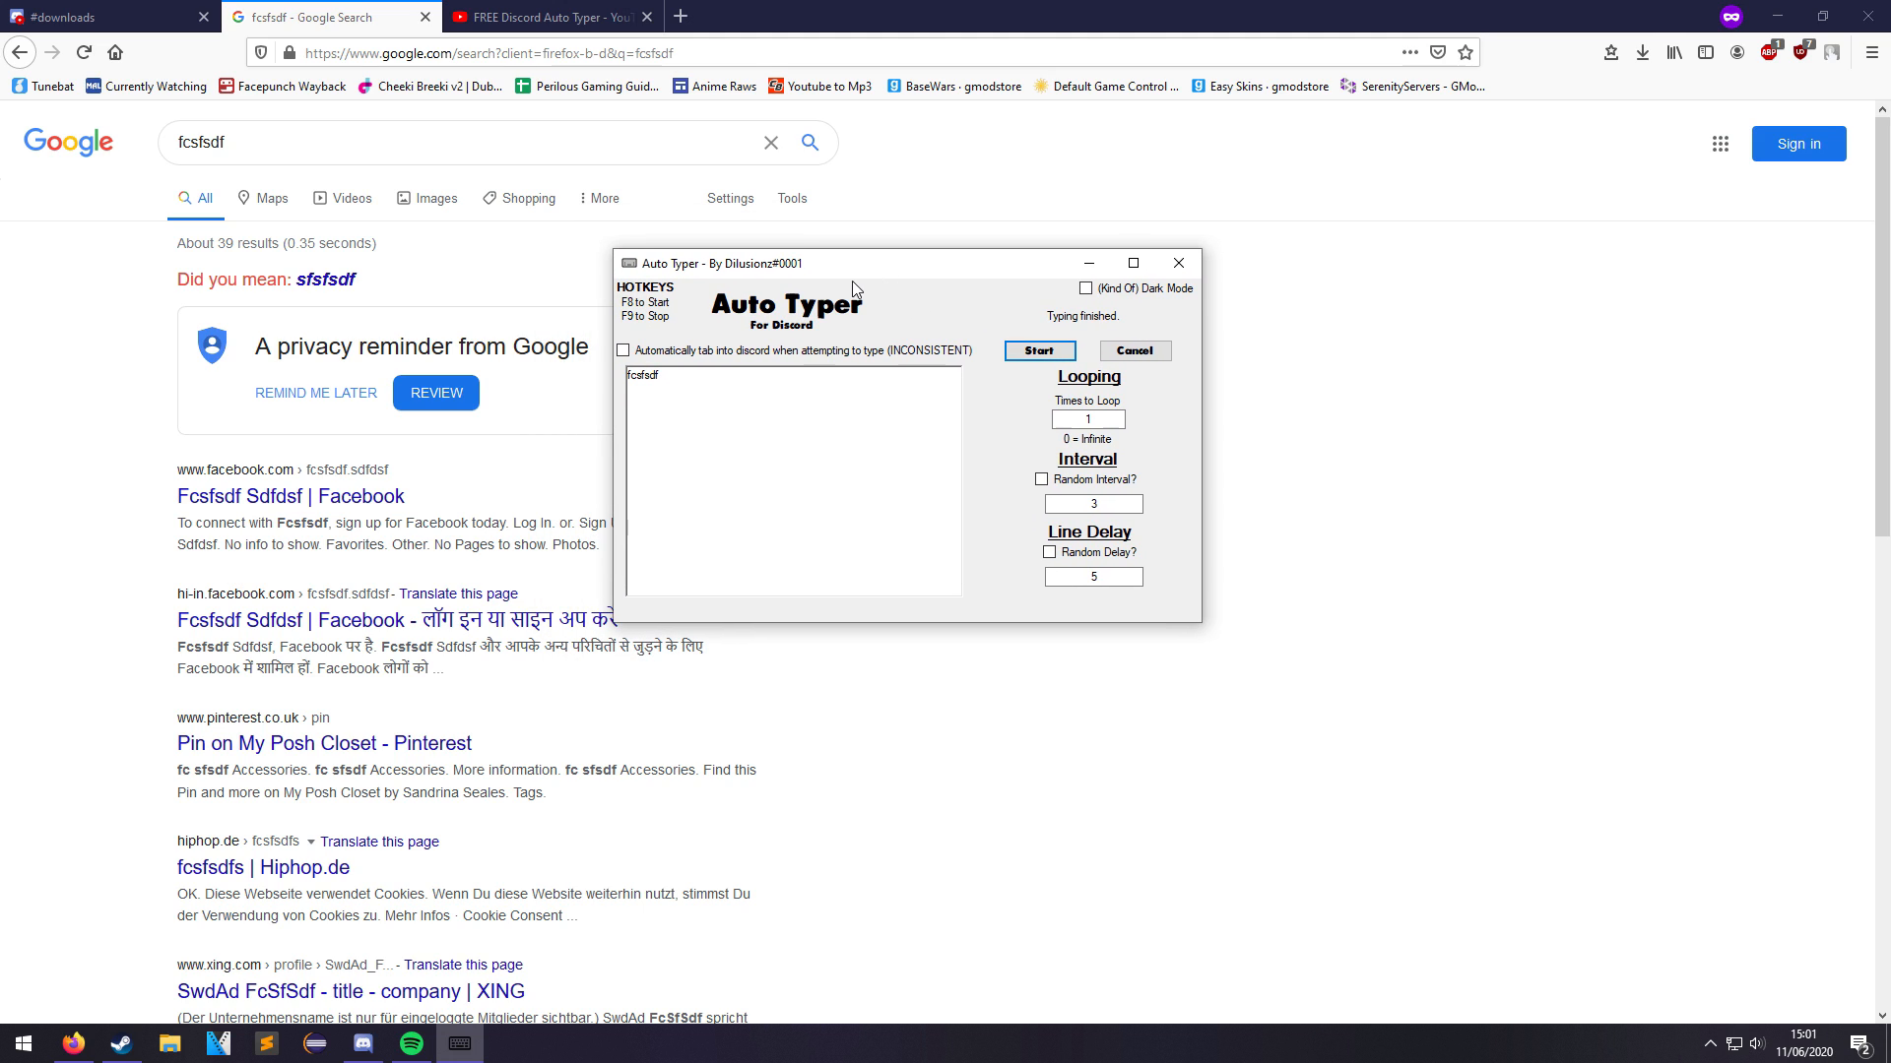